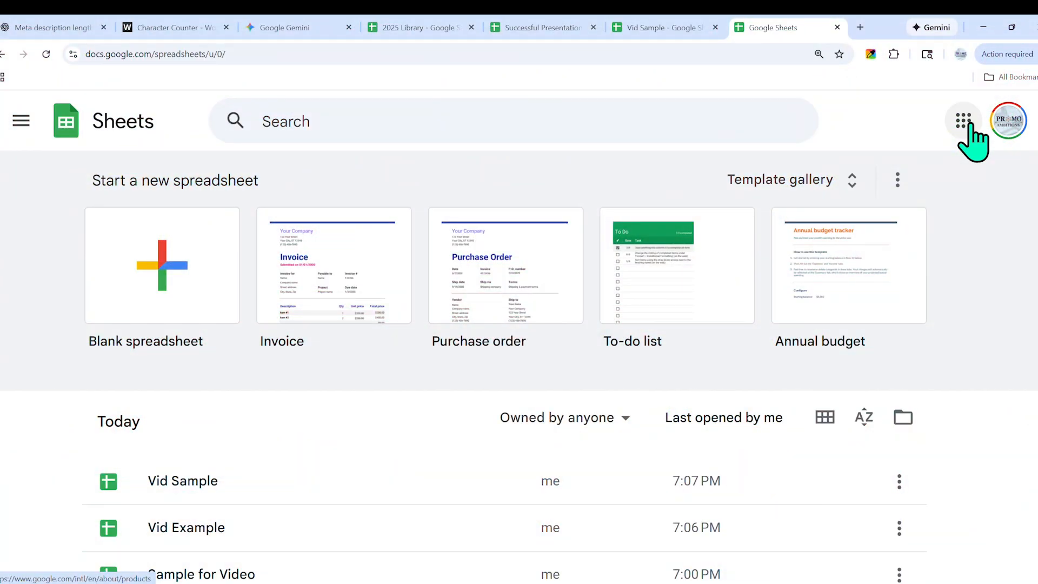
- Enter sheets.new in the Chrome address bar to start a blank spreadsheet
click(963, 121)
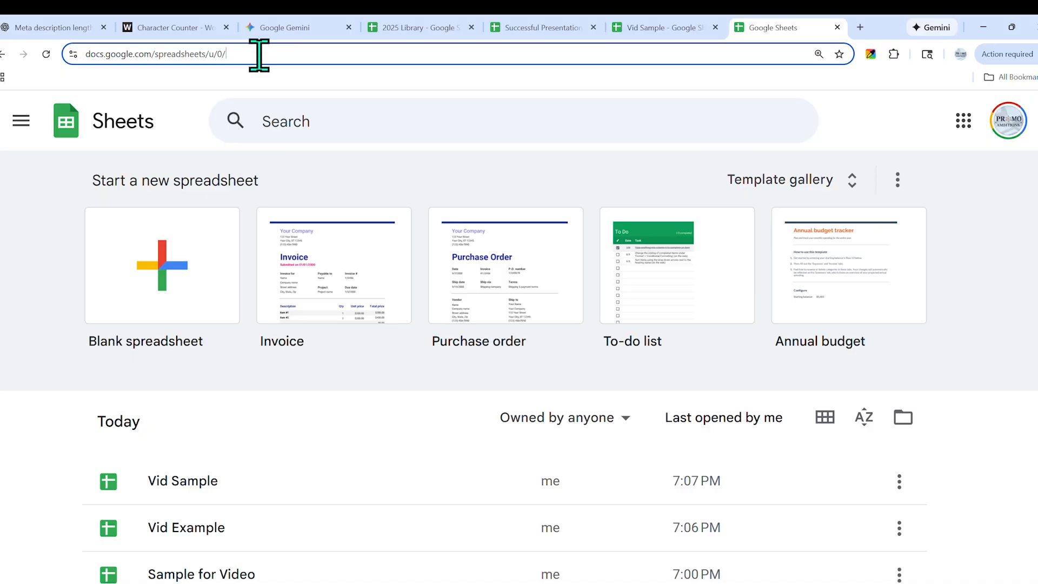
text(sheets.new)
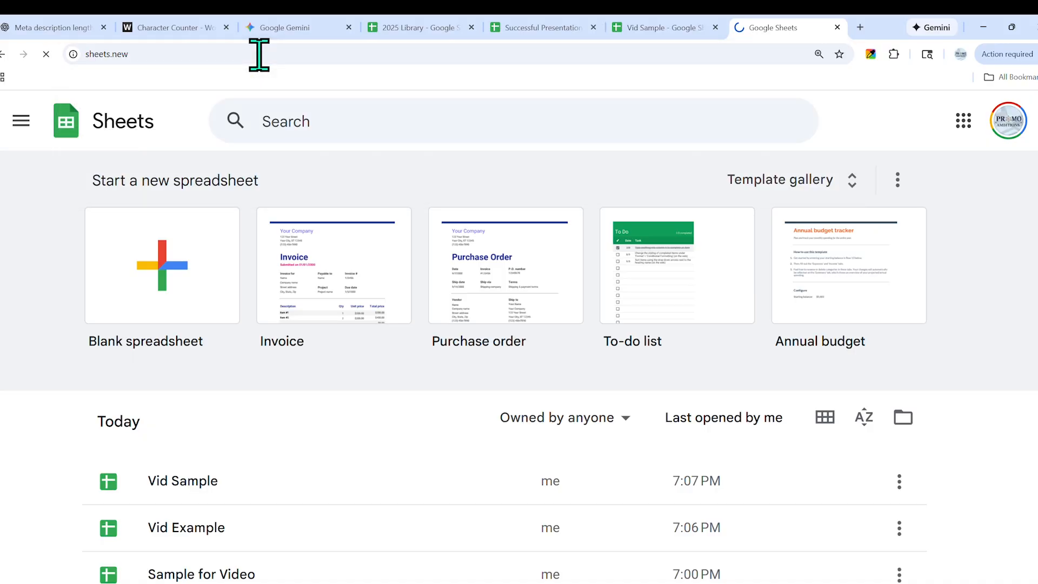
- Name the spreadsheet 'Vid Sample' and browse the Gemini options and Tables panel
click(162, 266)
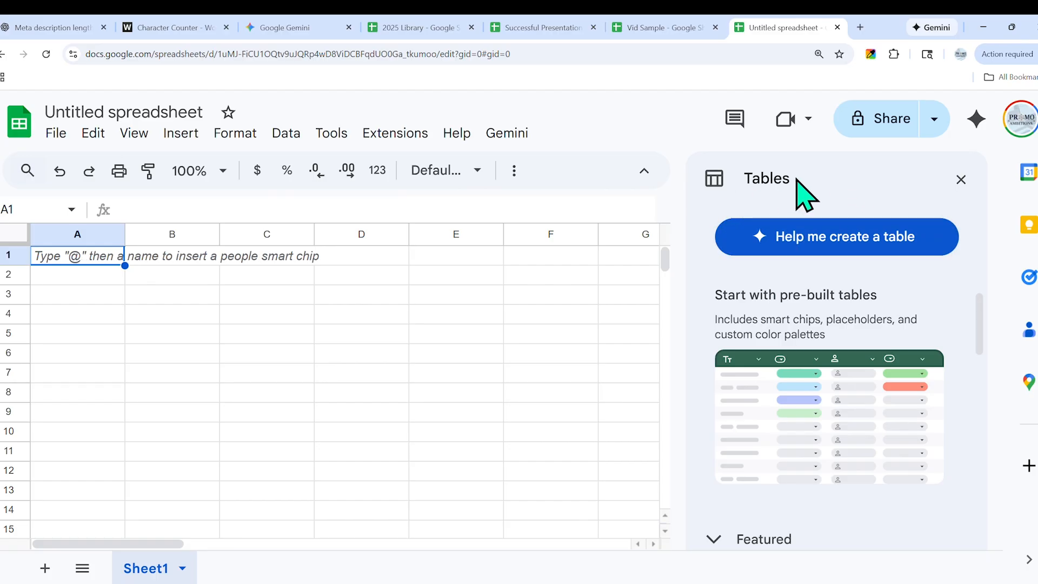
mouse_move(894, 419)
text(Vid Sample)
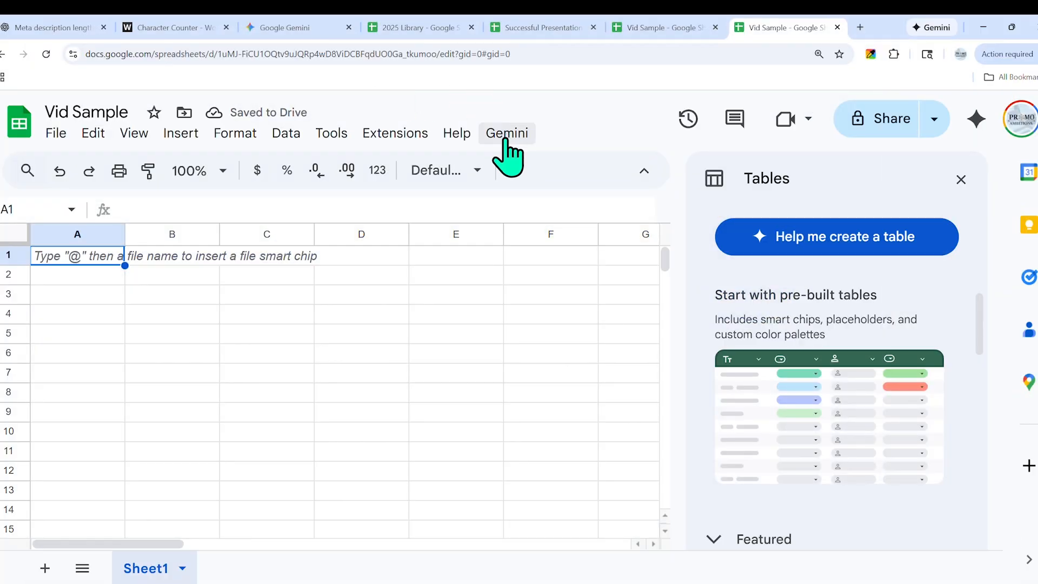
mouse_move(180, 133)
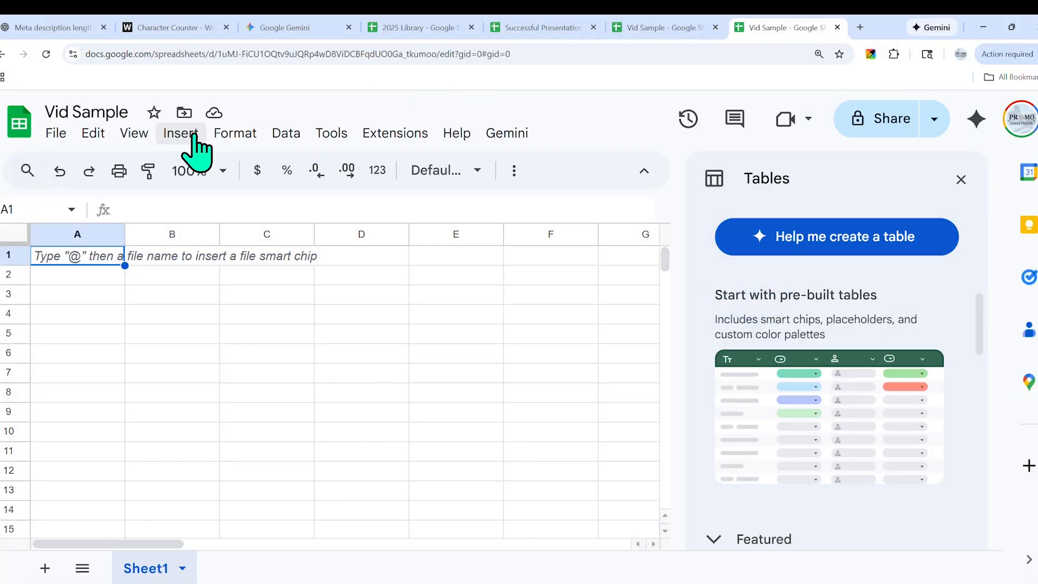
click(507, 133)
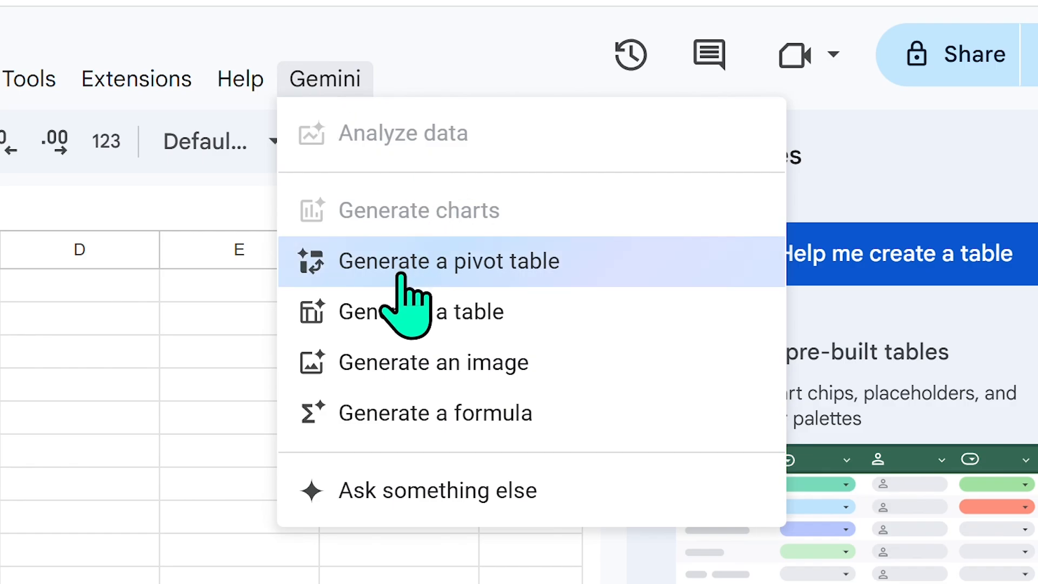
mouse_move(437, 491)
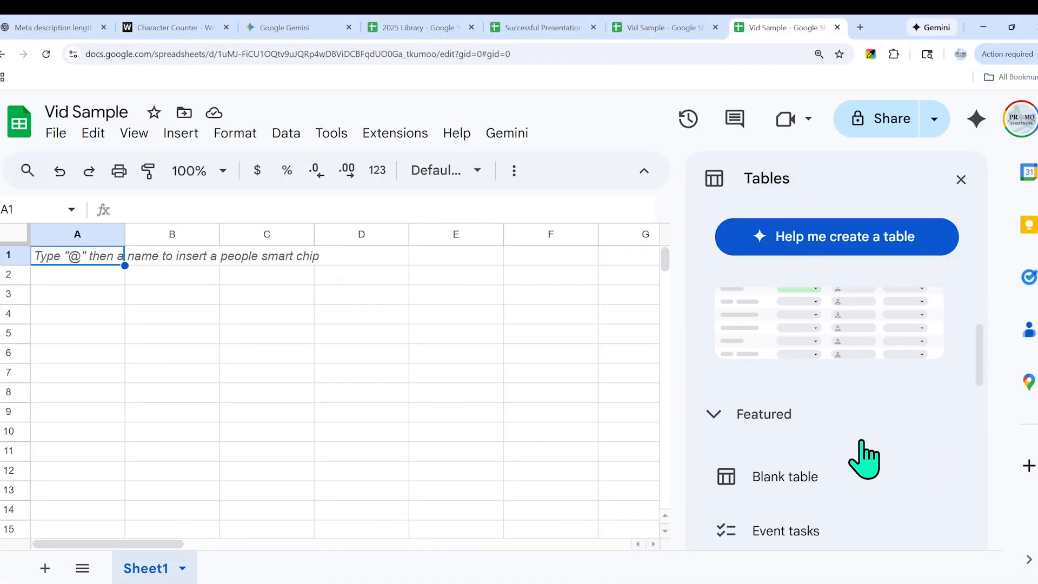
click(798, 327)
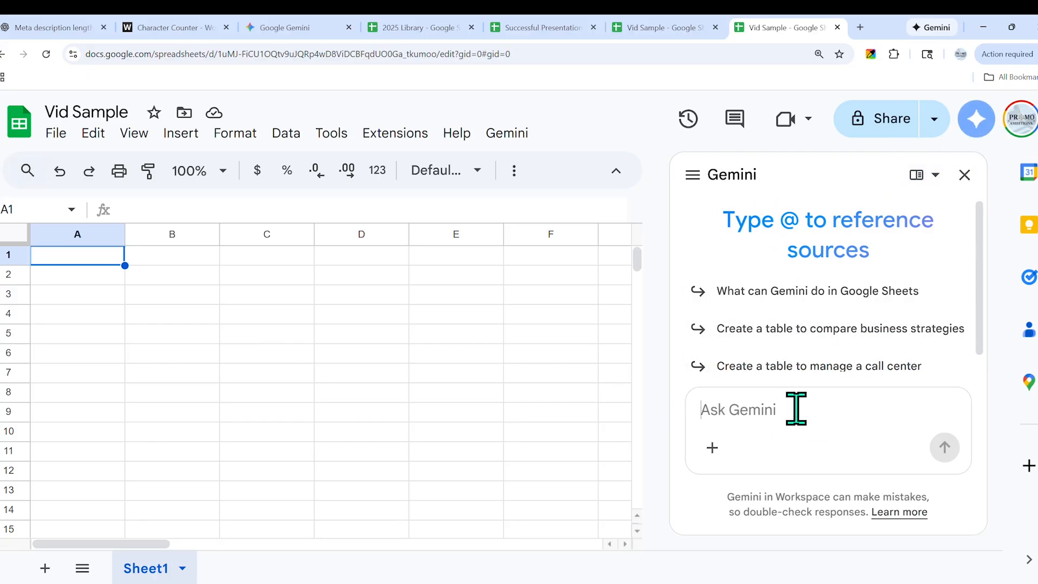
- Ask Gemini for a website-launch tracker with Task, Owner, Due Date, Status, Priority columns
text(Cr)
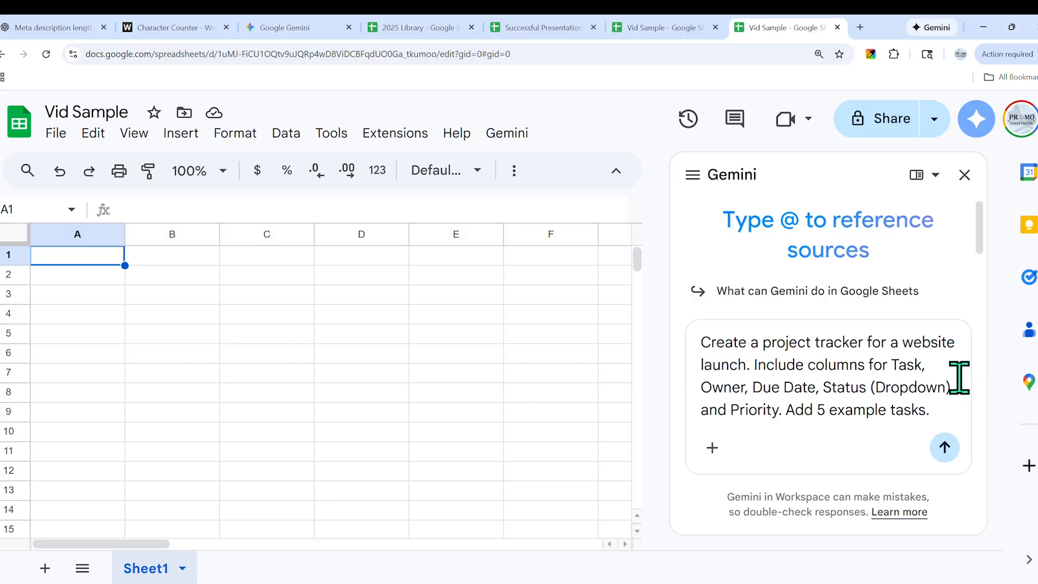
mouse_move(859, 410)
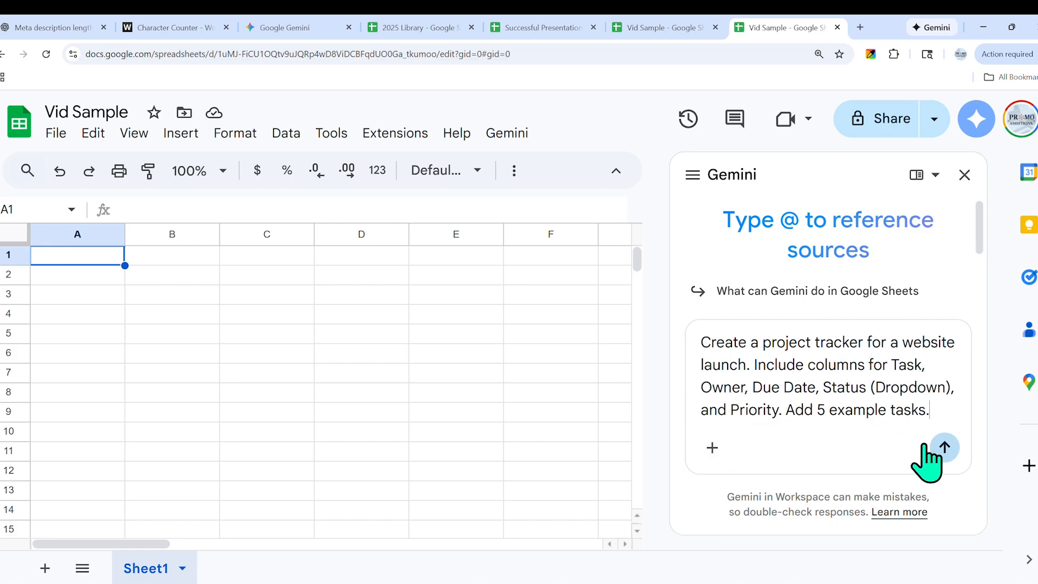
mouse_move(874, 462)
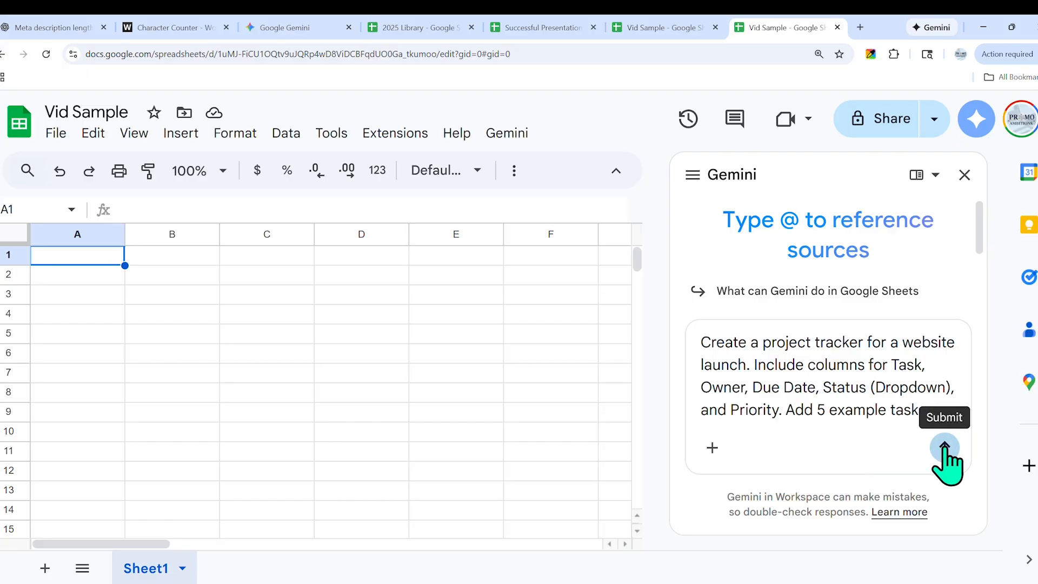
click(943, 459)
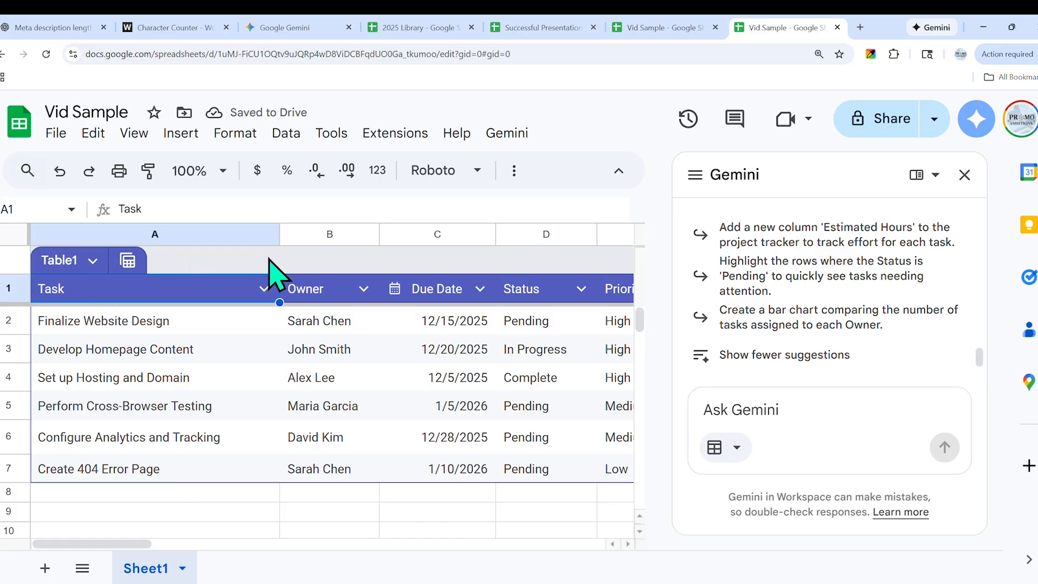
mouse_move(530, 469)
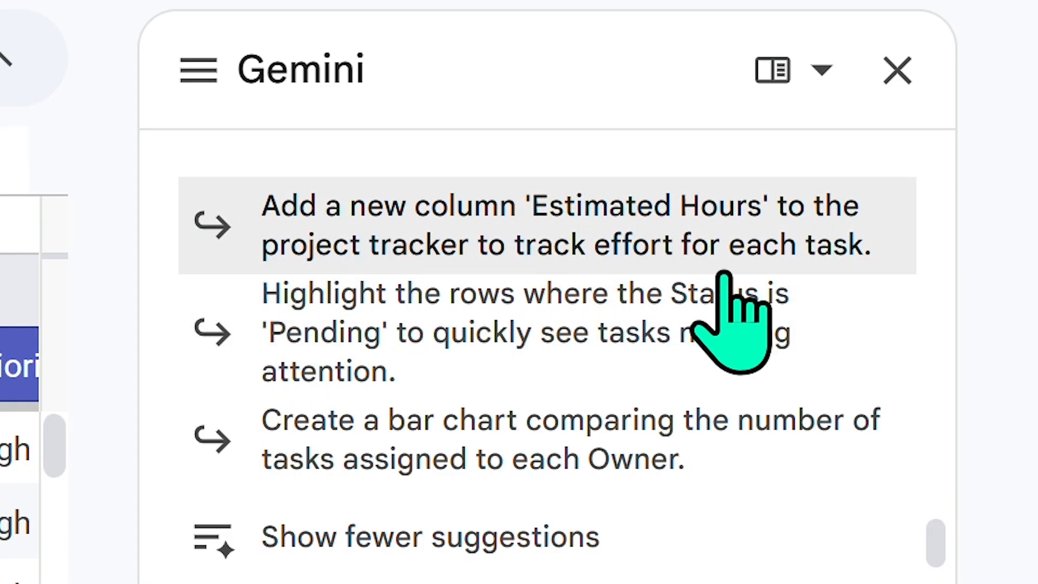
mouse_move(352, 326)
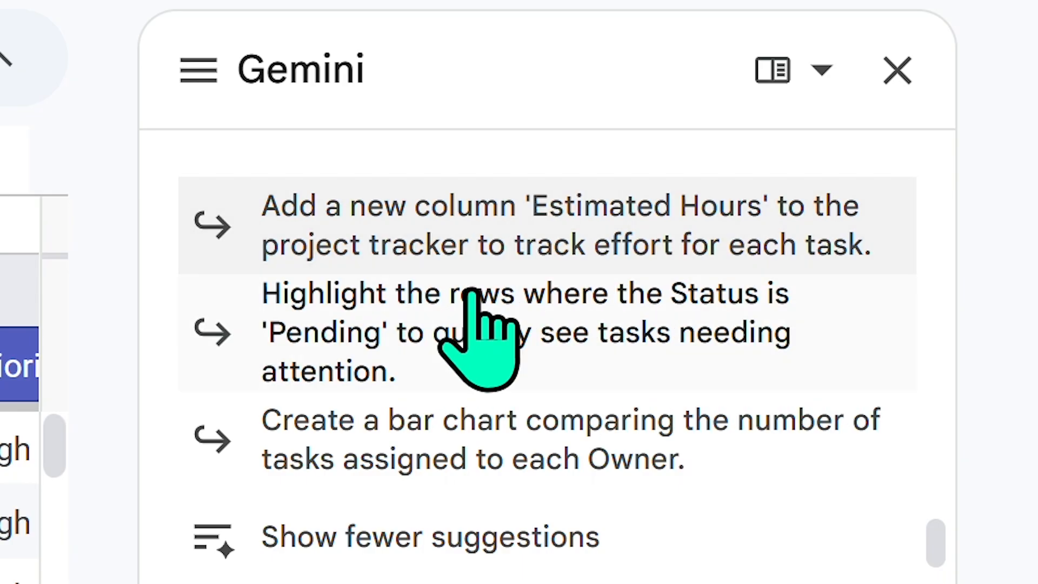
mouse_move(419, 426)
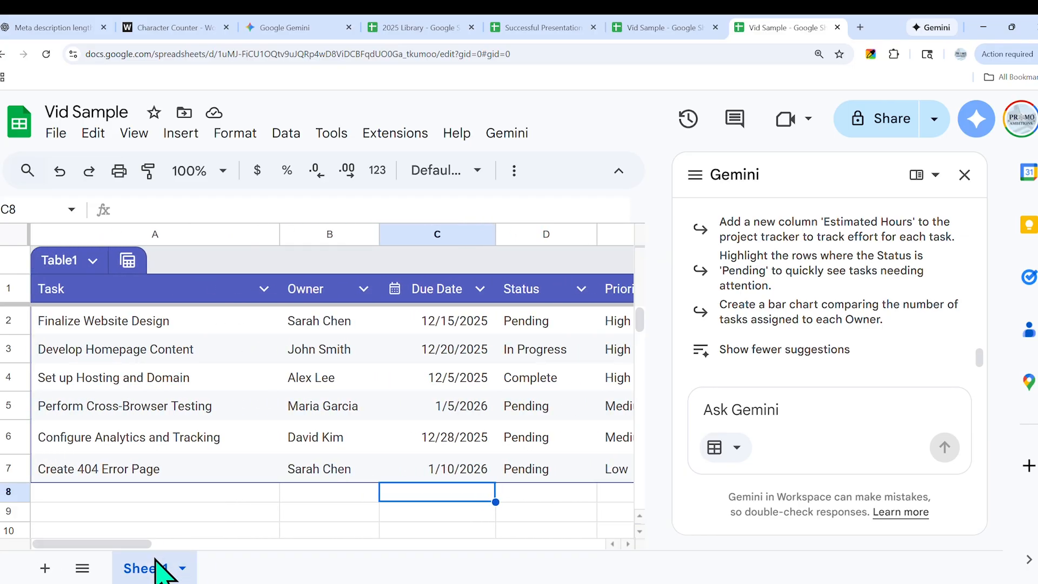
mouse_move(76, 347)
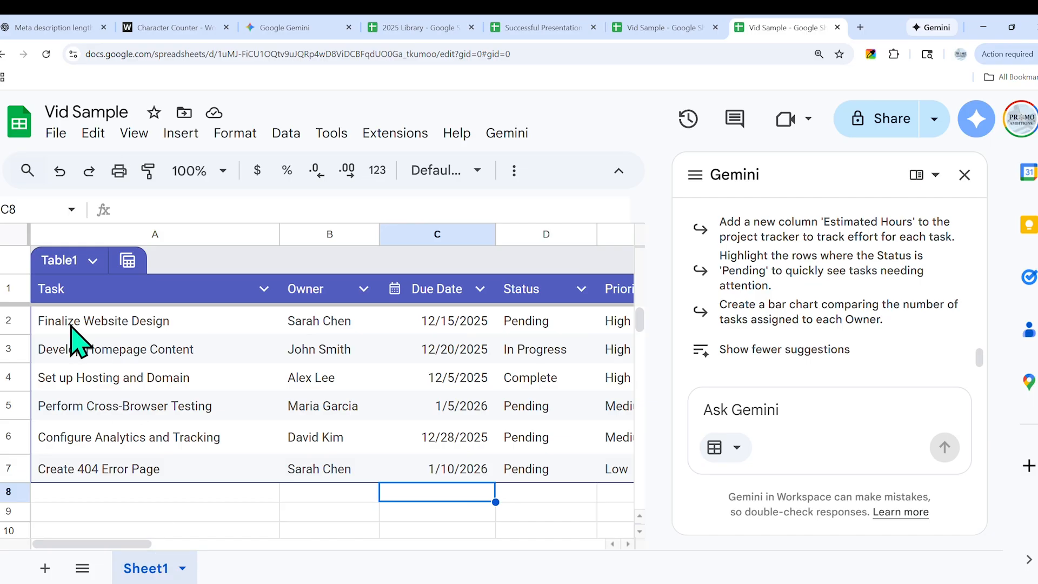
mouse_move(480, 289)
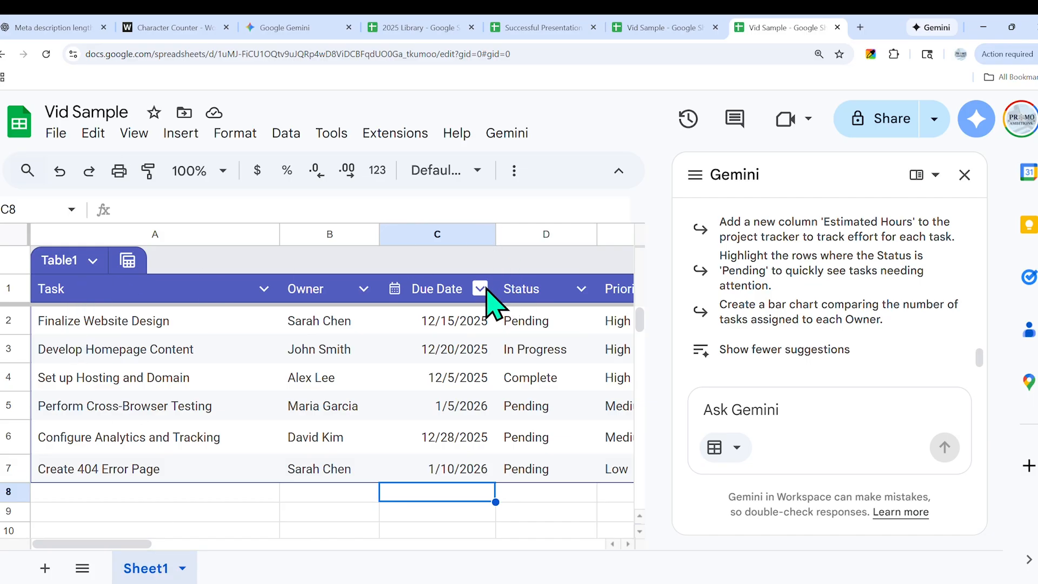
mouse_move(397, 303)
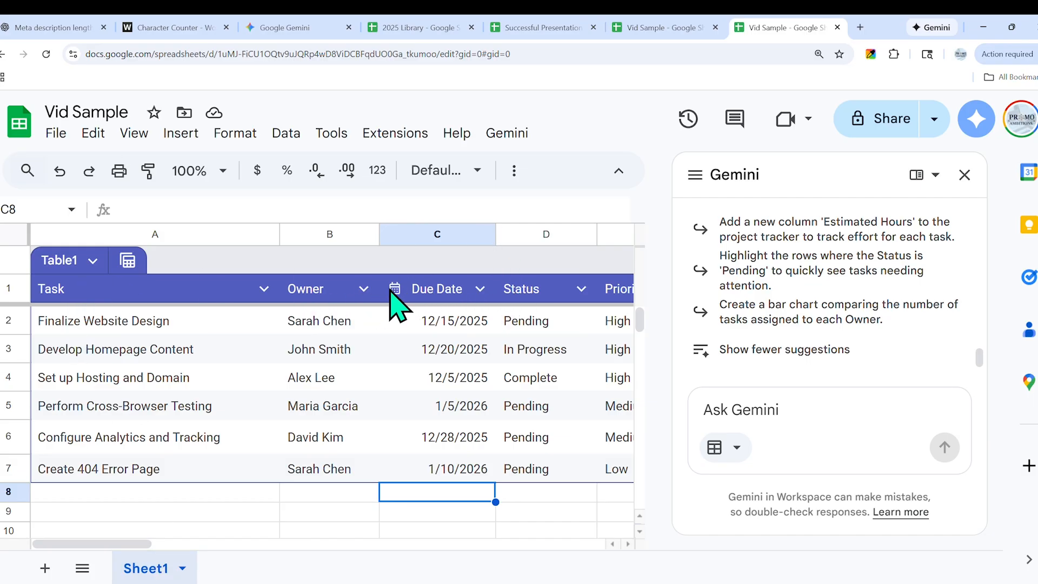
mouse_move(405, 313)
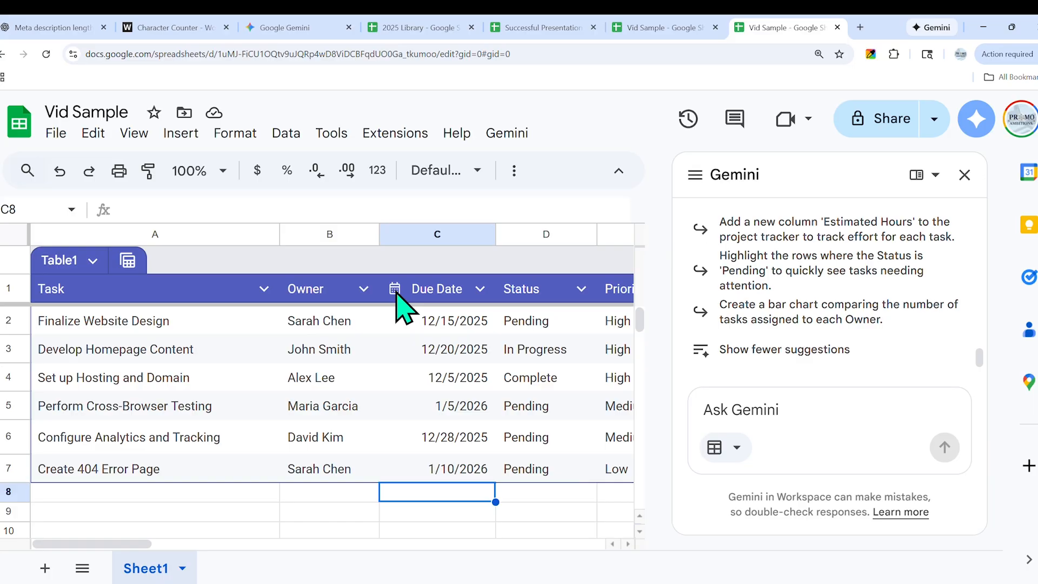
mouse_move(400, 320)
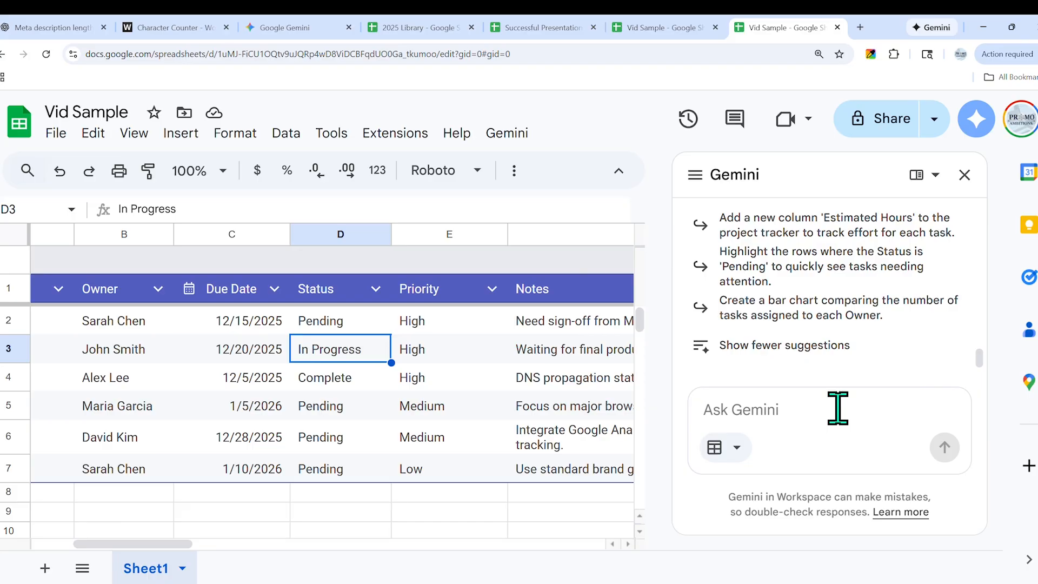
- Have Gemini add Pending, In Progress and Complete dropdowns to column D, then check one
text(I asked for dropdown options in Column D for Status progress, can you please do that...)
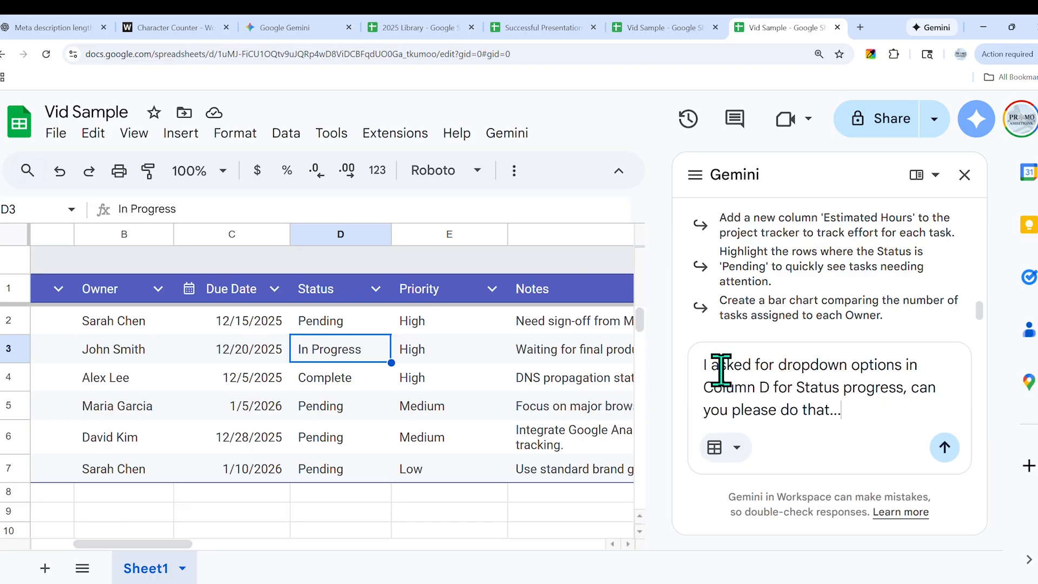
mouse_move(749, 396)
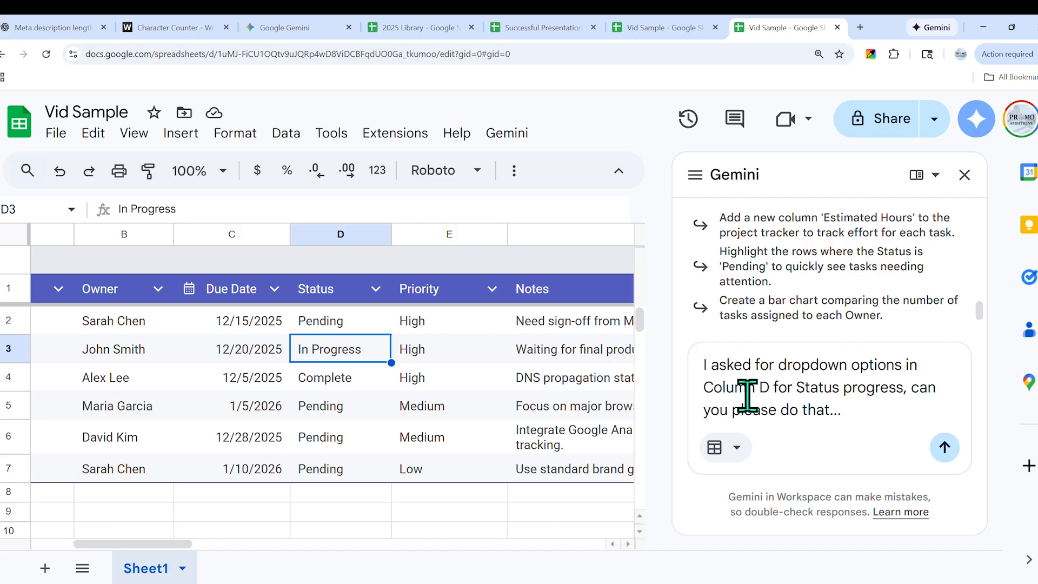
mouse_move(832, 470)
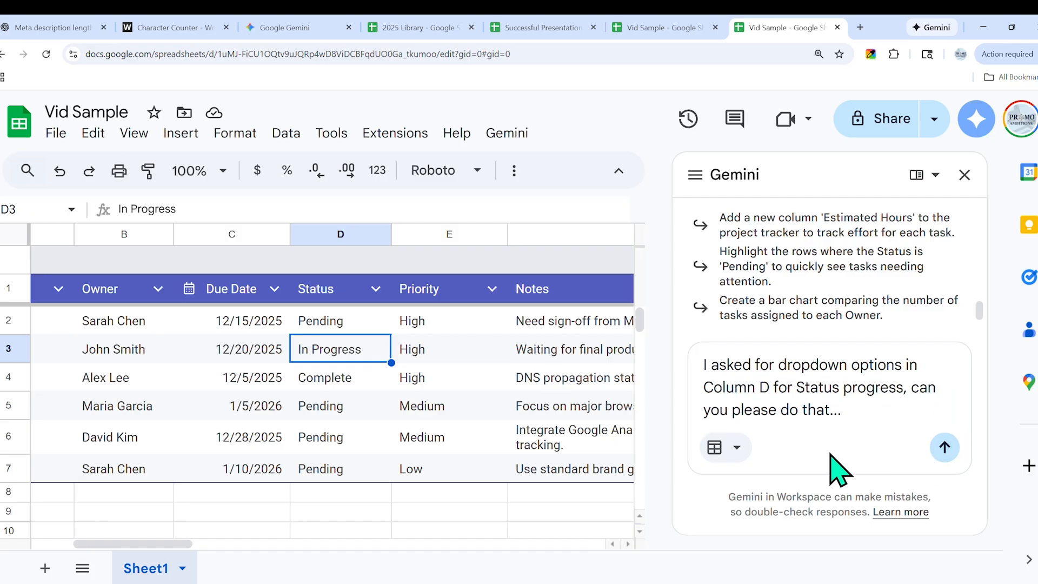
mouse_move(945, 448)
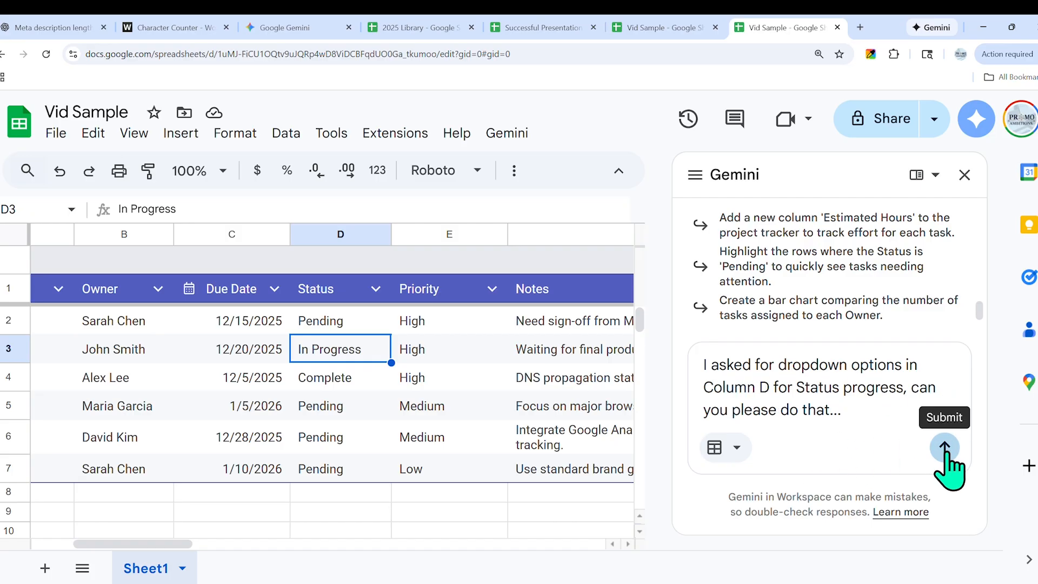
click(945, 449)
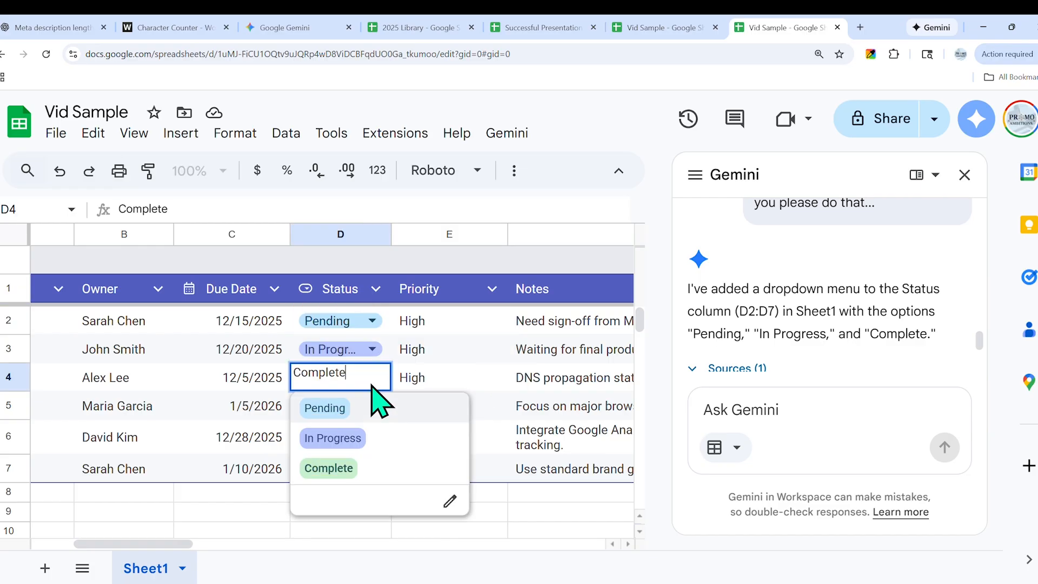
click(328, 468)
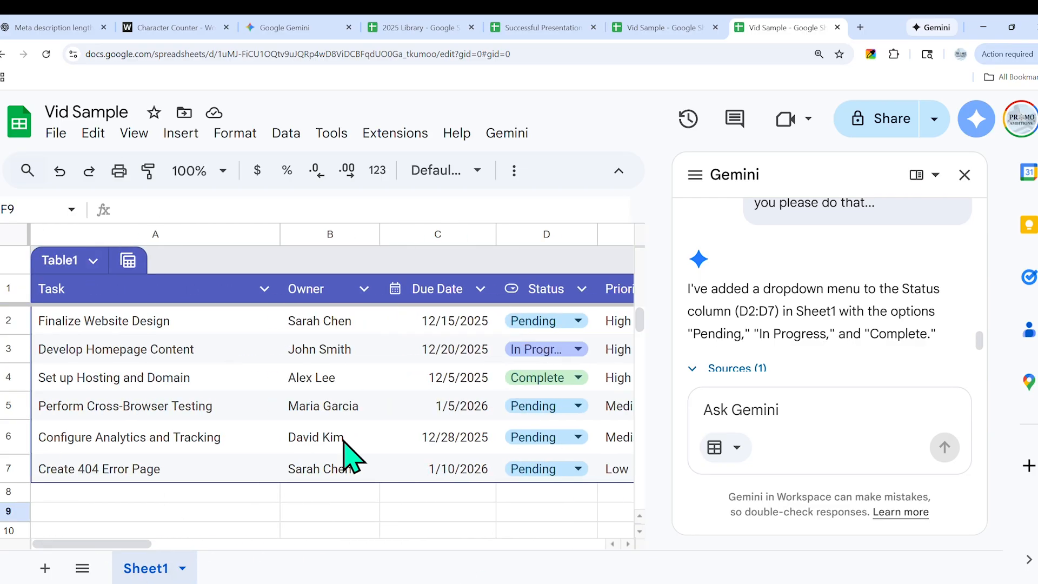
mouse_move(469, 341)
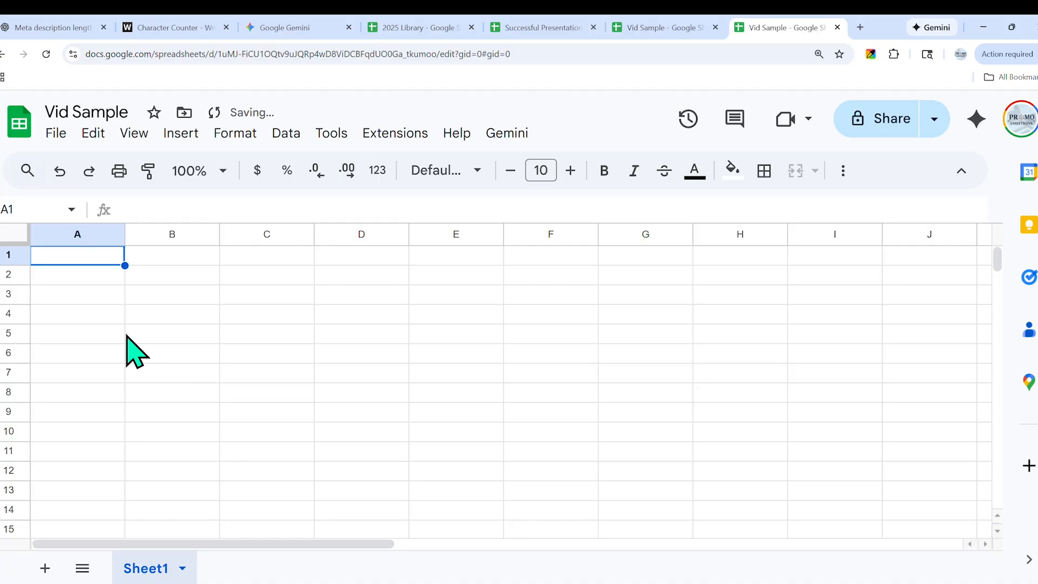
- Request a Monday–Friday schedule for Angie, Pam, Alissa and Gio from Gemini
click(976, 118)
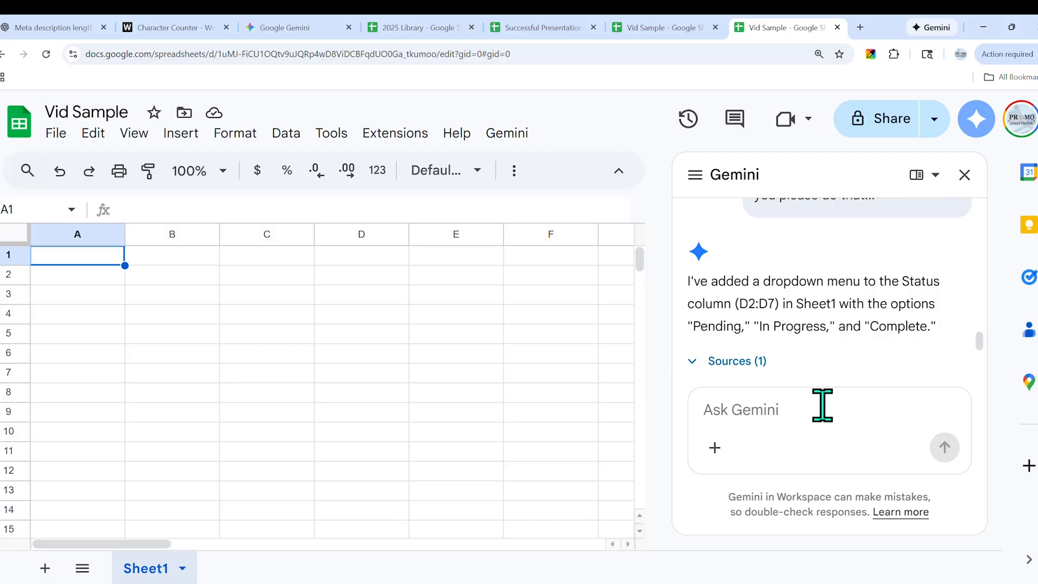
click(741, 410)
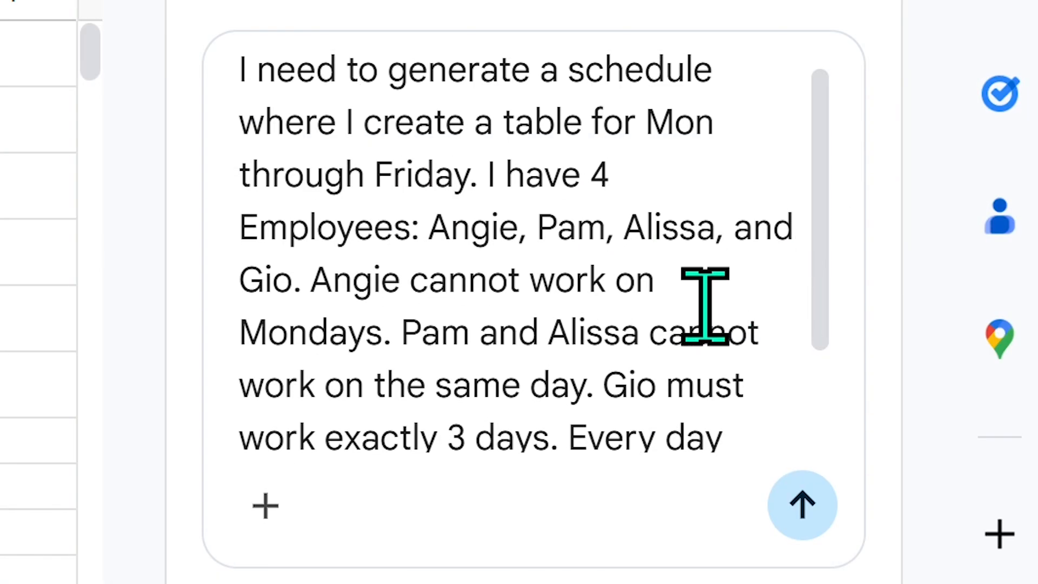
mouse_move(296, 222)
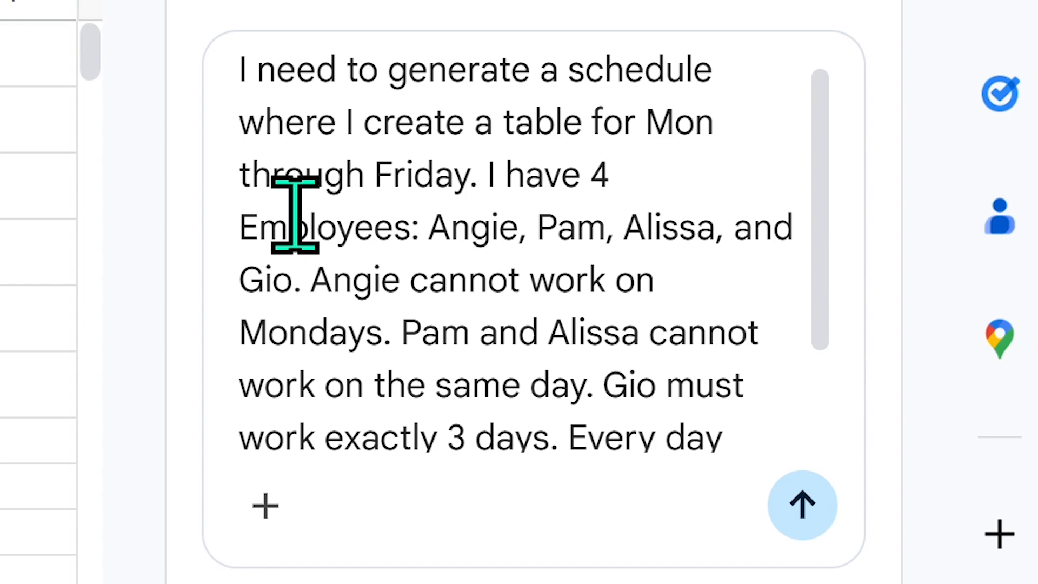
mouse_move(600, 236)
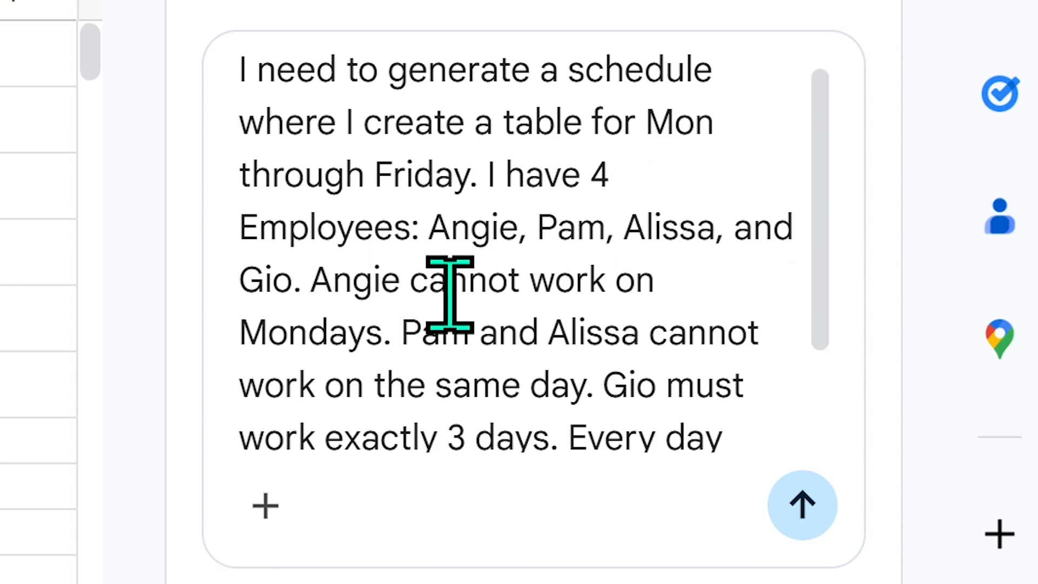
scroll(down, 3)
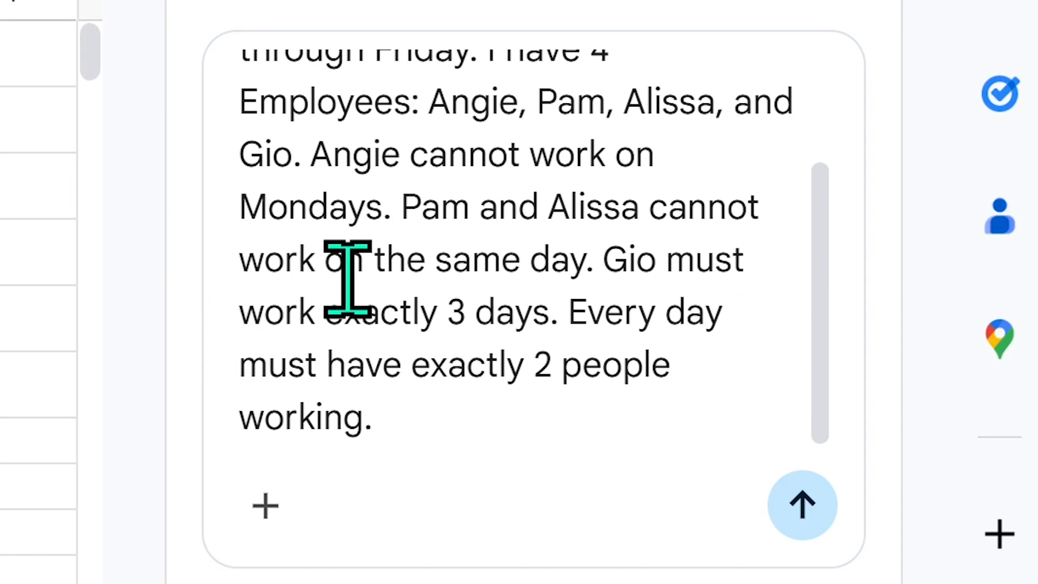
mouse_move(313, 341)
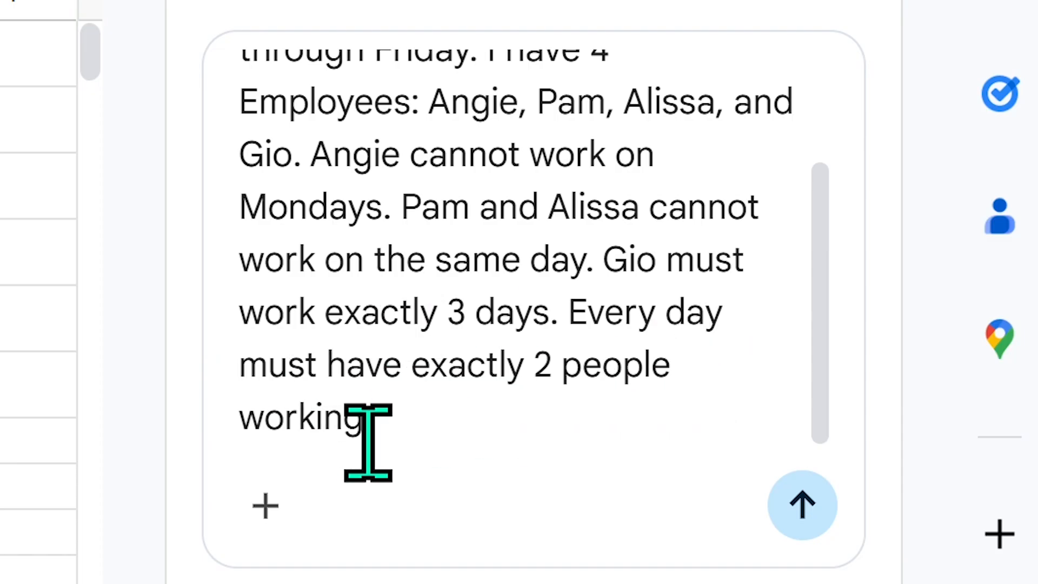
mouse_move(802, 507)
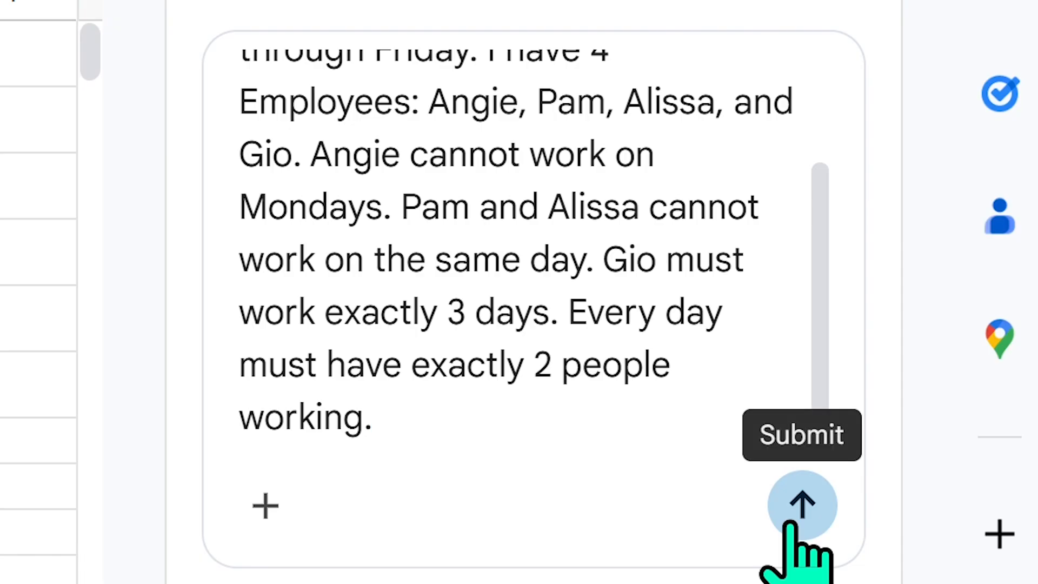
click(802, 505)
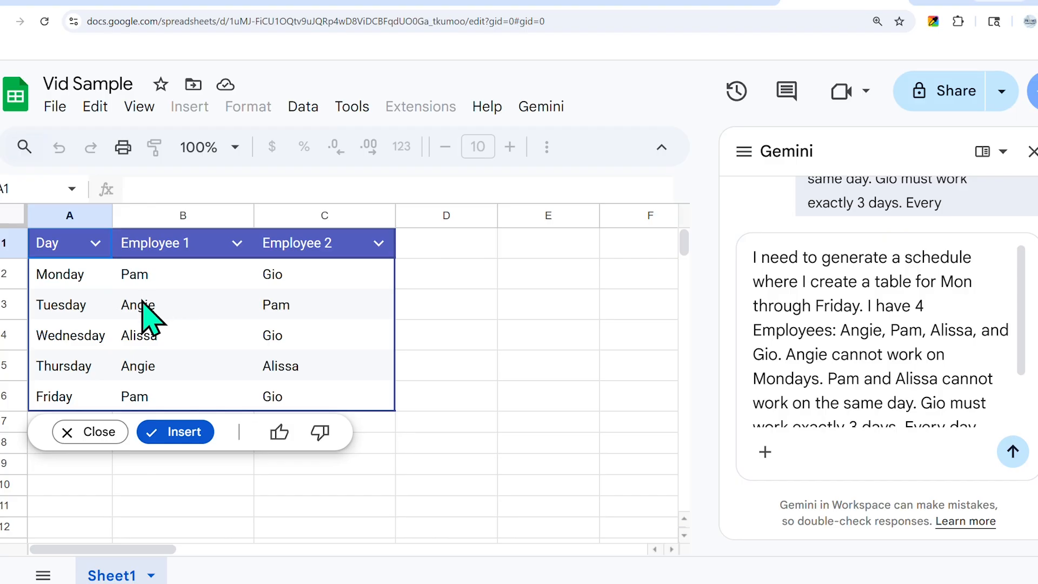
mouse_move(81, 283)
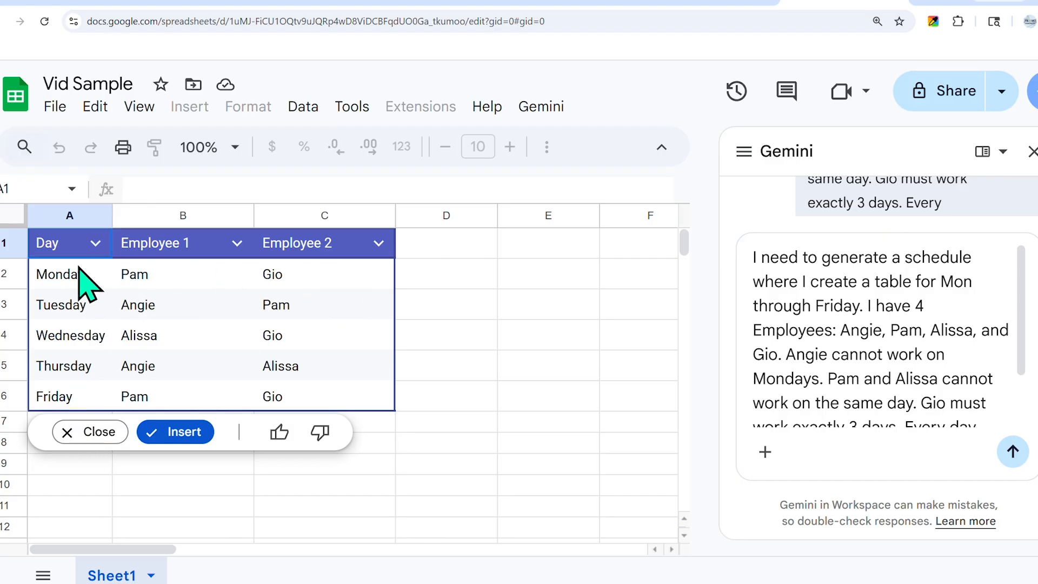
mouse_move(352, 272)
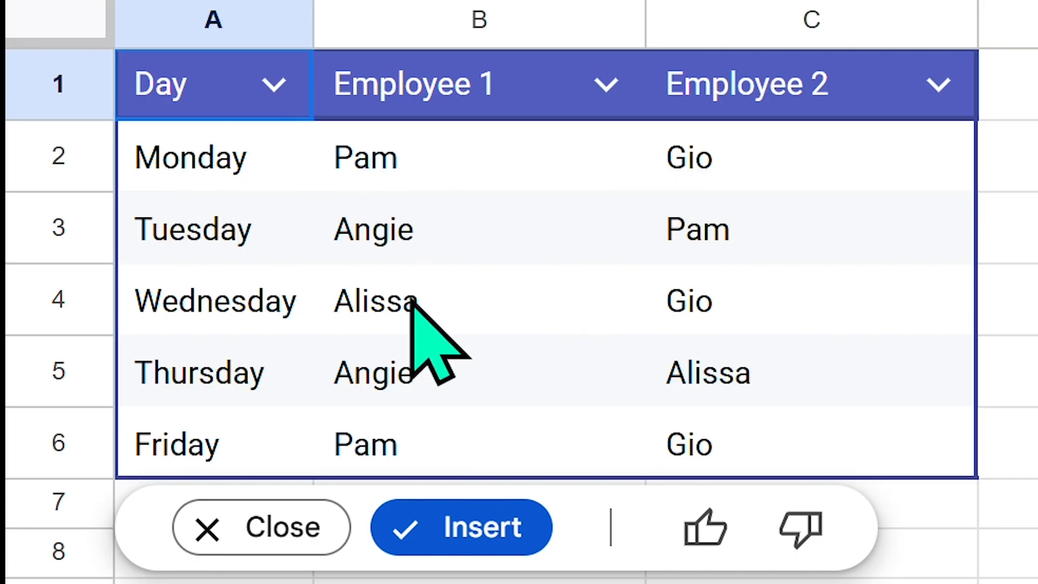
mouse_move(641, 509)
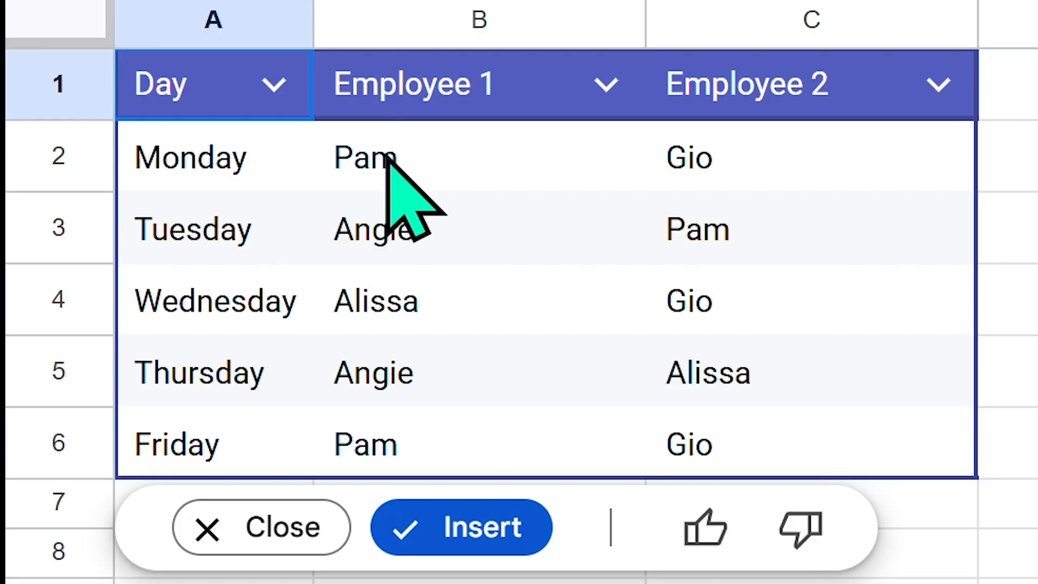
mouse_move(744, 374)
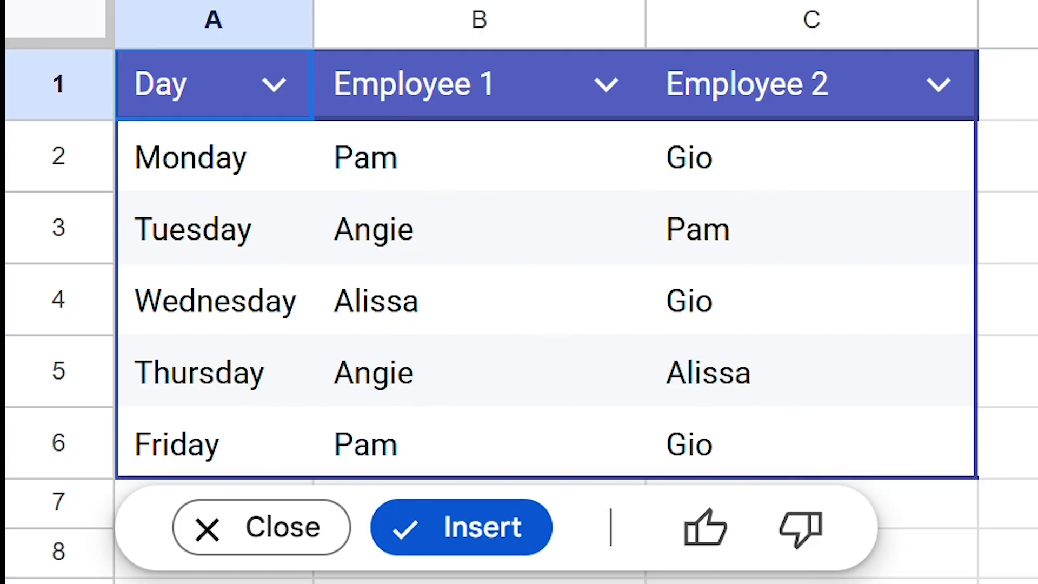
click(460, 527)
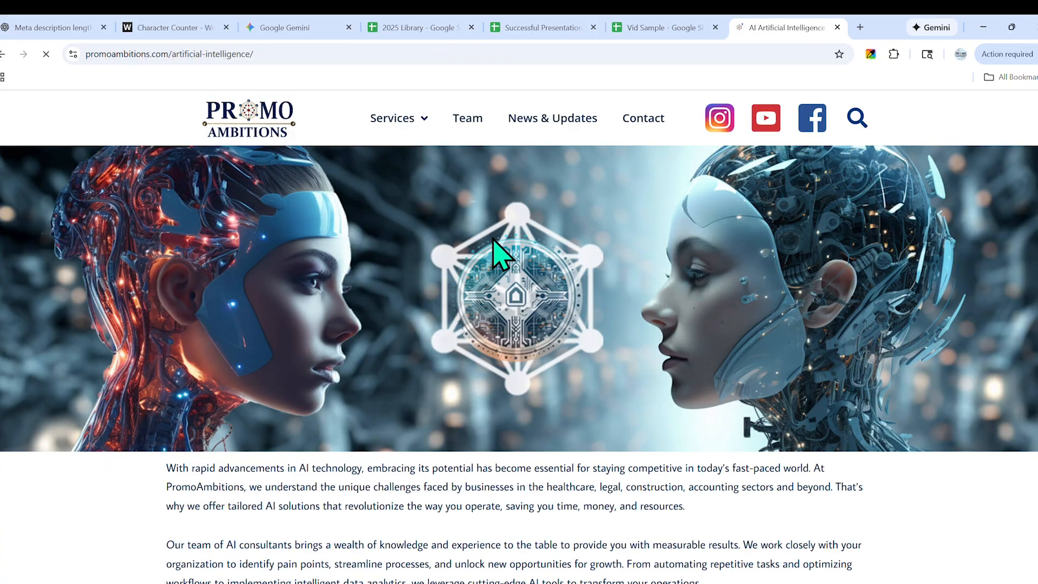
- Scroll the Promo Ambitions AI page down to the YouTube tutorials grid
scroll(down, 3)
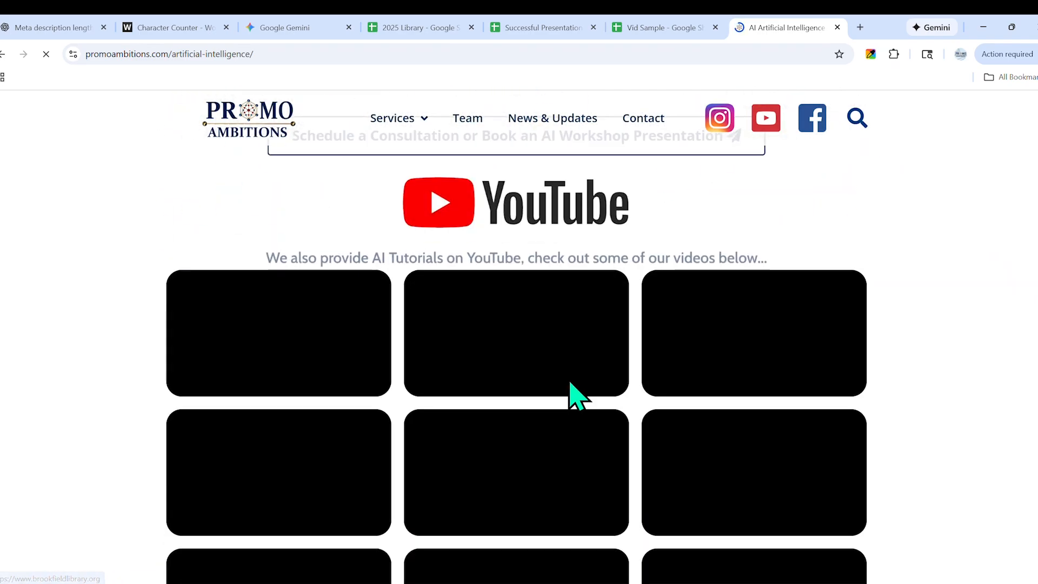
scroll(down, 3)
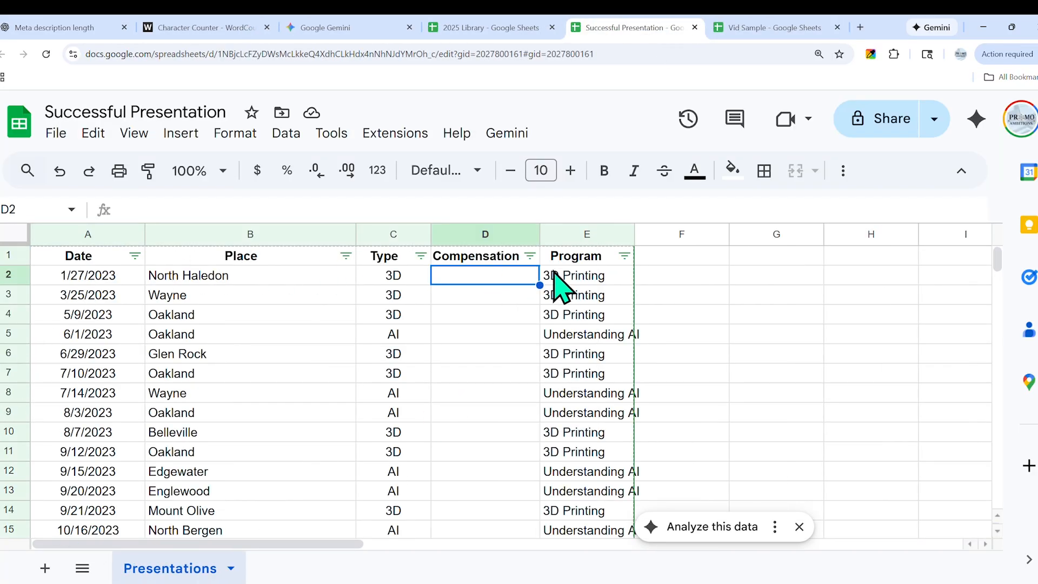
mouse_move(73, 305)
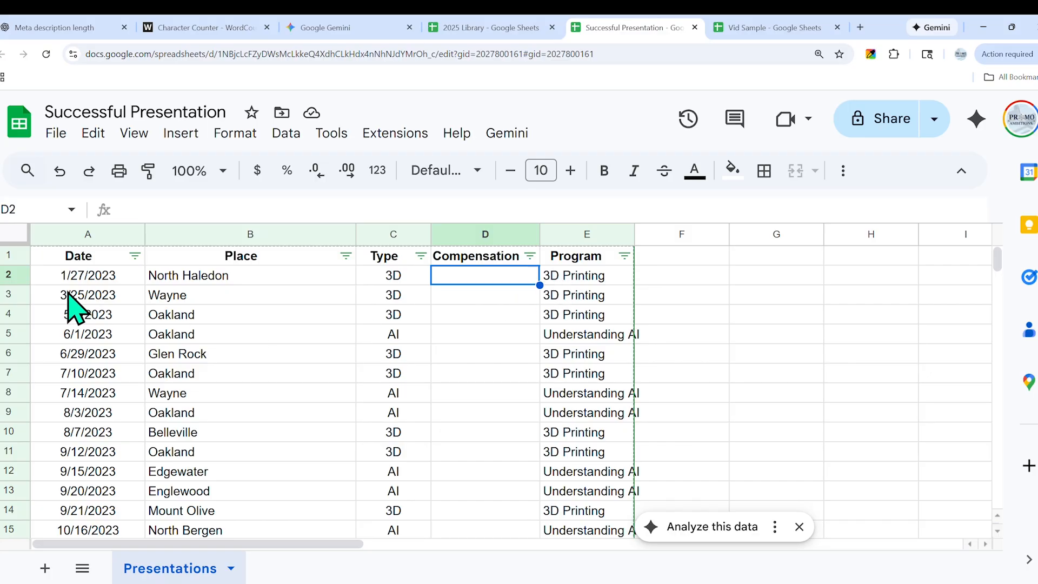
- Scroll through the Presentations data and have Gemini describe each column
scroll(down, 3)
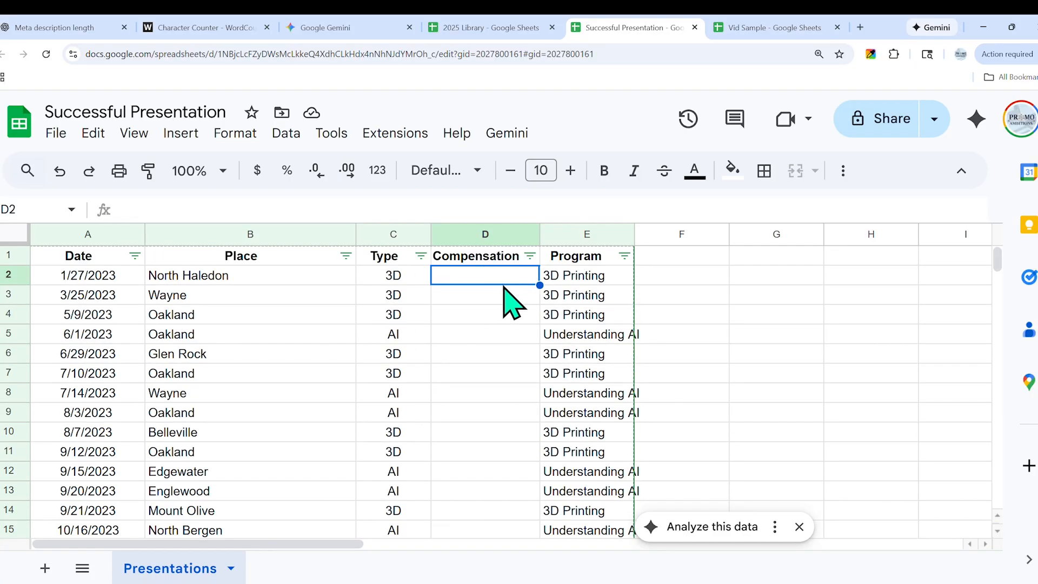
mouse_move(601, 431)
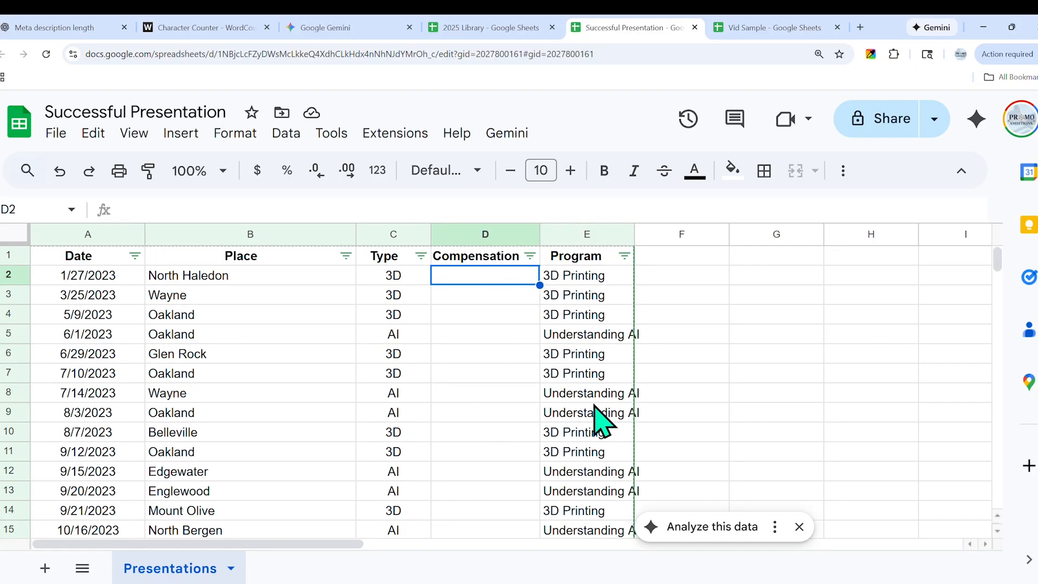
scroll(down, 3)
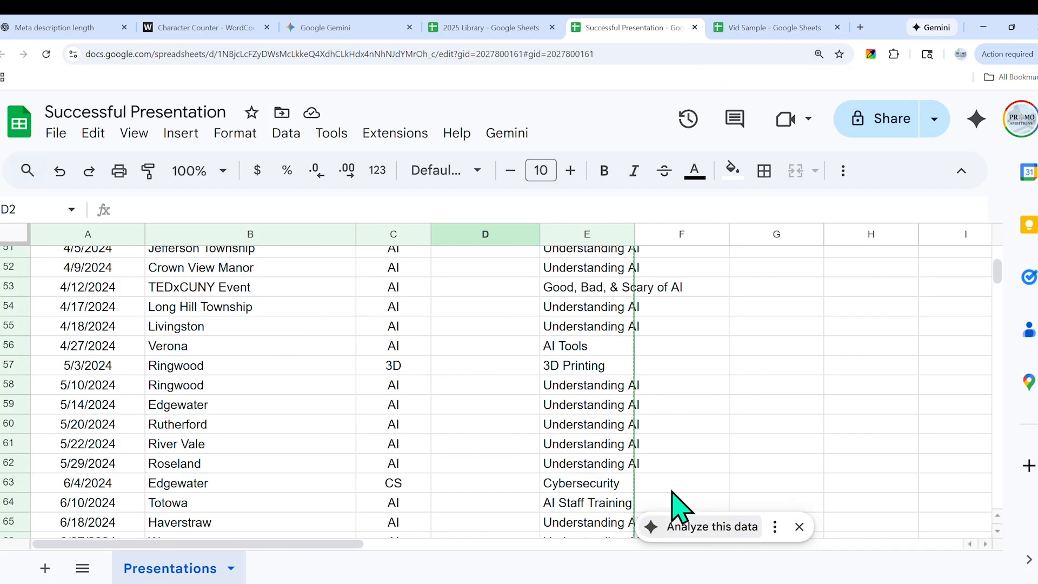
click(979, 118)
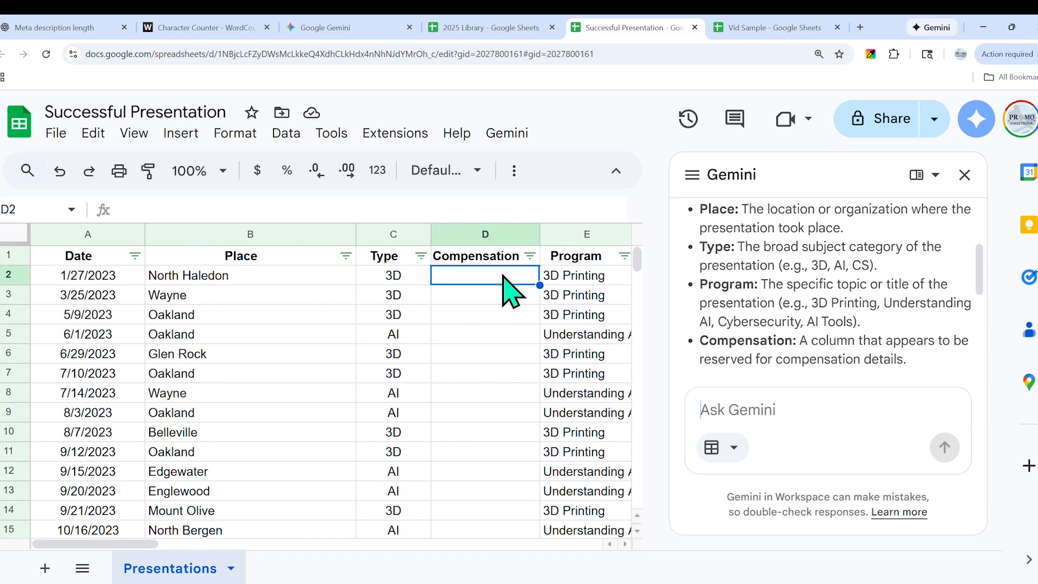
scroll(down, 3)
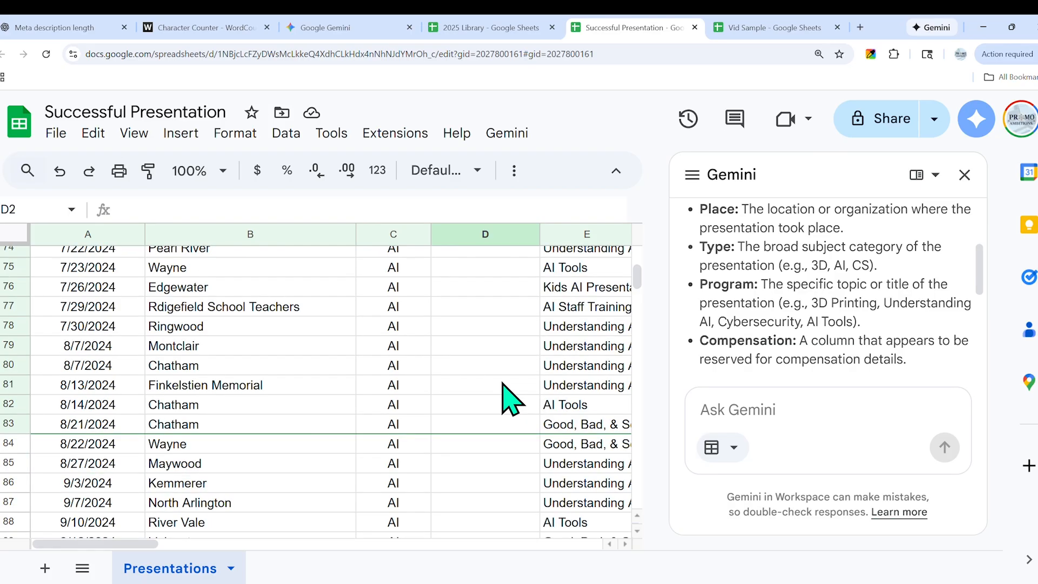
mouse_move(509, 413)
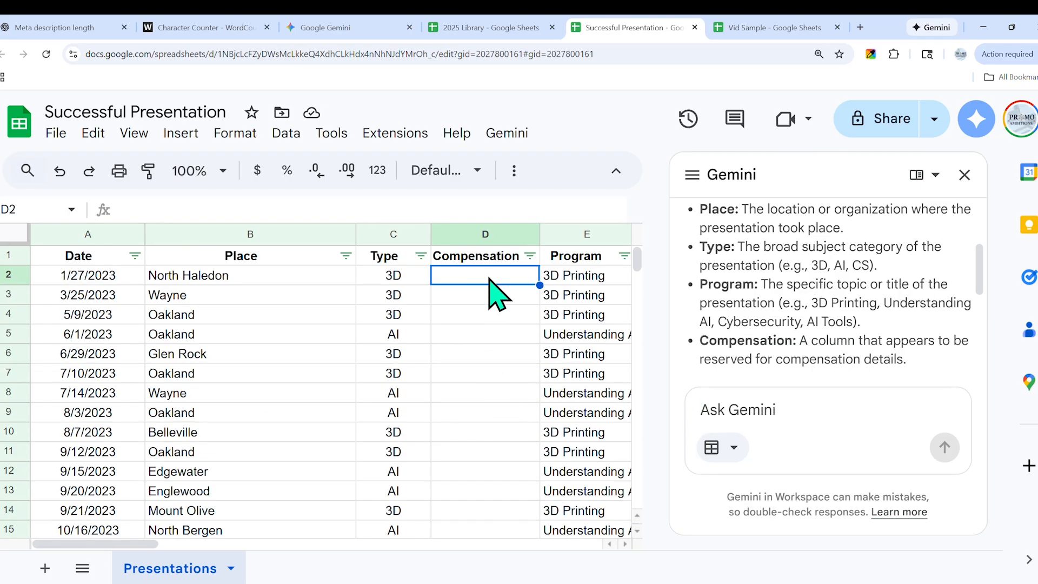
text(=-ra)
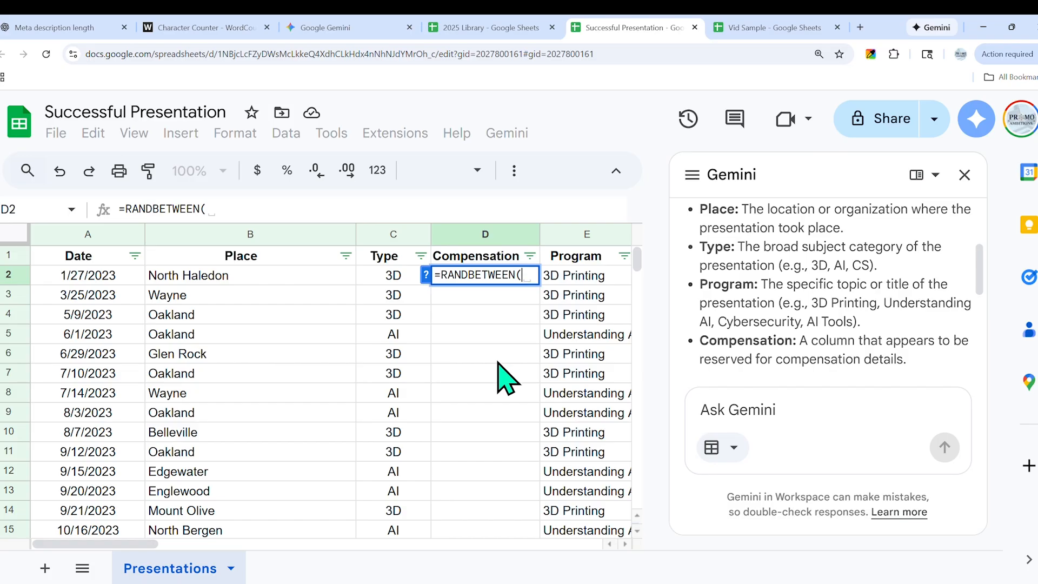
text(500, 10)
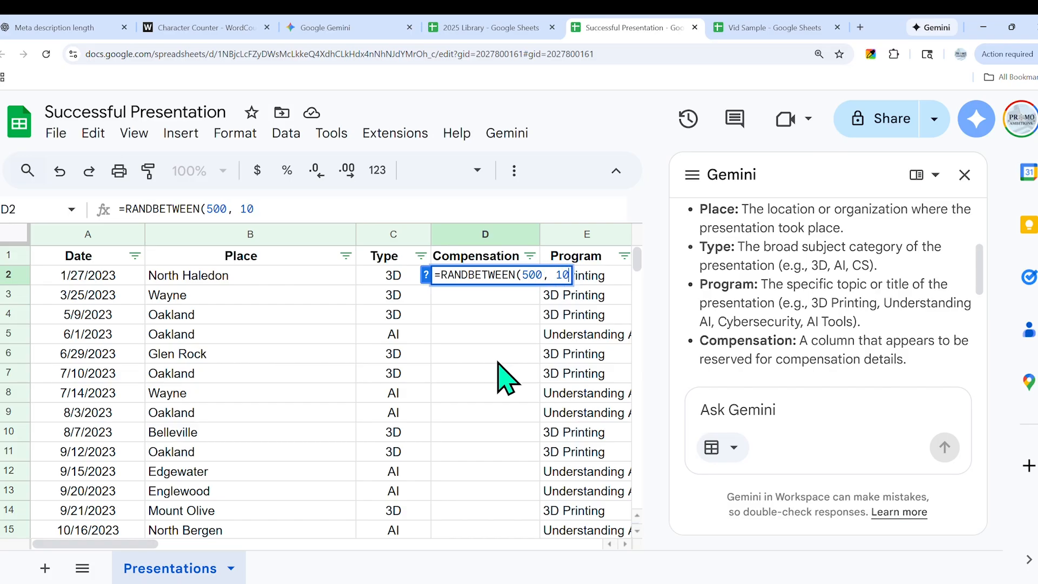
text(00))
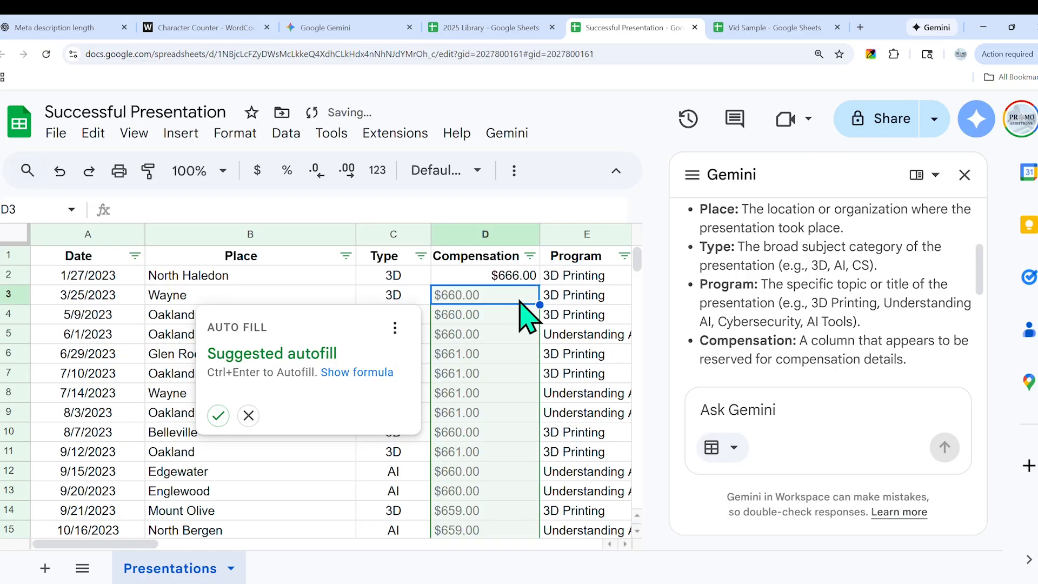
click(218, 416)
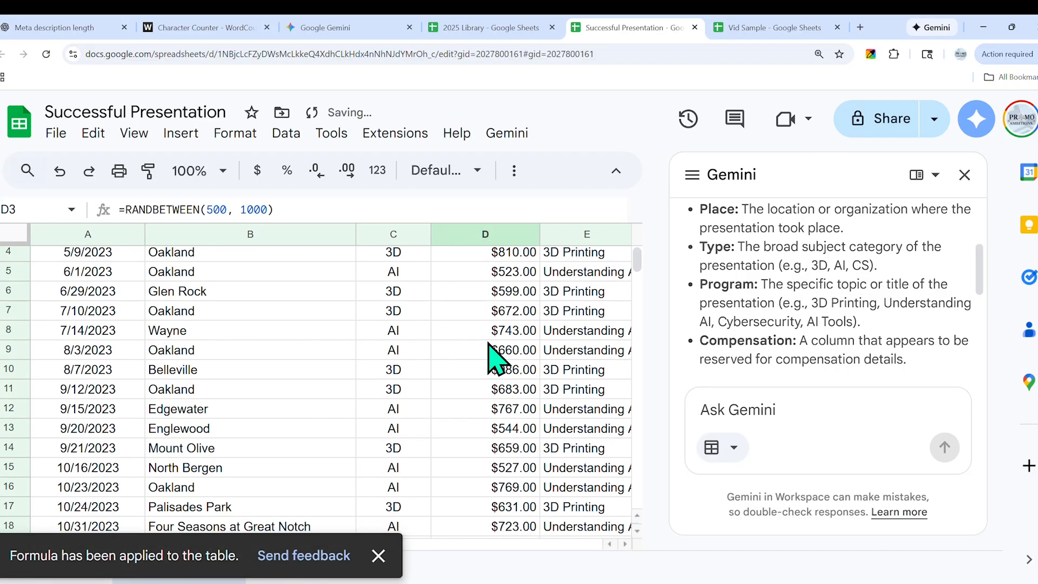
scroll(down, 3)
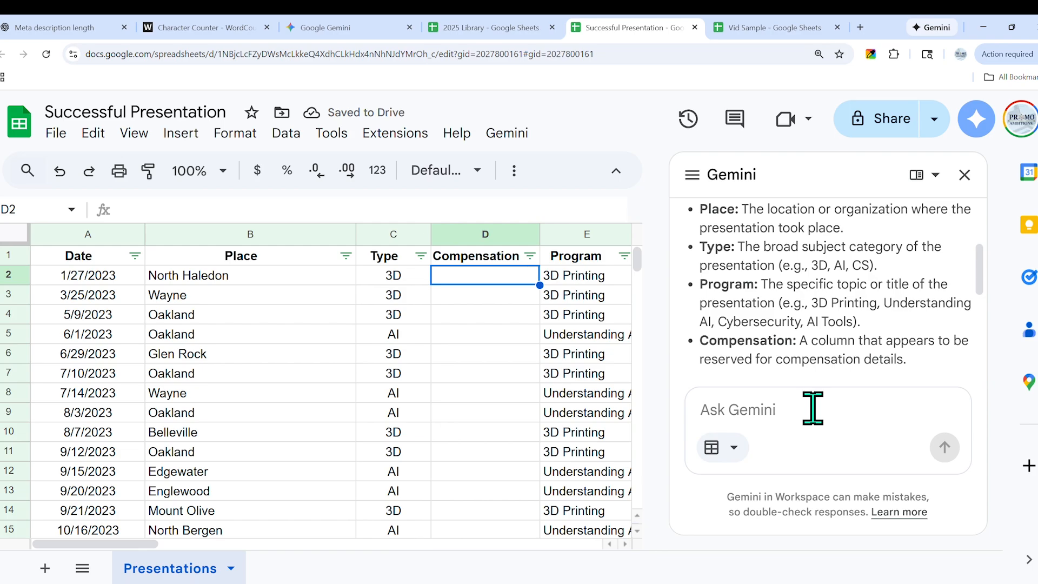
- Draft a Gemini prompt: $500–$1000 values in column D, 'Cybersecurity' to 'CS' in column C
text(In column D, please add random $ values between $500 and $1000.)
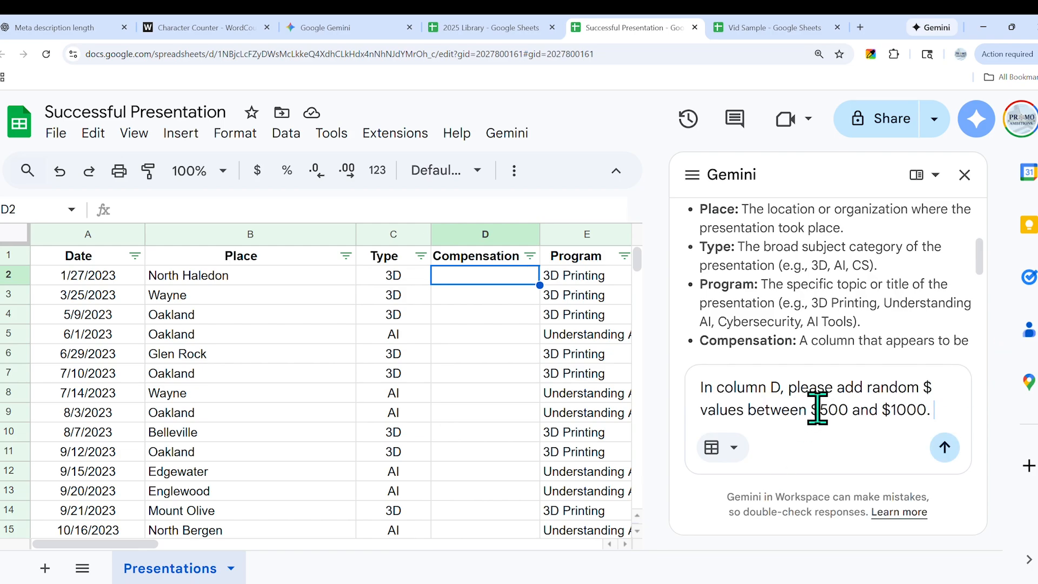
mouse_move(757, 410)
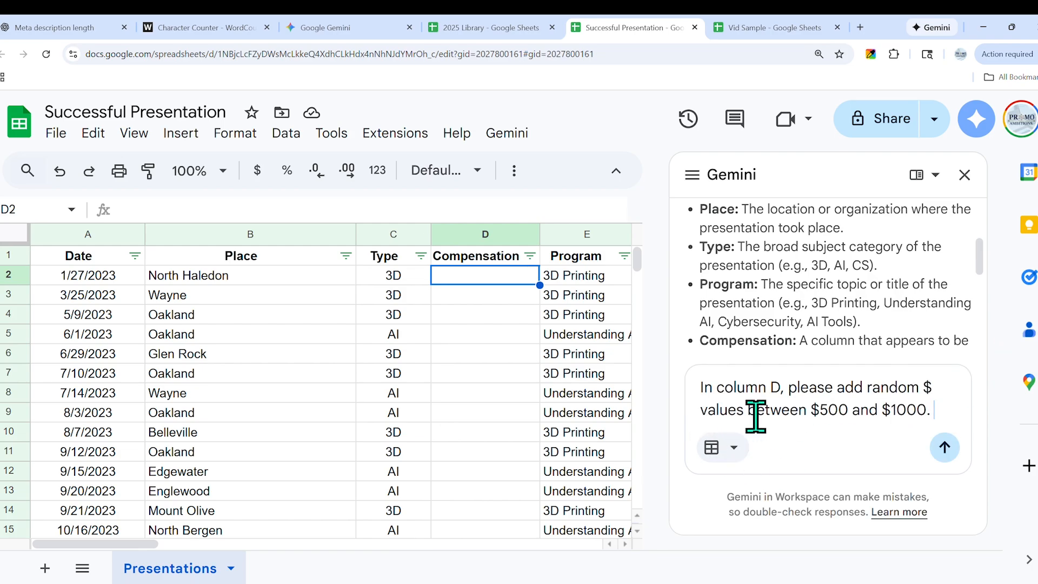
mouse_move(944, 447)
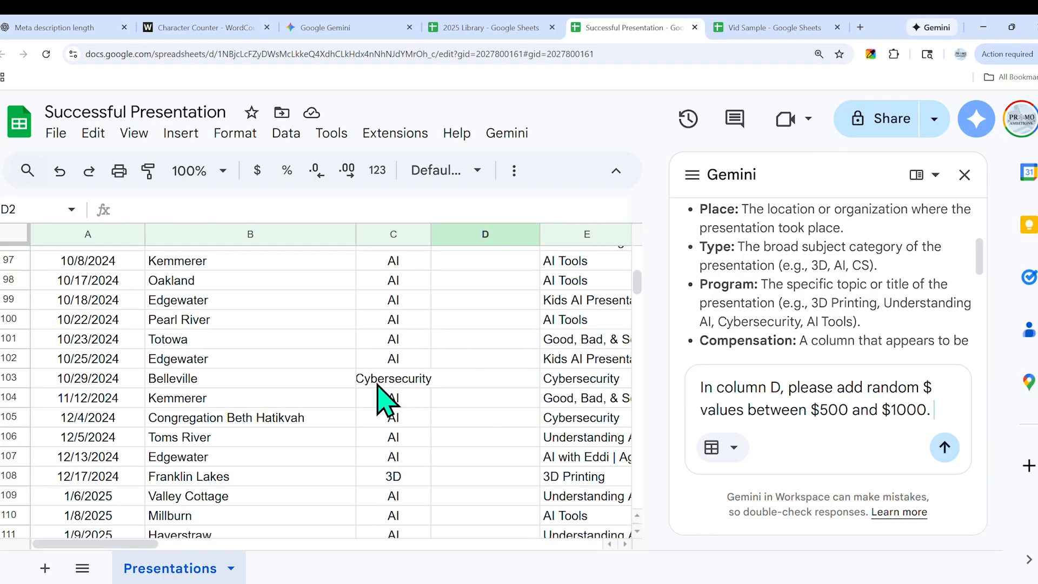
scroll(down, 3)
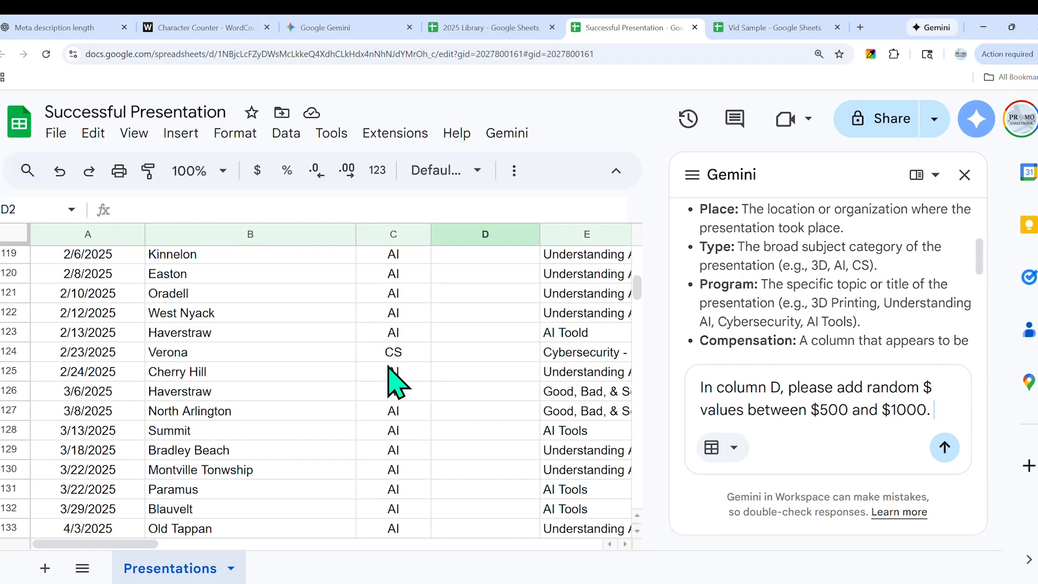
scroll(down, 3)
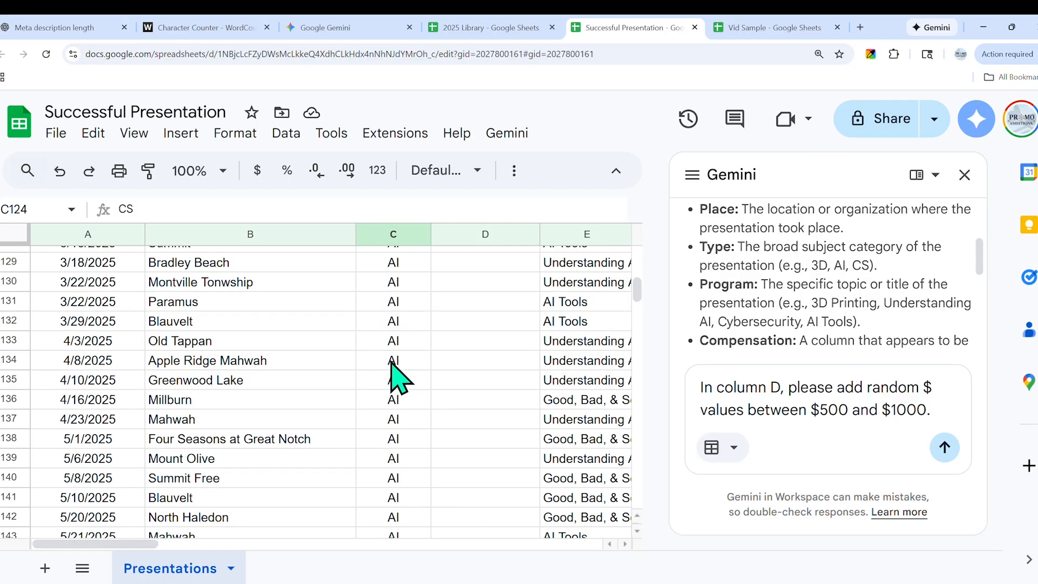
scroll(down, 3)
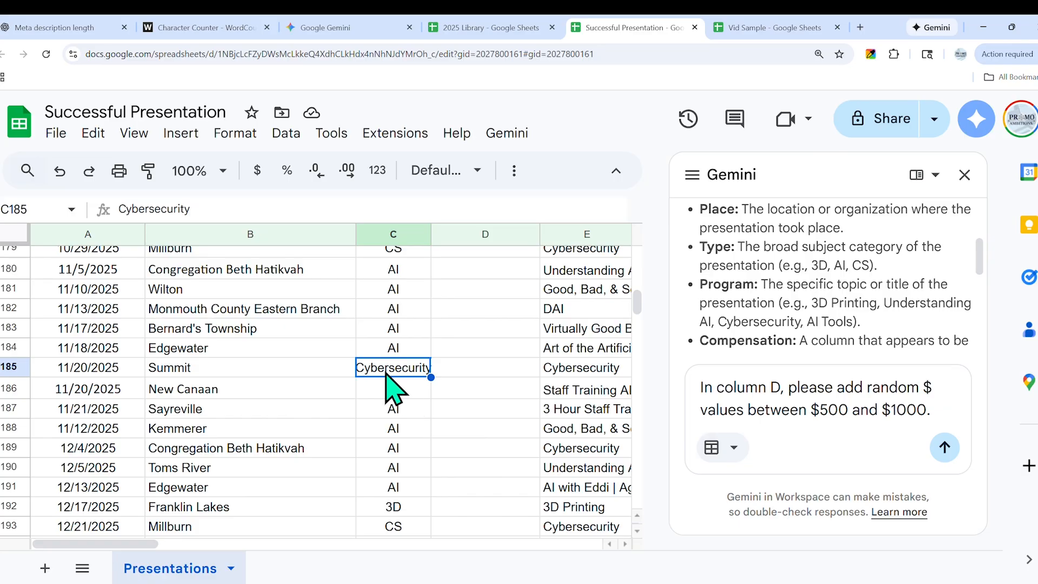
click(393, 388)
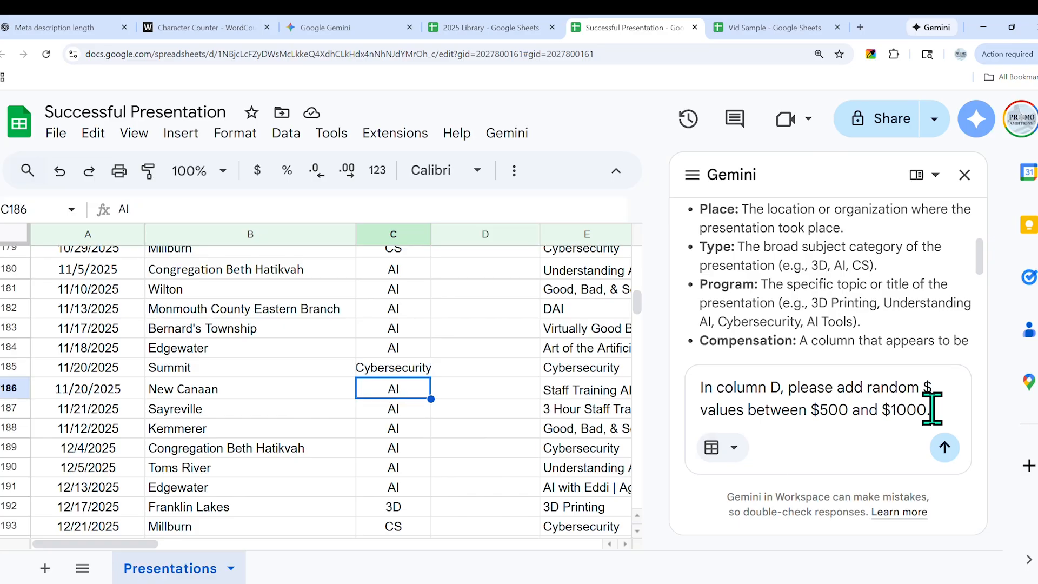
mouse_move(990, 439)
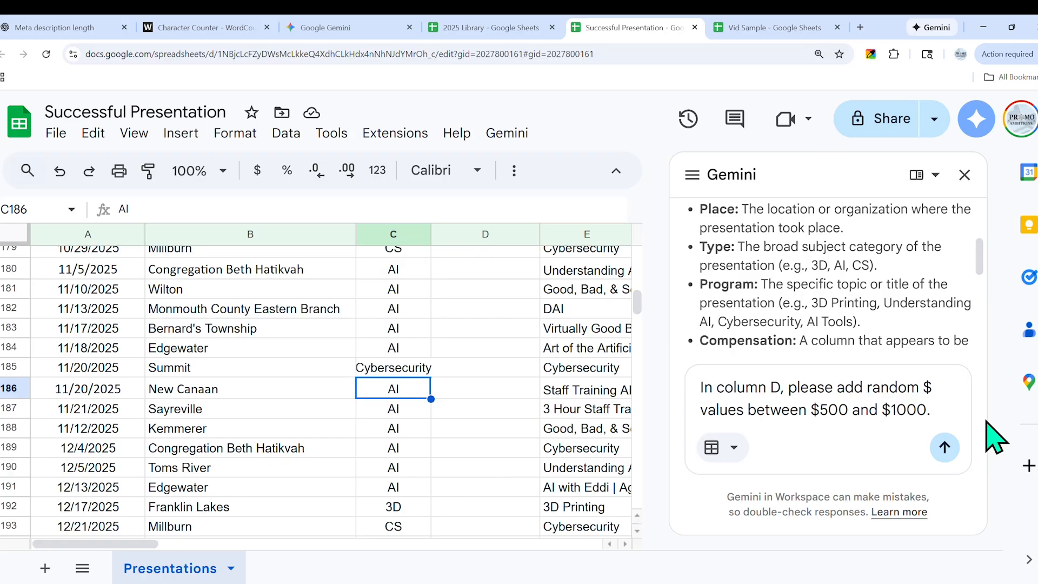
text(In column C can you normalize anything that says 'Cybersecurity' to simply 'CS')
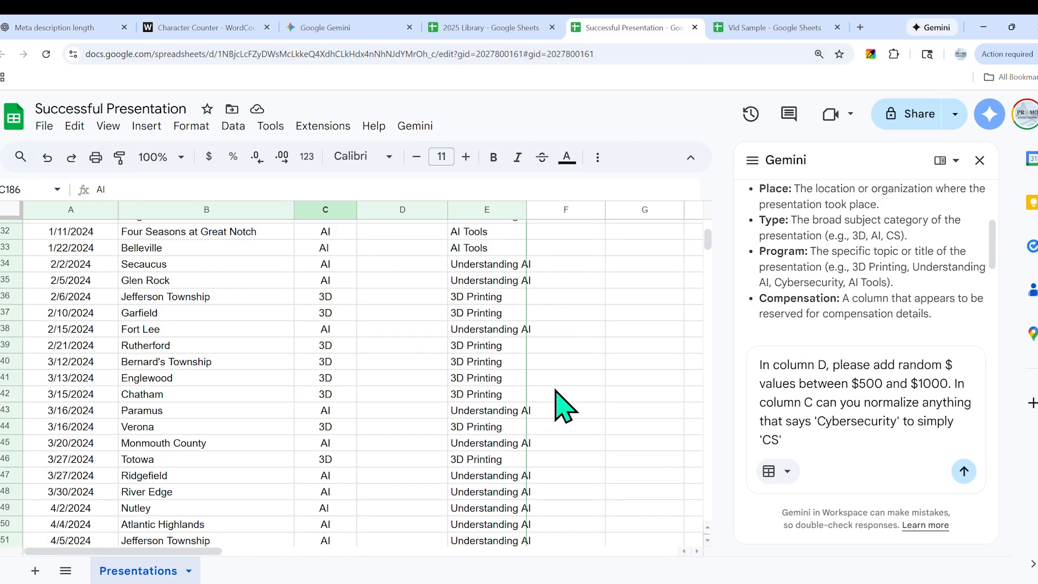
- Extend the Compensation and CS prompt to cover rows through 194 and submit it
scroll(down, 3)
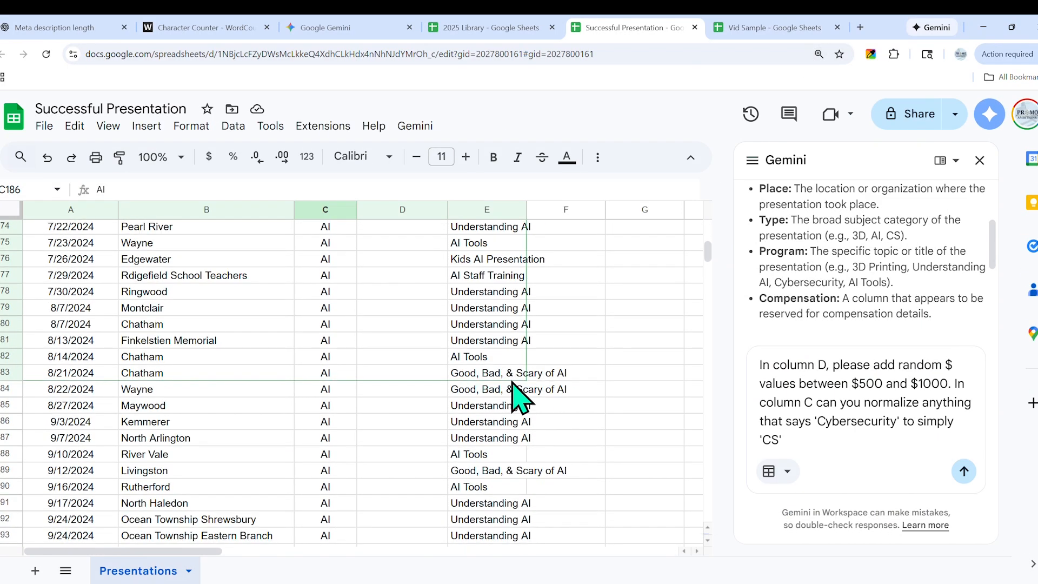
mouse_move(516, 402)
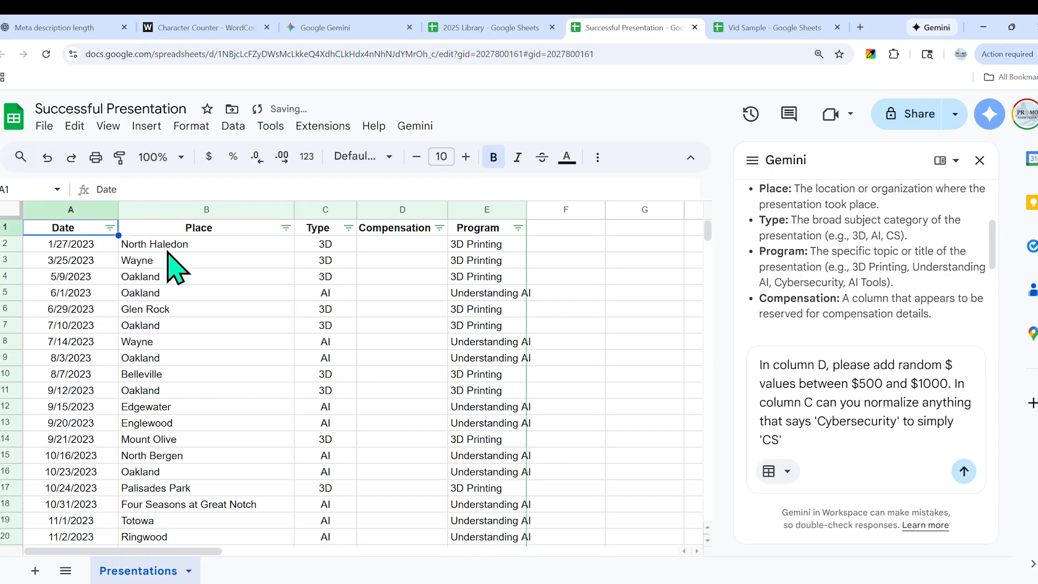
click(286, 228)
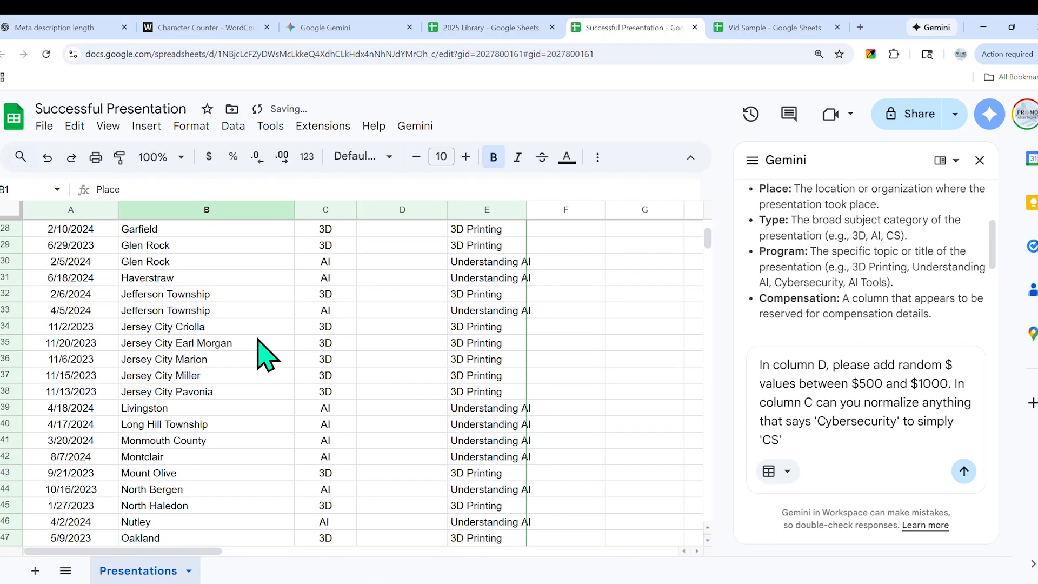
scroll(down, 3)
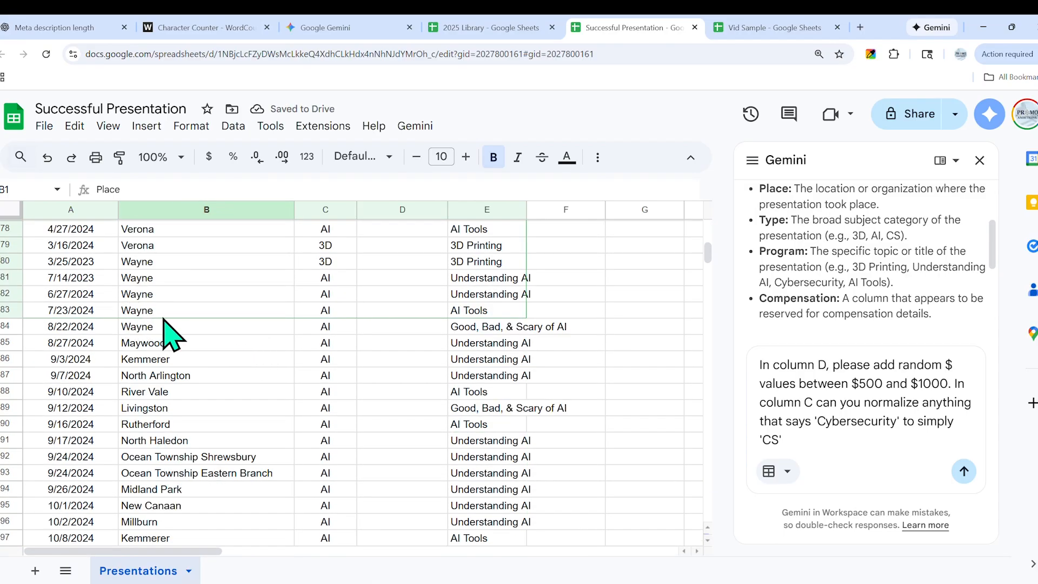
scroll(down, 3)
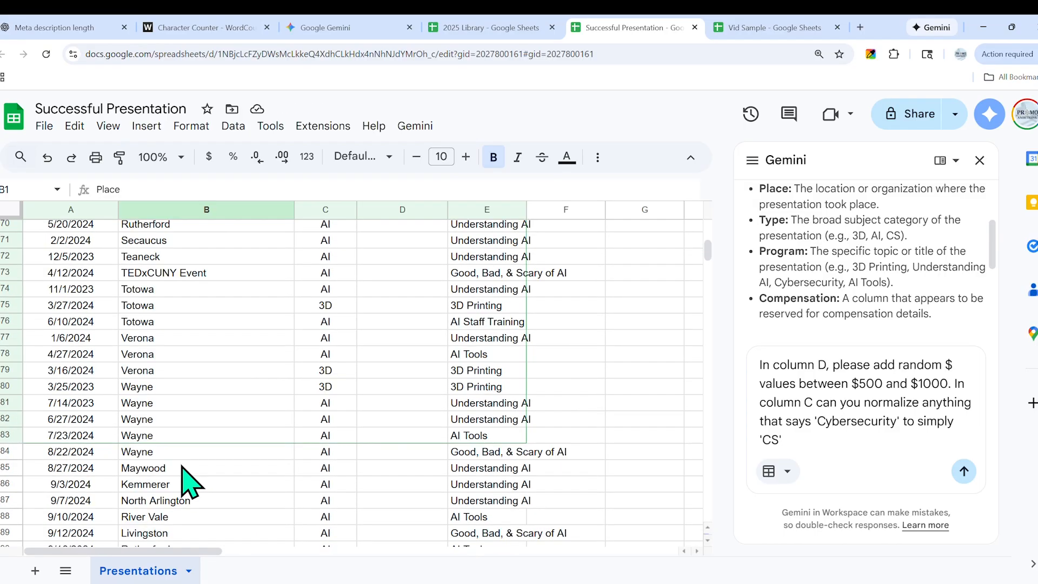
scroll(up, 3)
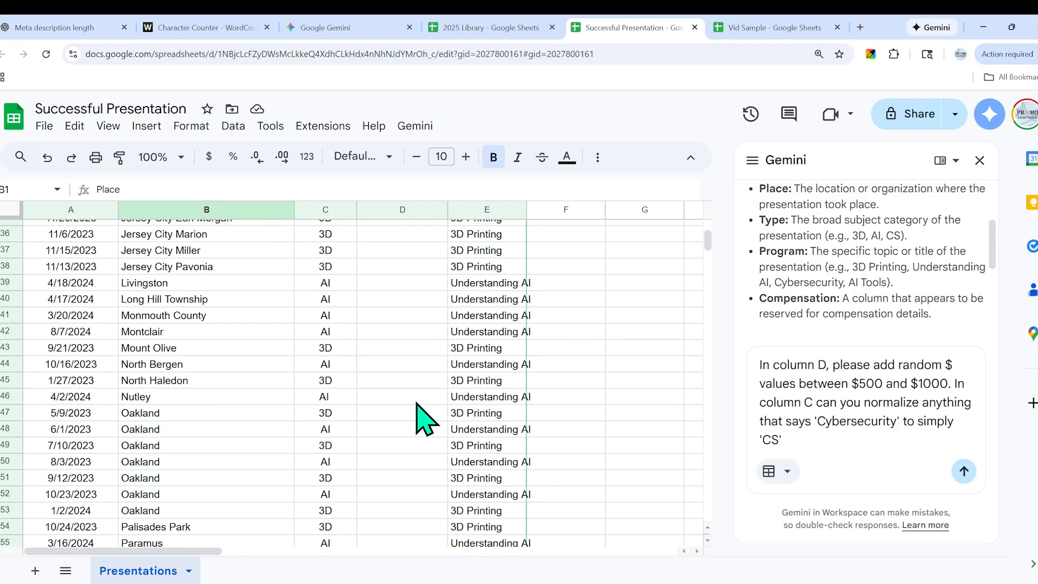
scroll(down, 3)
text(. The current range only includes up to row 83, can you have it include all of the filled in cells (row 194 currently).)
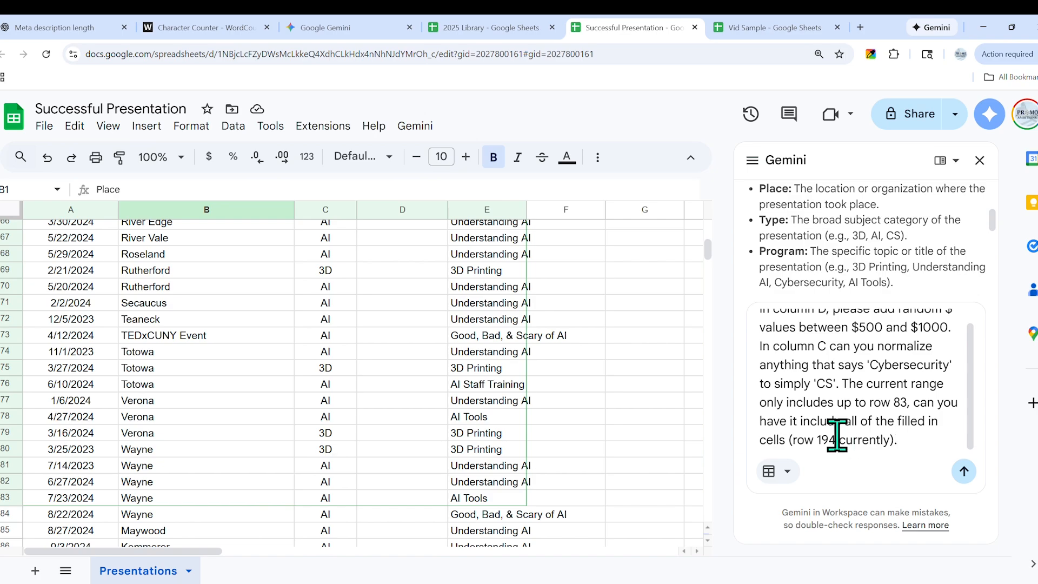
mouse_move(965, 472)
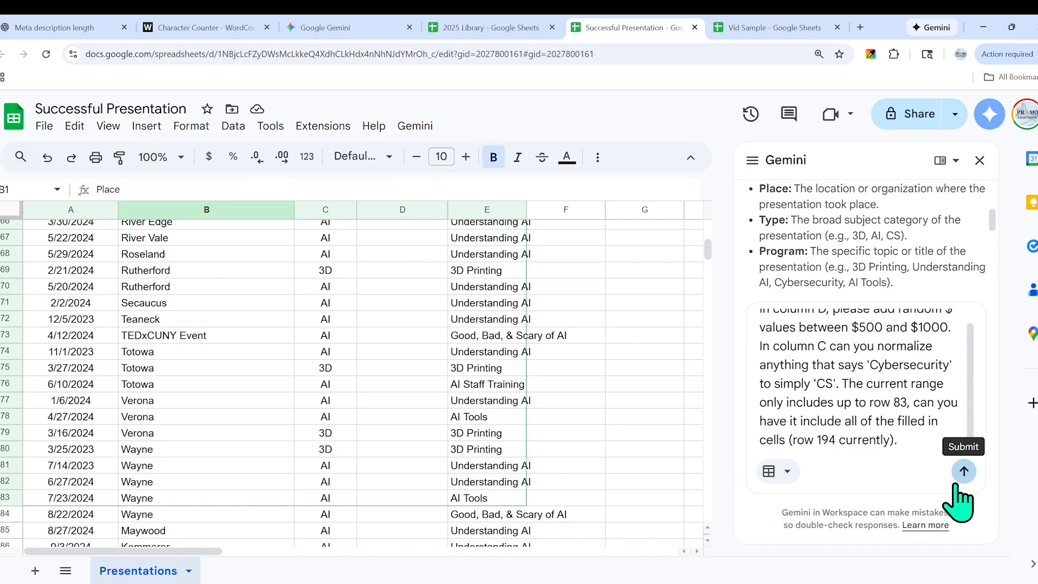
click(964, 471)
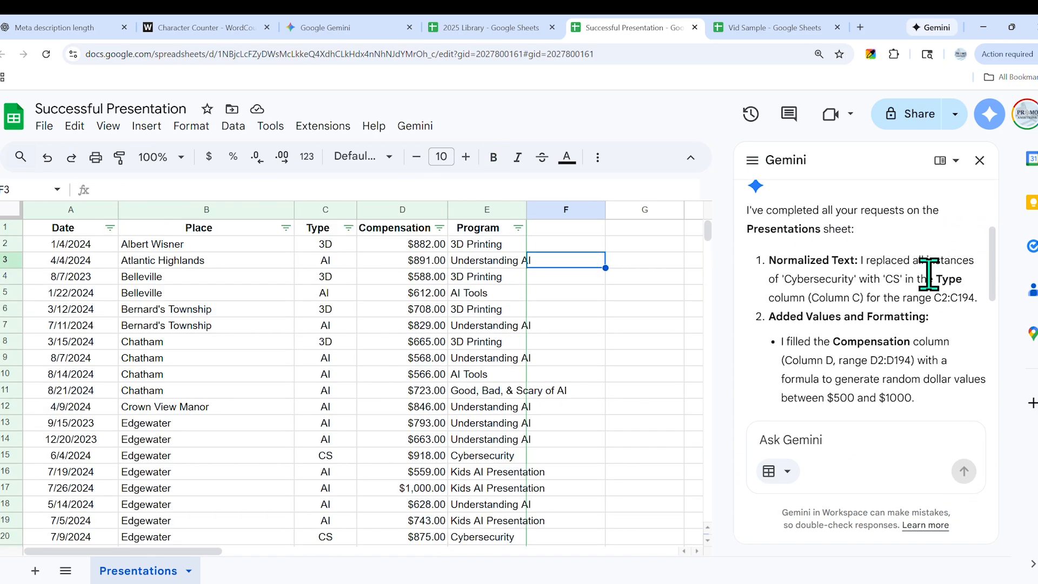
mouse_move(820, 215)
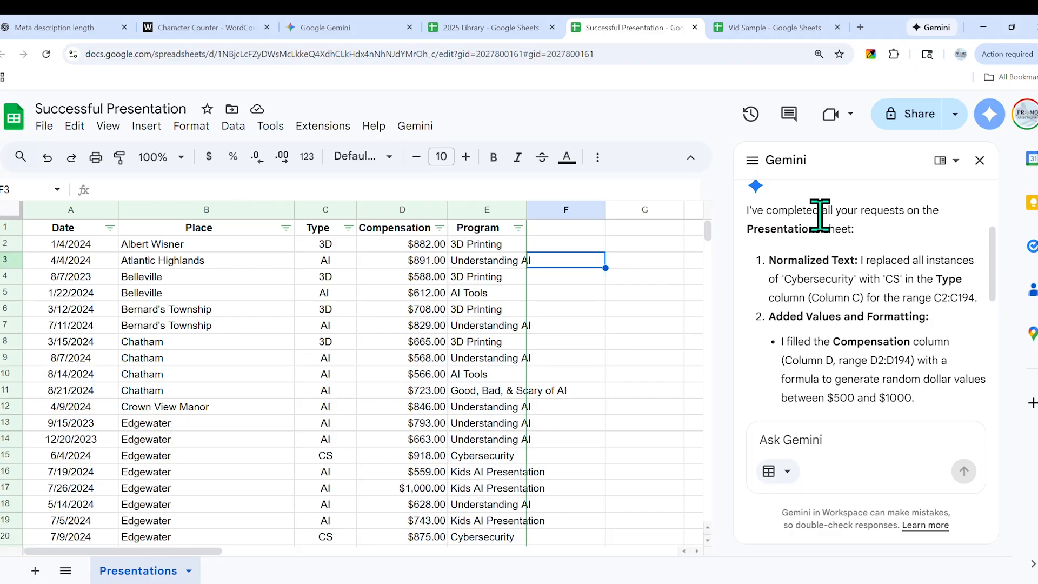
mouse_move(599, 324)
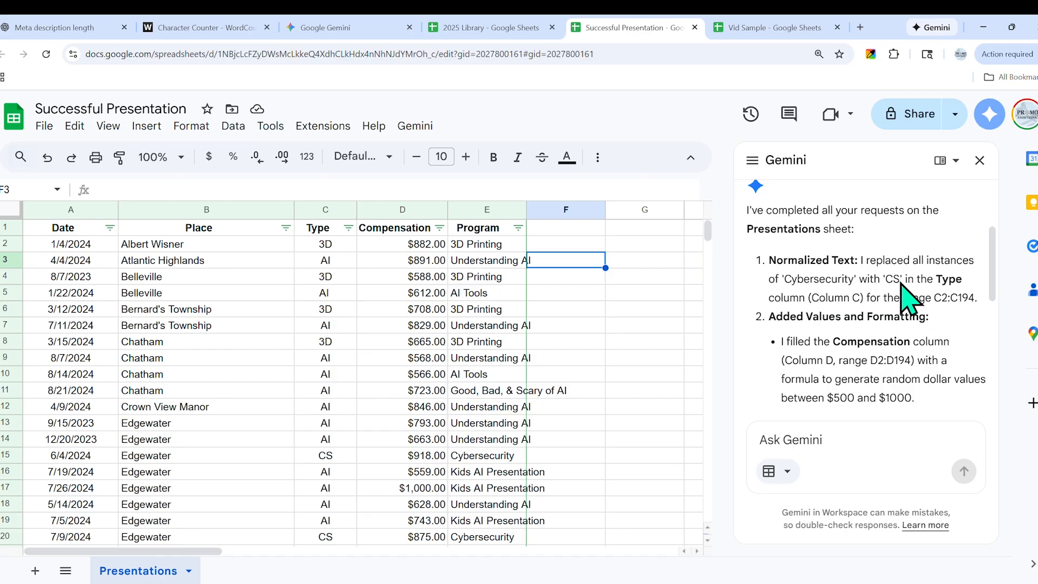
- Verify Compensation values and Cybersecurity entries, then scroll Gemini's follow-up suggestions
scroll(down, 3)
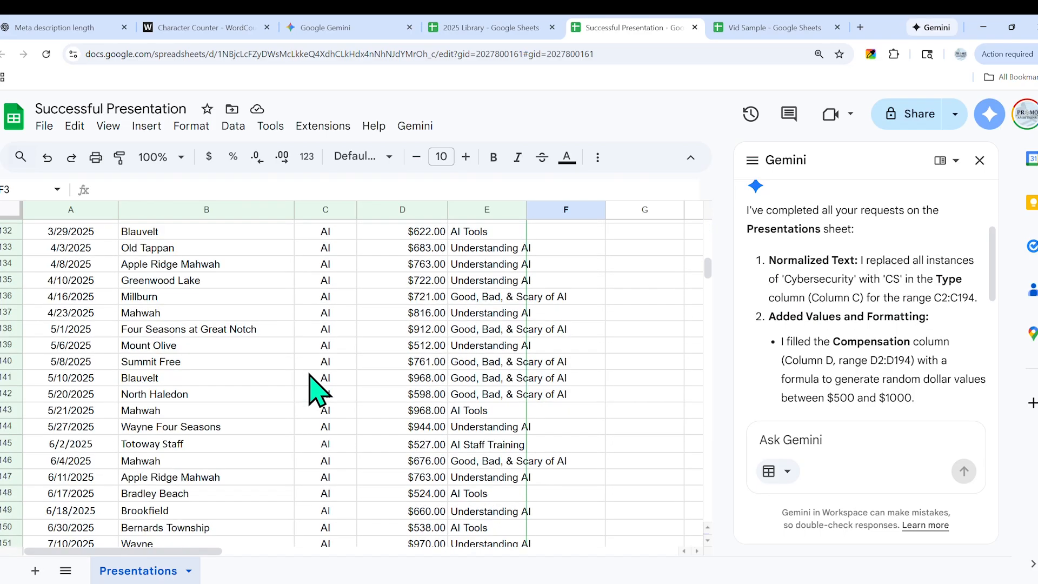
scroll(down, 3)
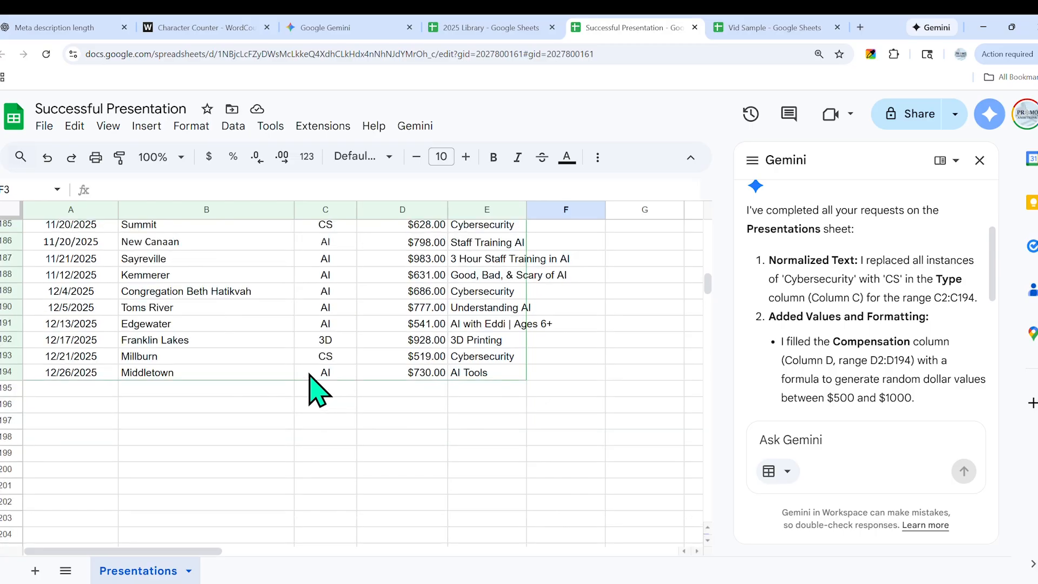
scroll(up, 3)
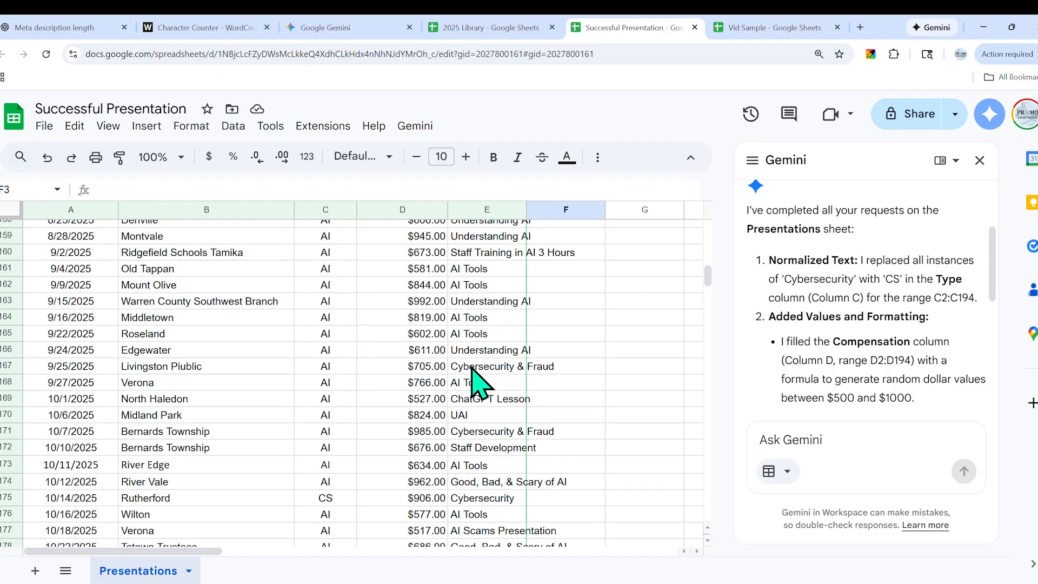
click(486, 367)
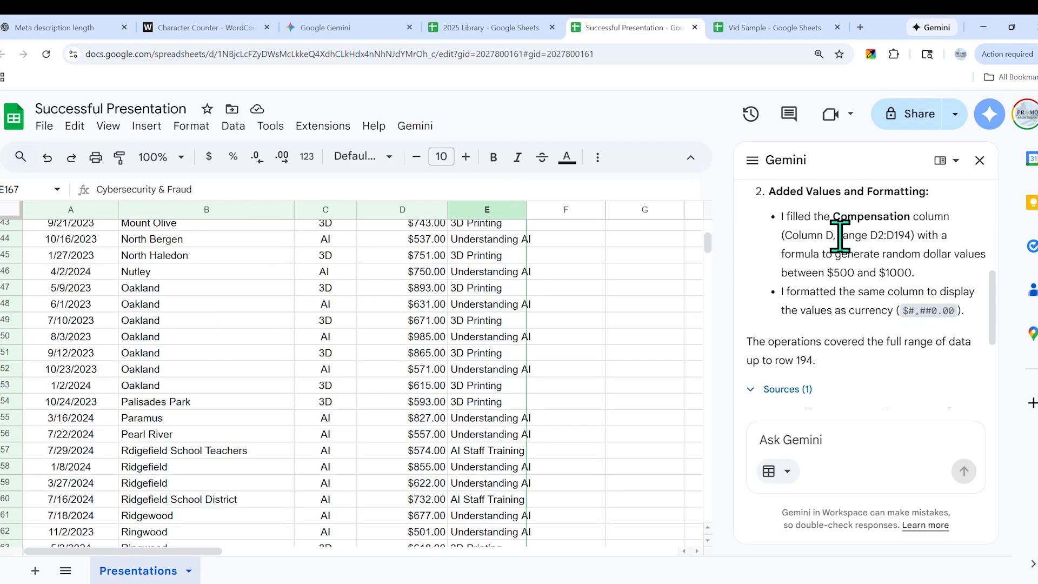
mouse_move(483, 418)
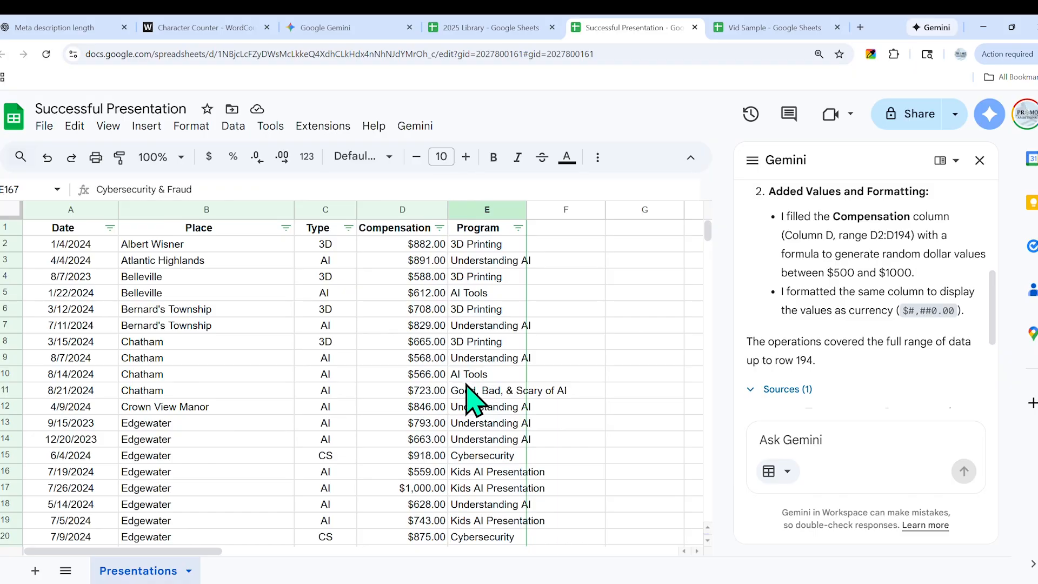
mouse_move(424, 263)
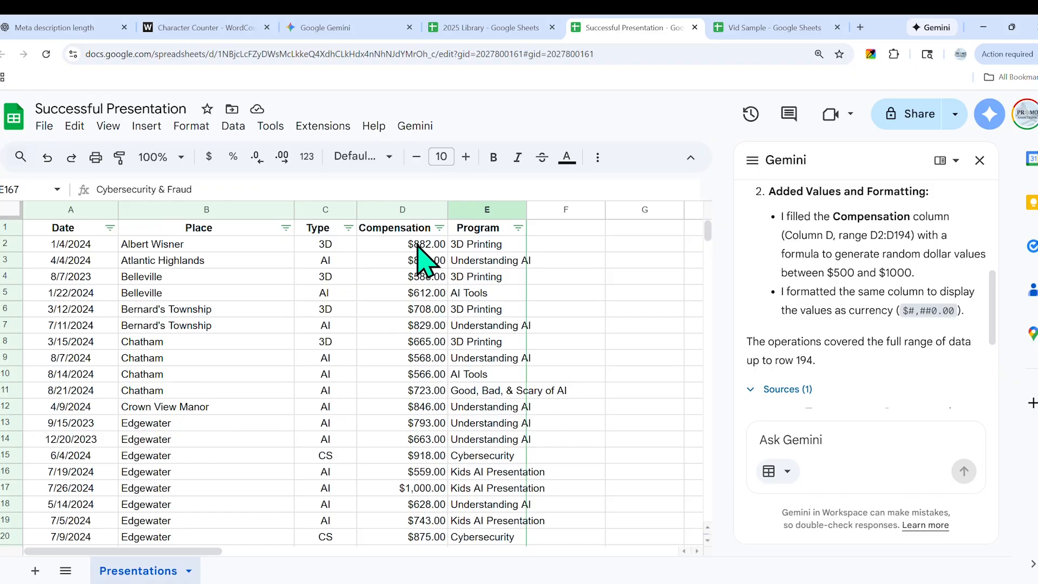
scroll(down, 3)
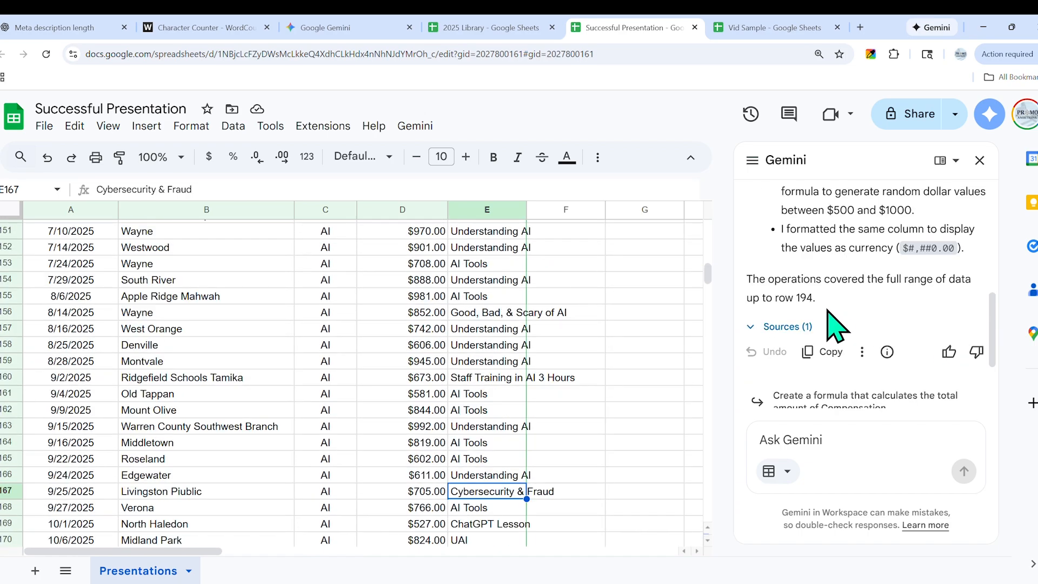
mouse_move(626, 364)
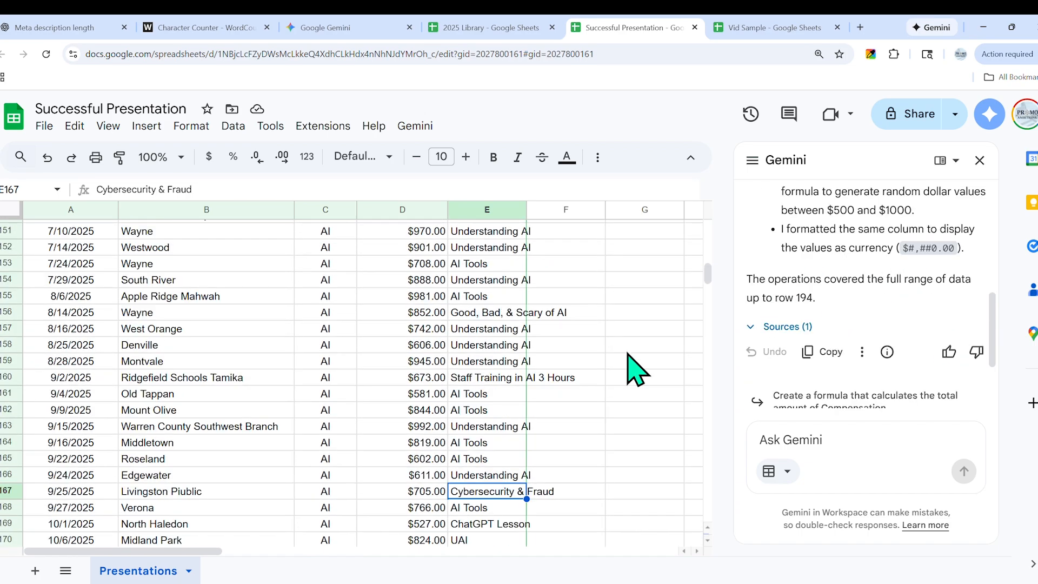
scroll(down, 3)
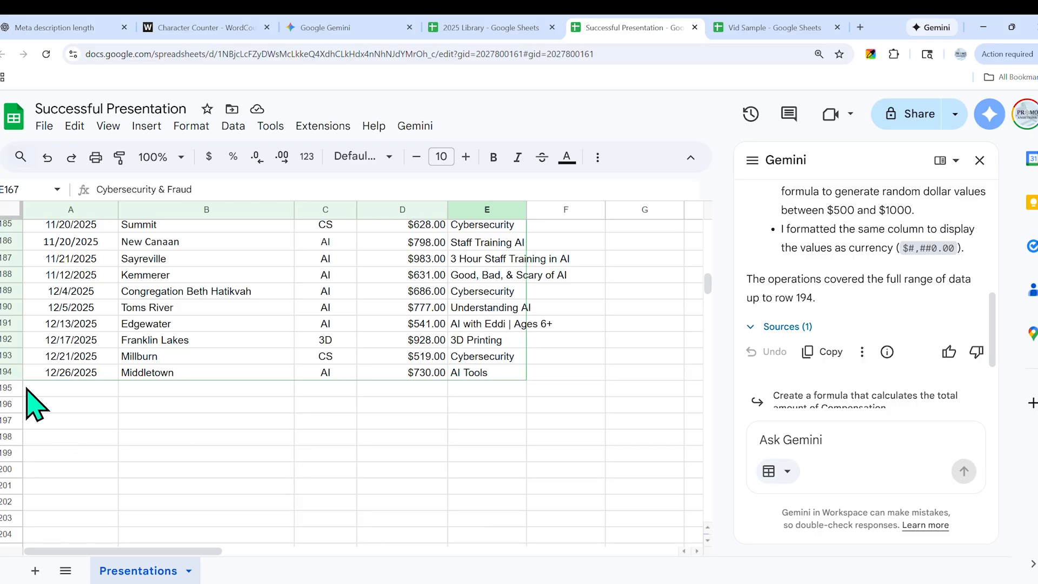
mouse_move(530, 394)
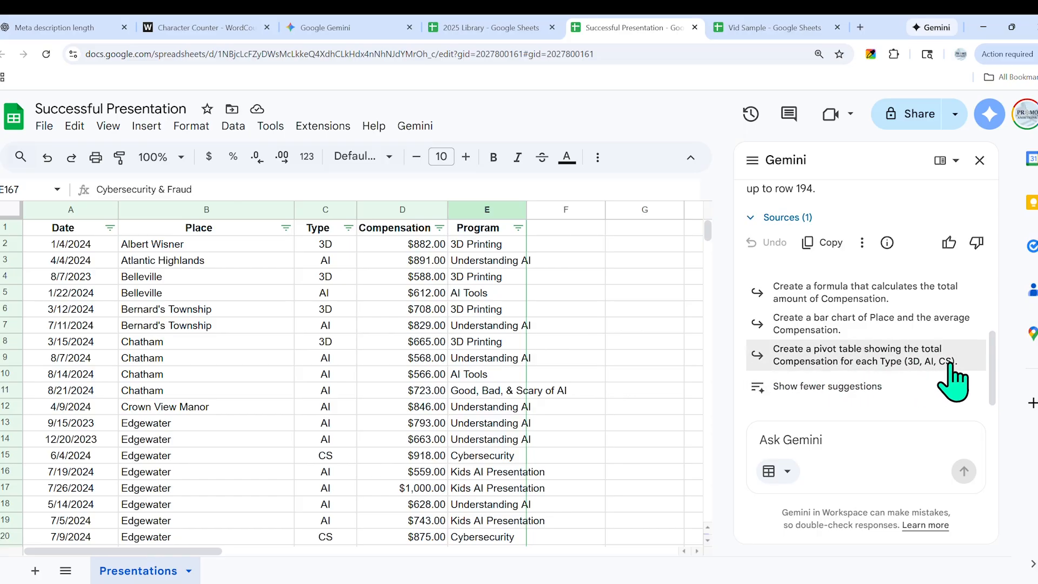
mouse_move(947, 374)
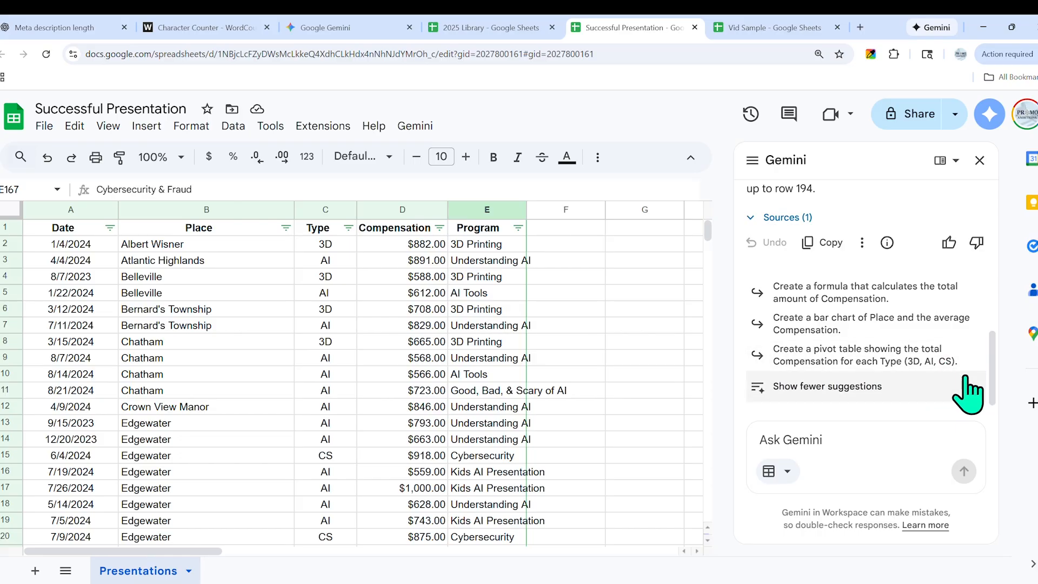
- Pick Gemini's suggestion for a pivot table totalling Compensation per Type (3D, AI, CS)
click(865, 356)
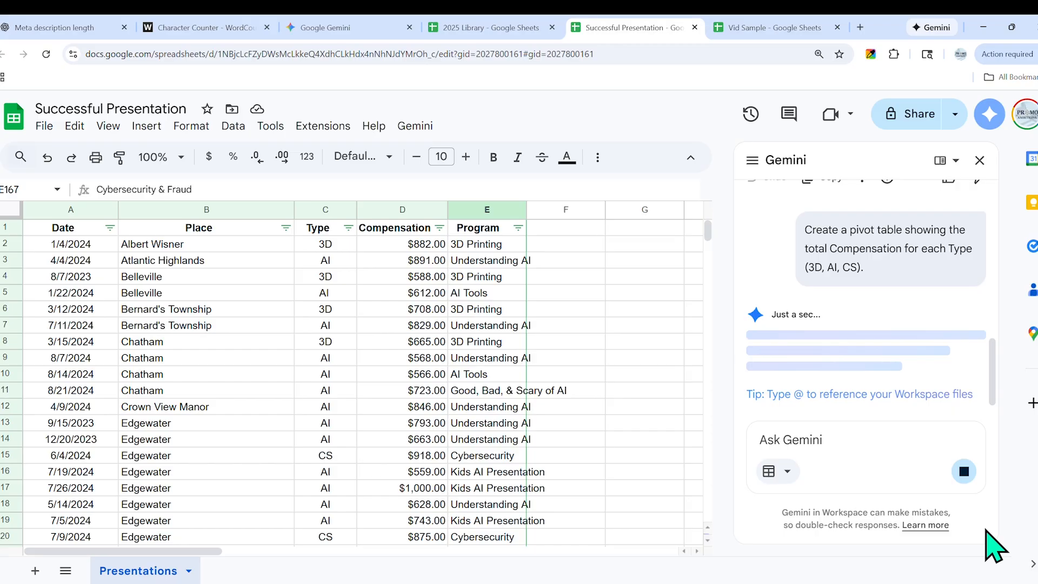
mouse_move(796, 393)
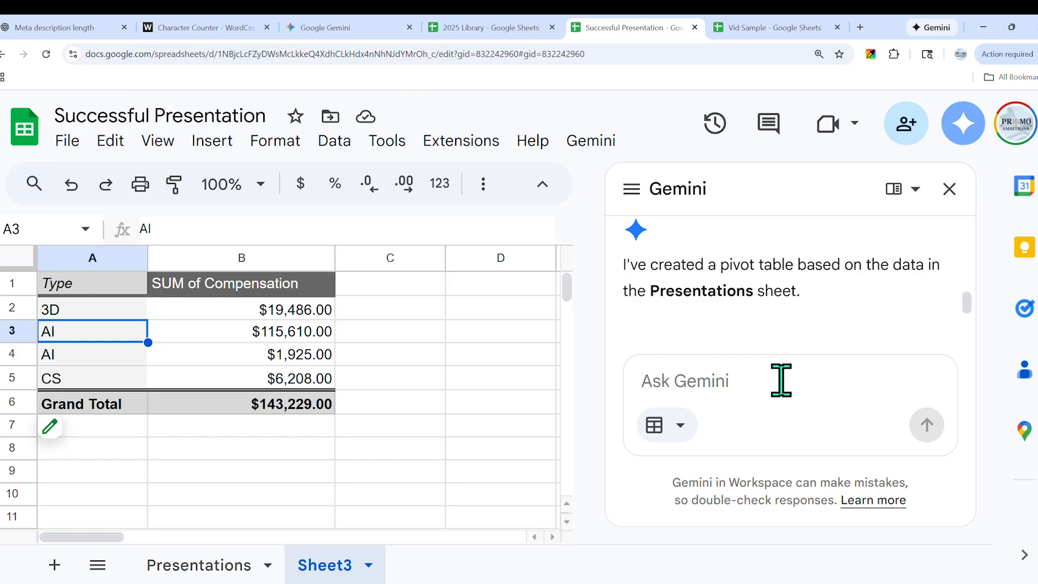
- Ask Gemini 'Why are there two rows of AI?' and read the trailing-space explanation
text(Why are there two rows of AI?)
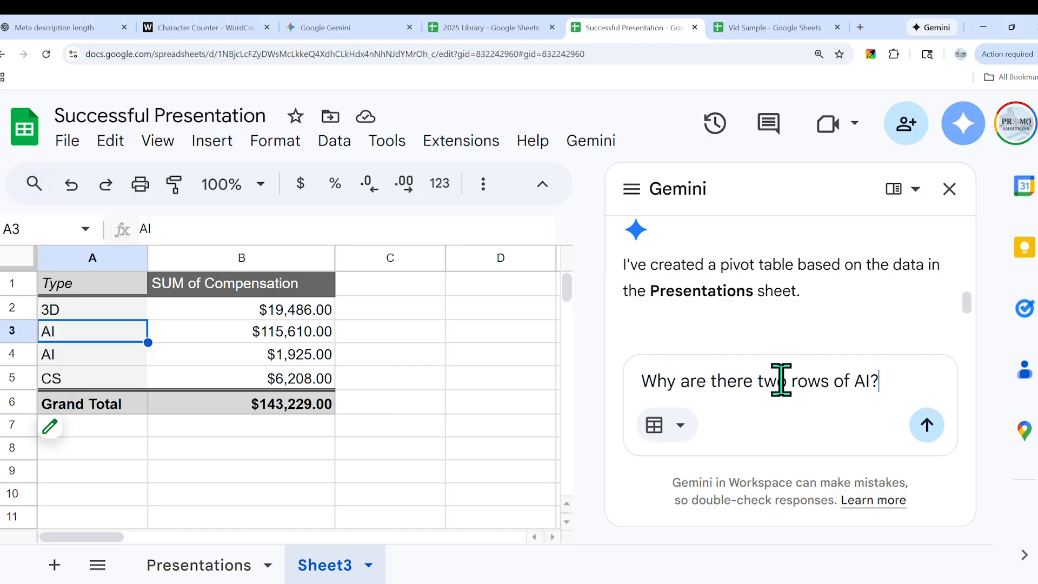
click(927, 425)
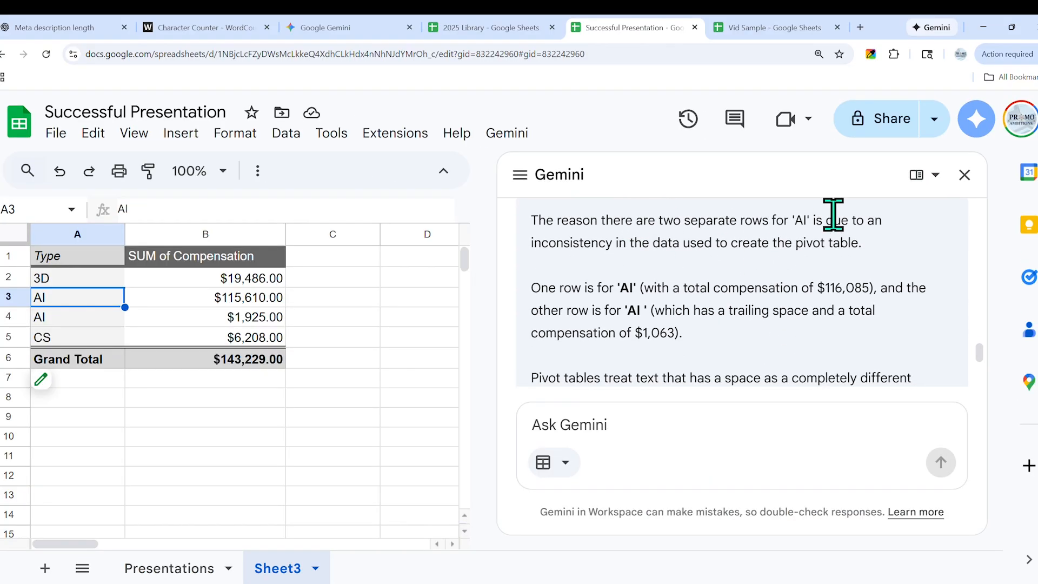
mouse_move(642, 266)
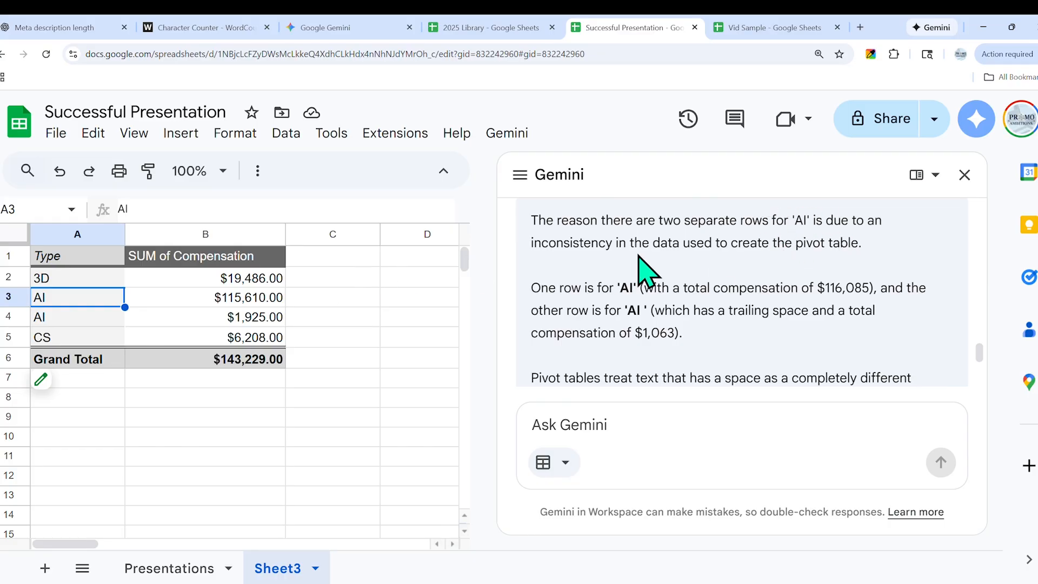
mouse_move(872, 297)
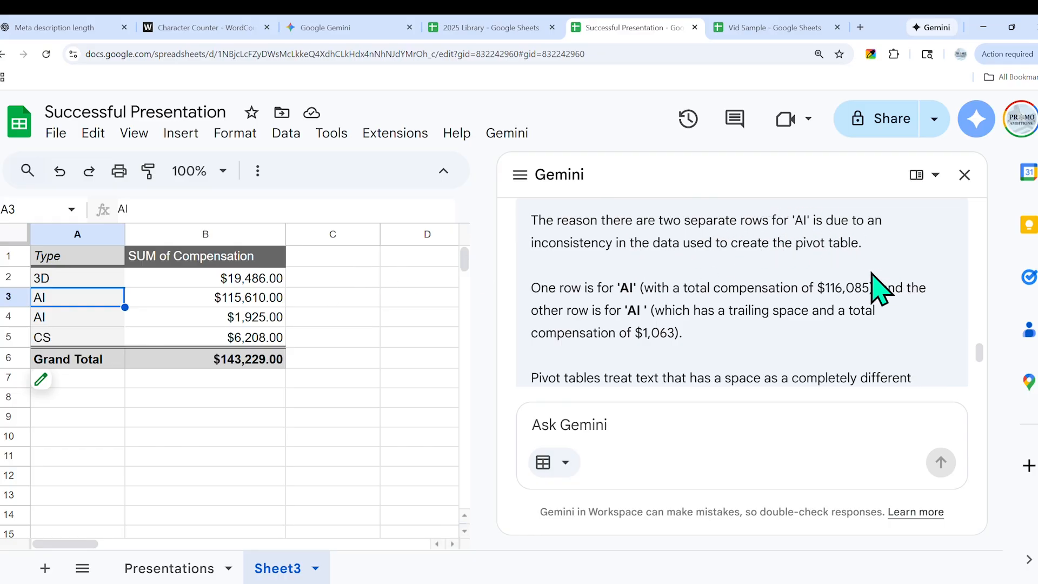
mouse_move(654, 294)
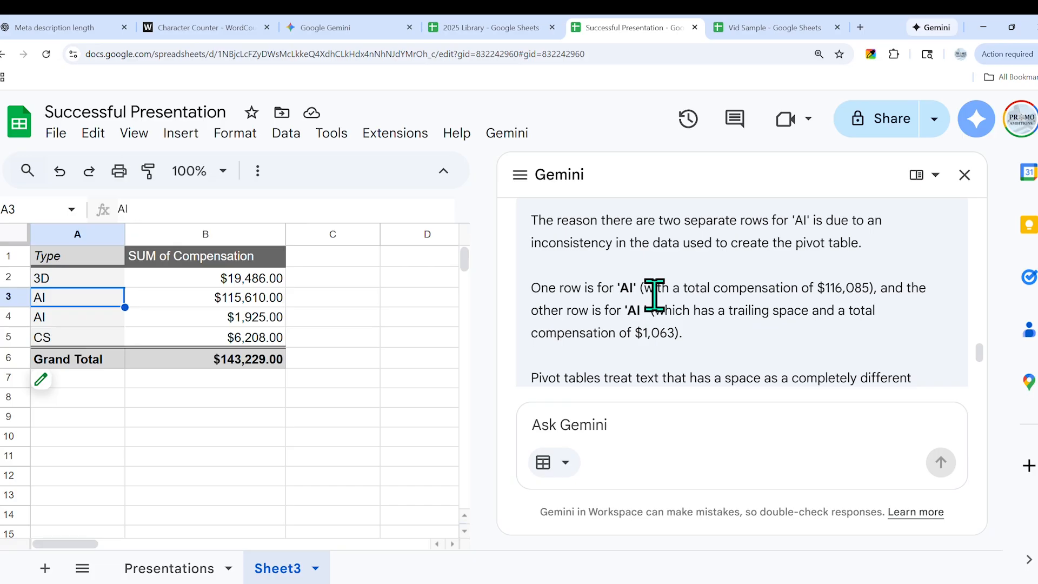
mouse_move(629, 311)
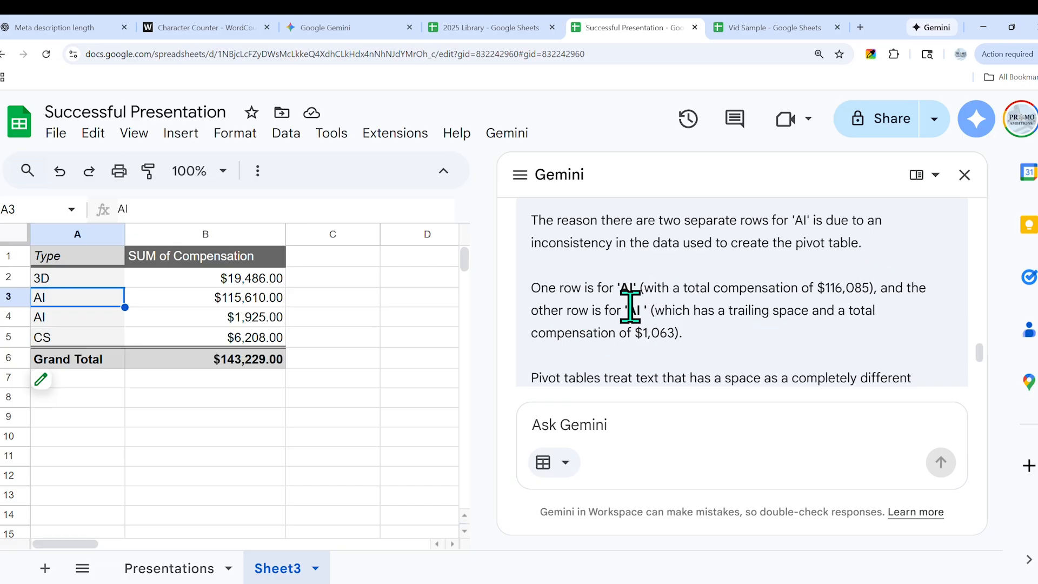
mouse_move(875, 341)
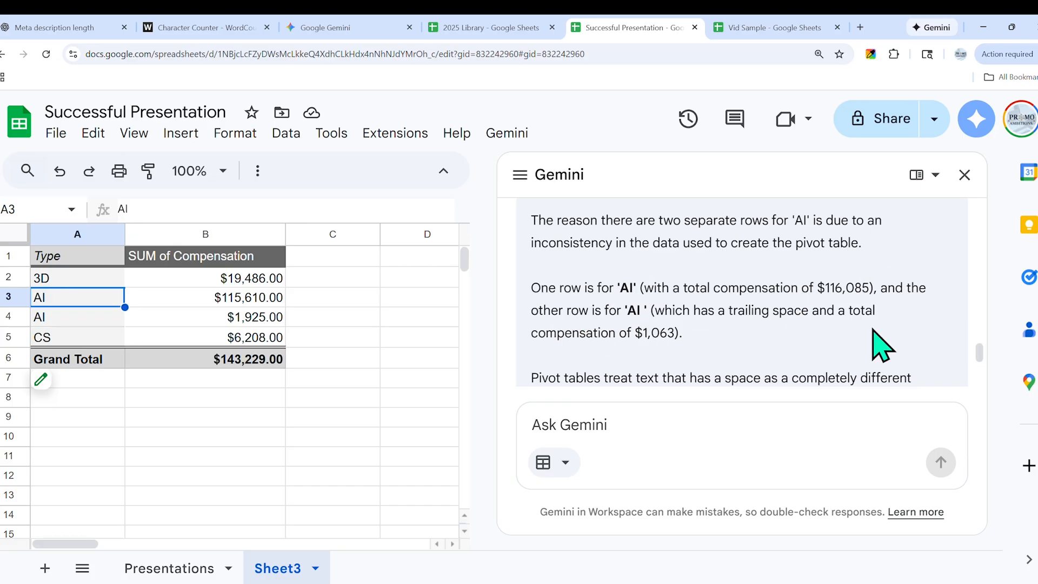
scroll(down, 3)
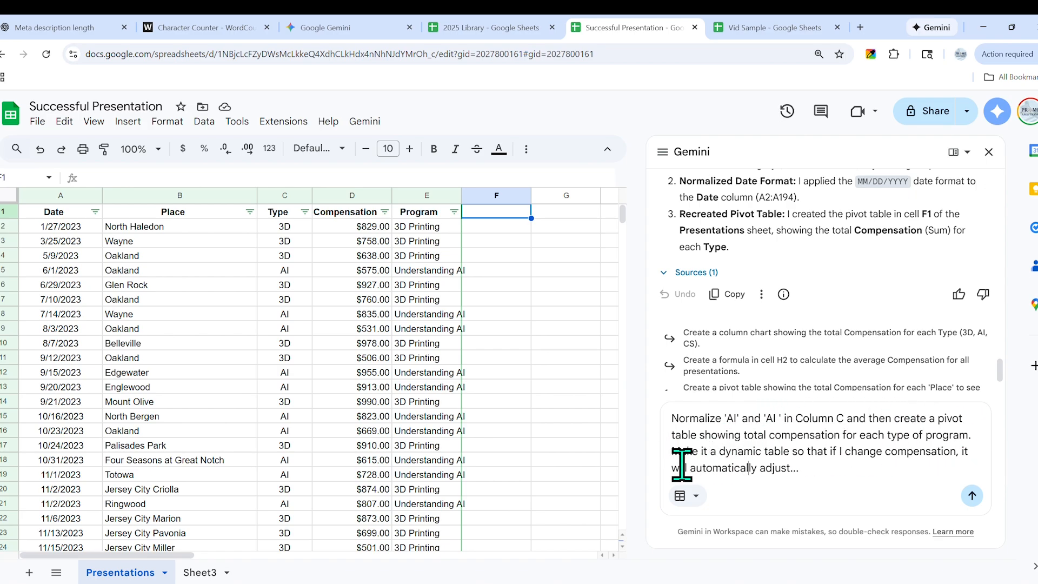
mouse_move(899, 480)
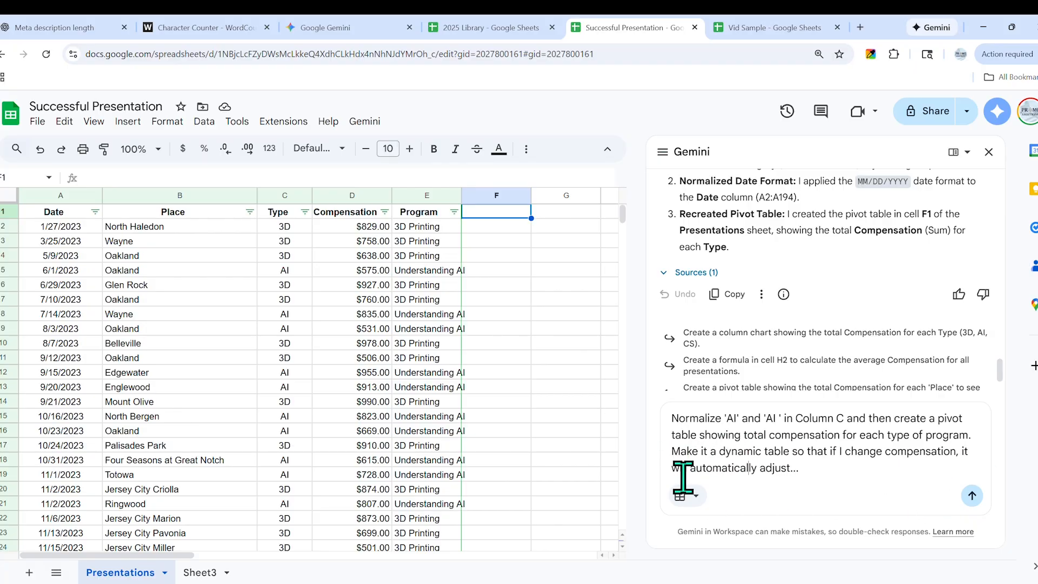
- Send the request to normalize column C's AI labels and rebuild a dynamic pivot on Sheet4
click(972, 495)
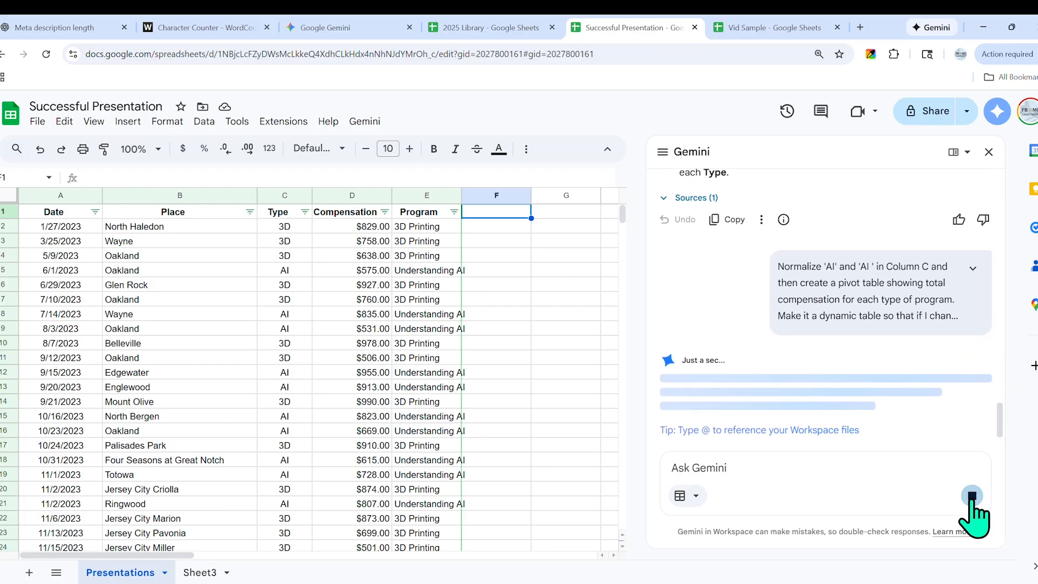
click(972, 507)
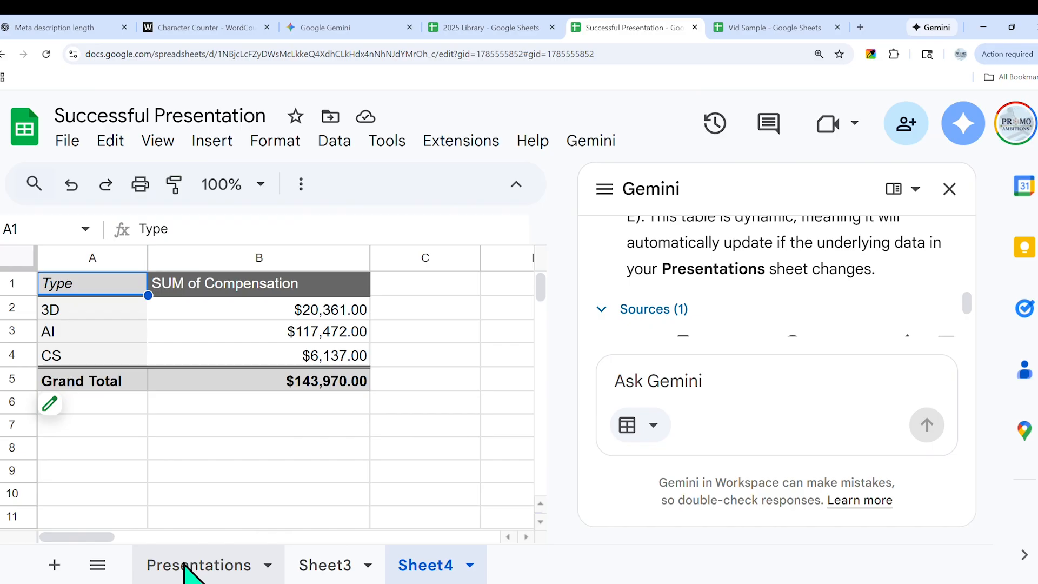
- Set Presentations D2 to 100000000 and verify Sheet4's 3D pivot total increases
click(197, 565)
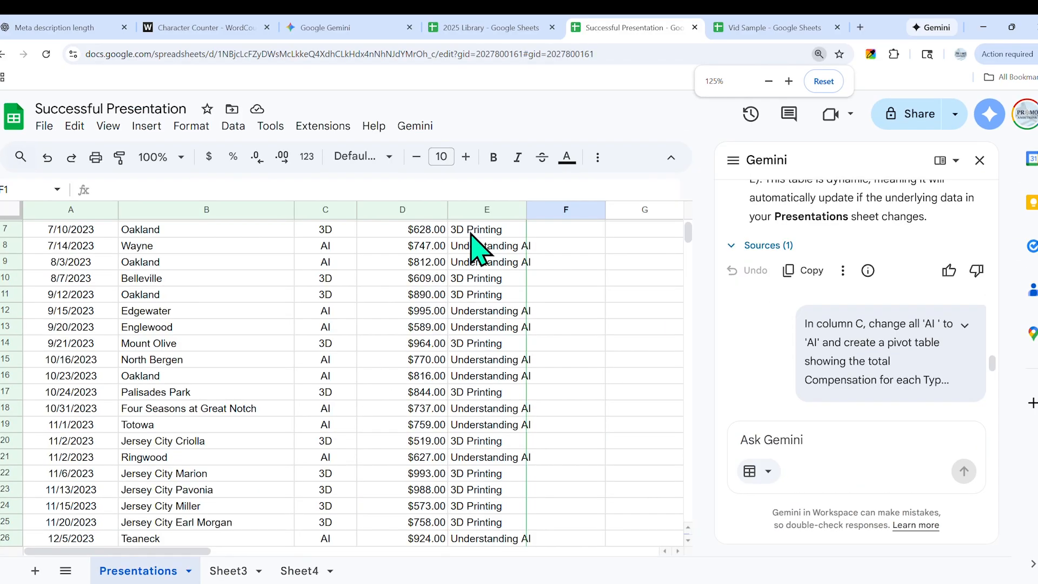
click(402, 210)
text($100000000)
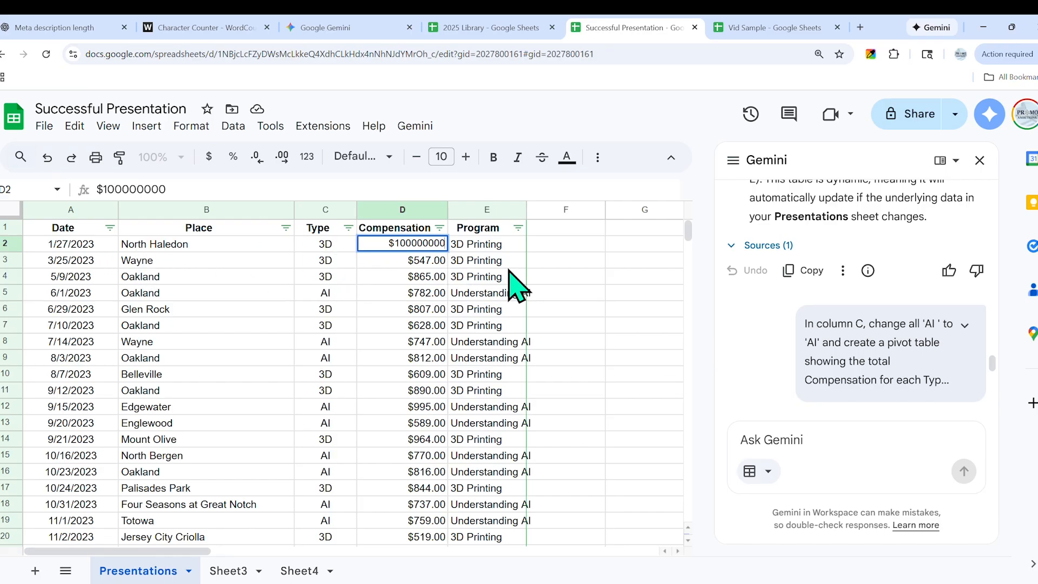
click(299, 571)
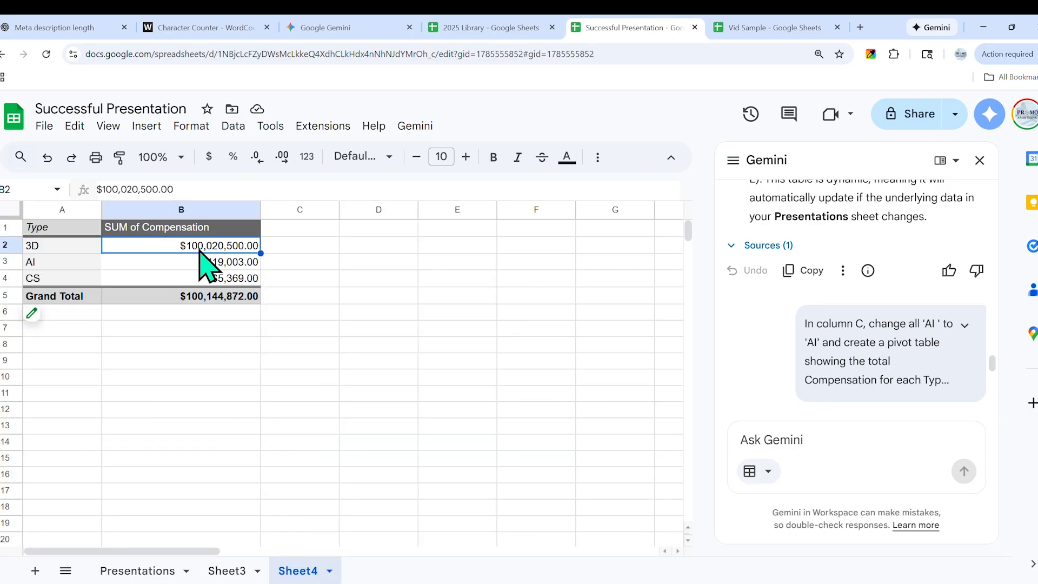
mouse_move(227, 263)
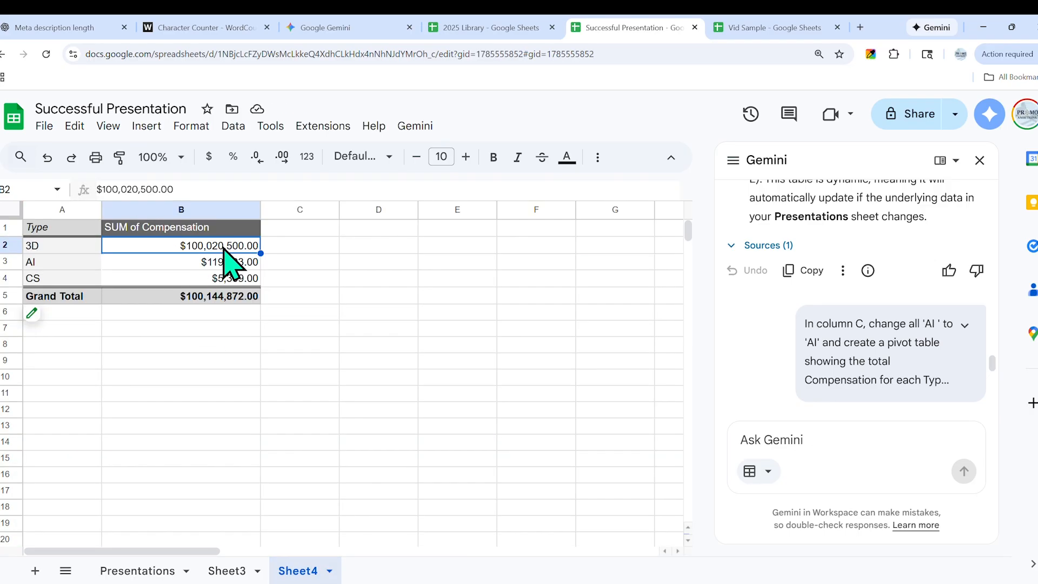
mouse_move(252, 269)
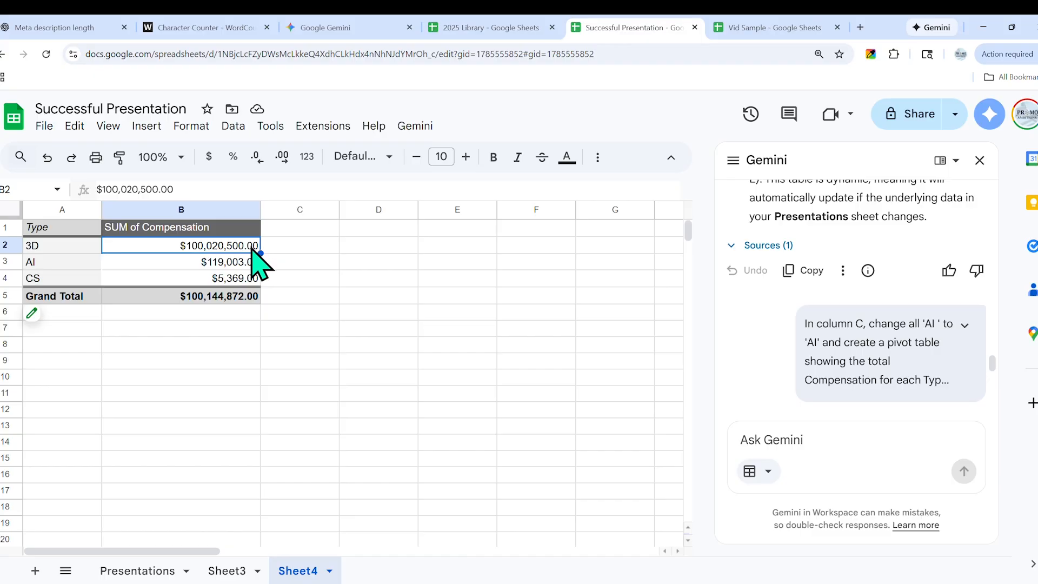
click(137, 571)
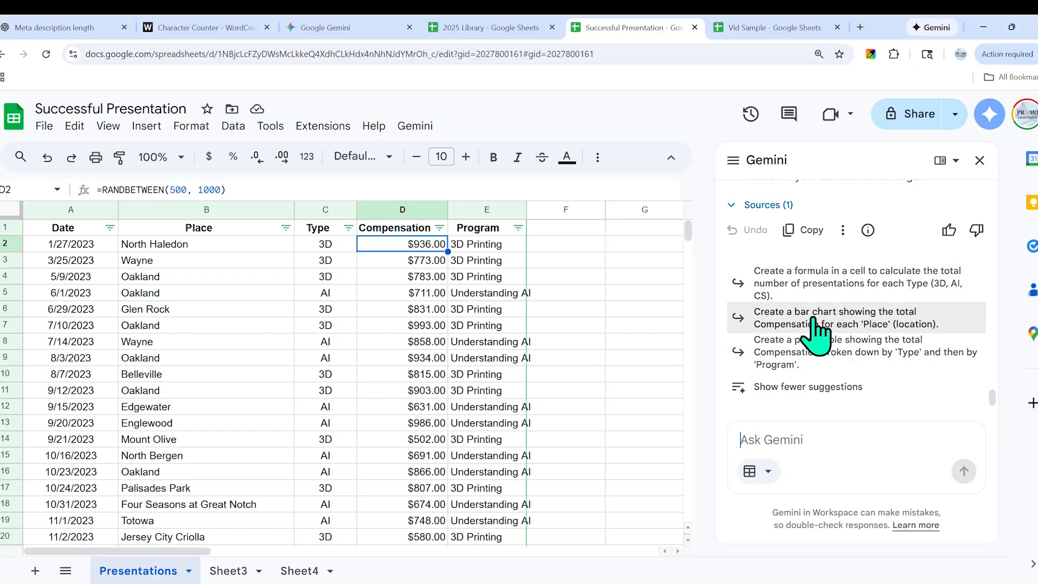
mouse_move(815, 337)
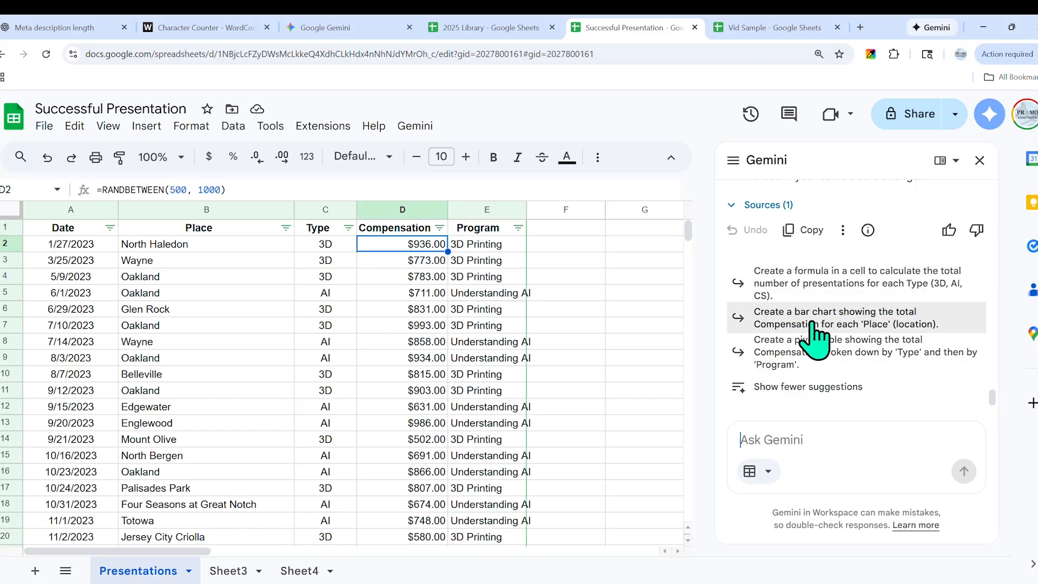
mouse_move(792, 394)
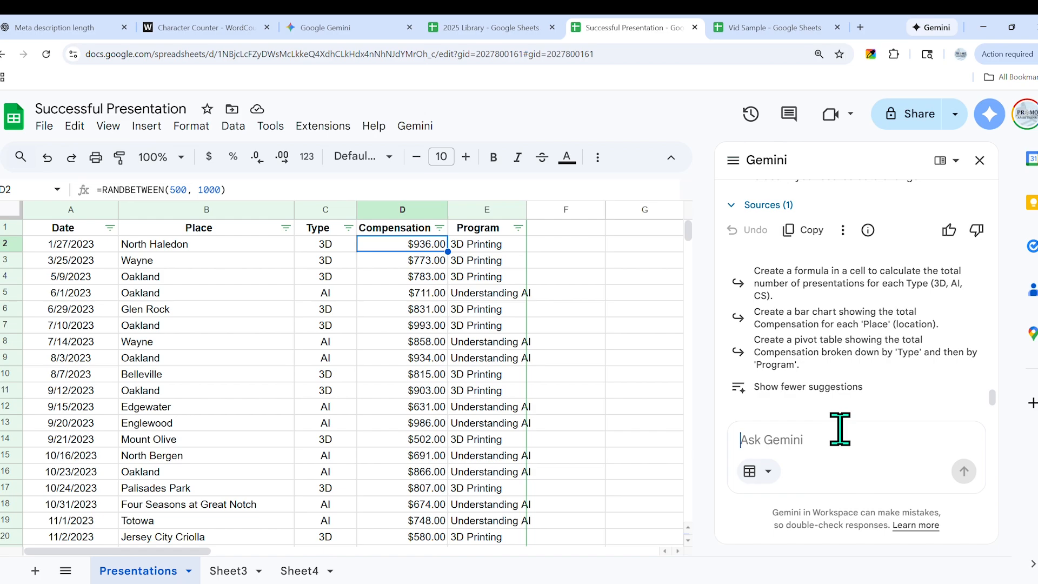
- Restore D2's random formula and draft a Gemini prompt for a revenue-per-year pie chart
text(C)
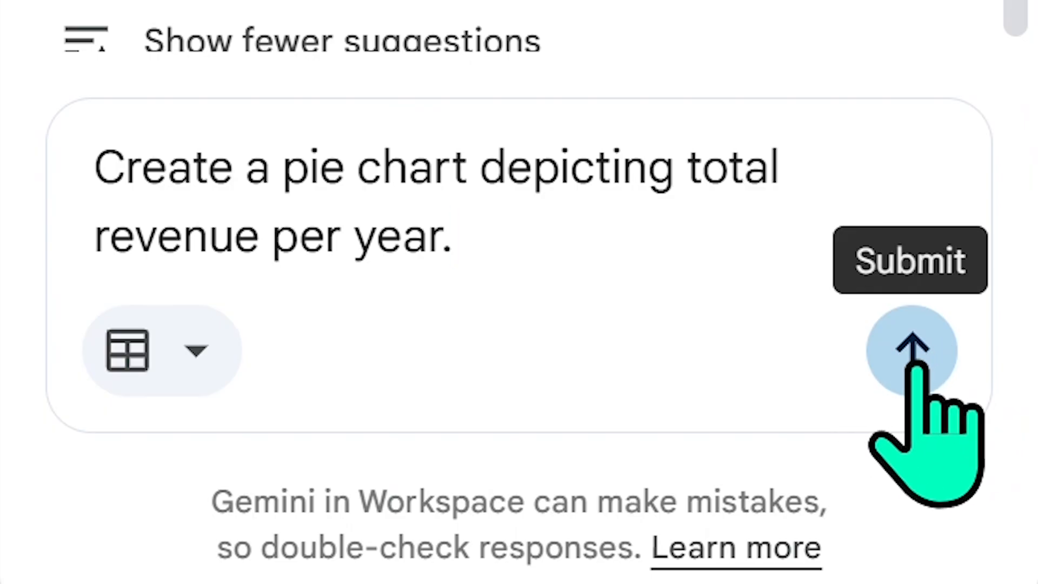
- Submit the pie chart request and read slices: 2023 13.3%, 2024 42.2%, 2025 44.5%
click(911, 351)
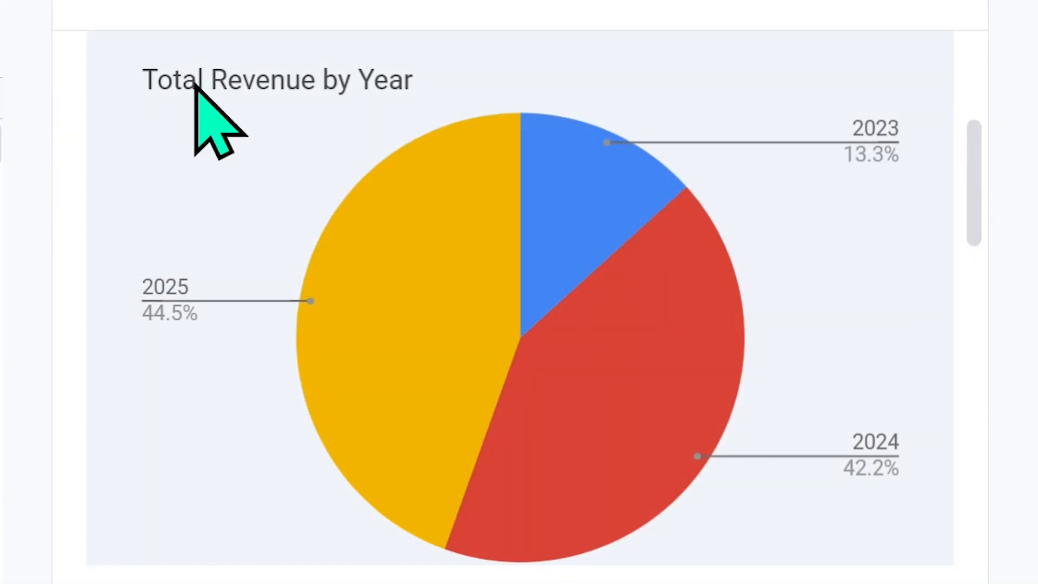
mouse_move(880, 187)
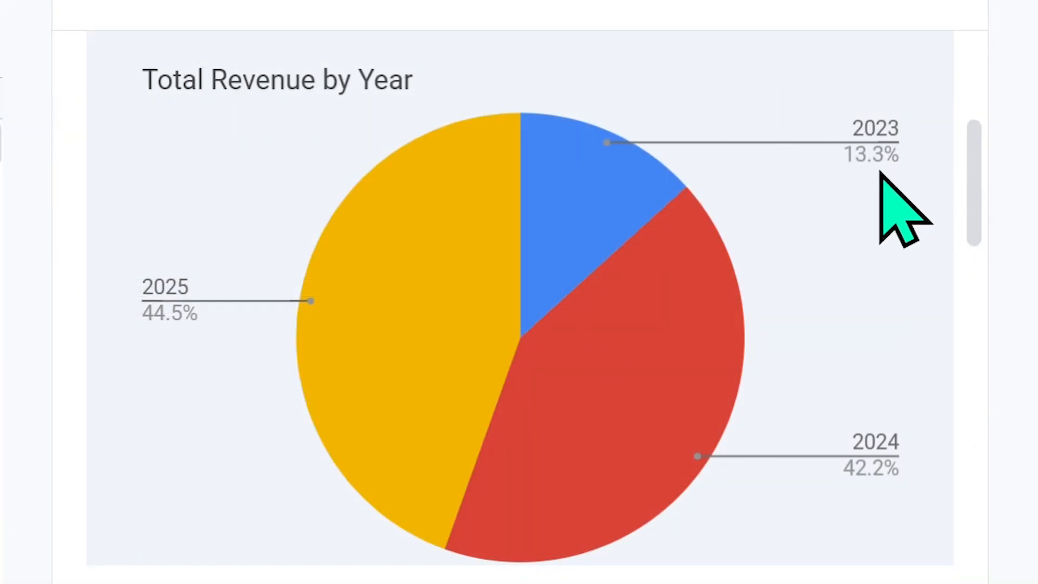
mouse_move(756, 576)
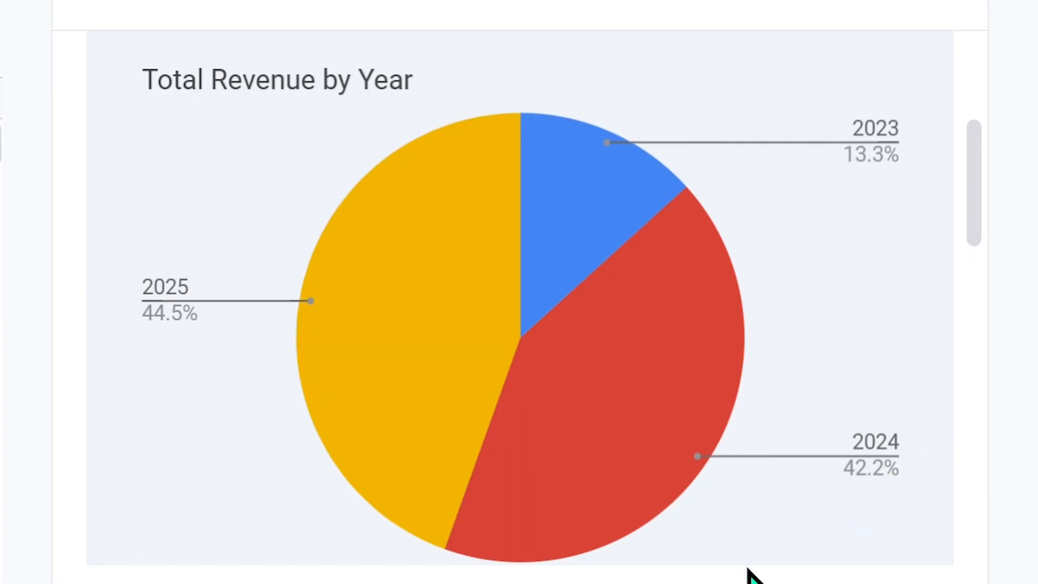
mouse_move(170, 386)
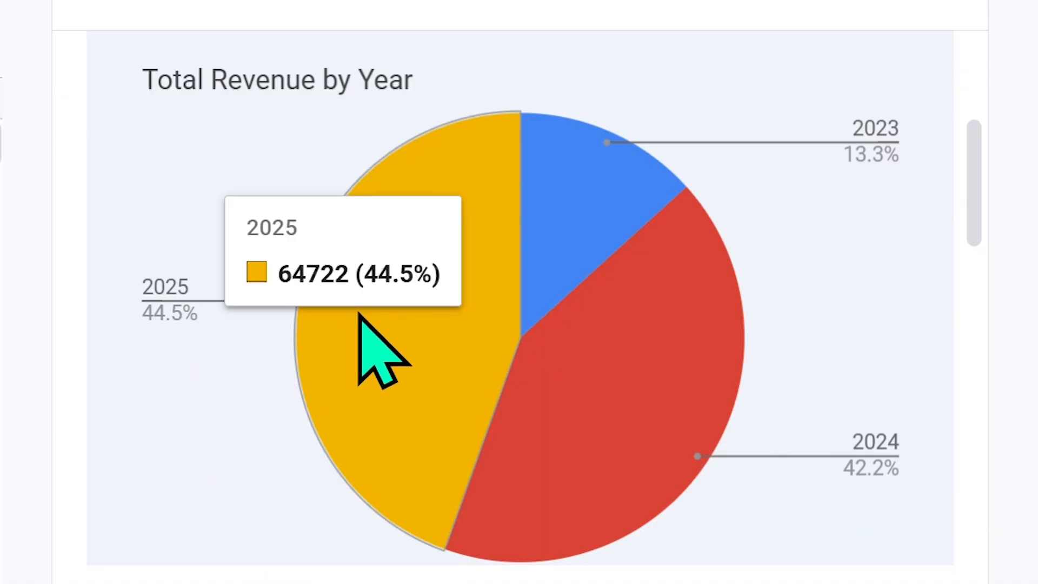
mouse_move(455, 412)
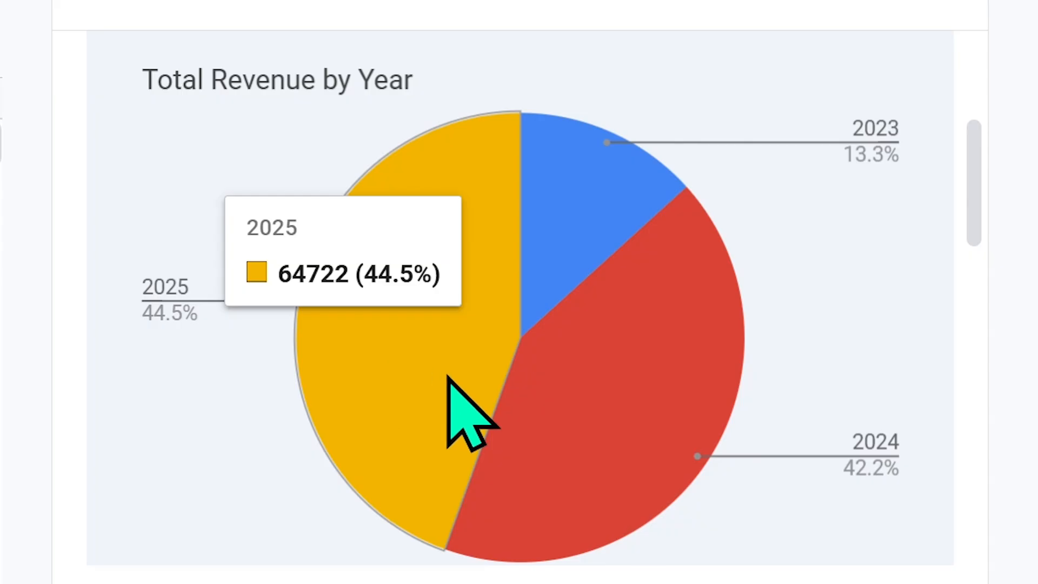
mouse_move(653, 320)
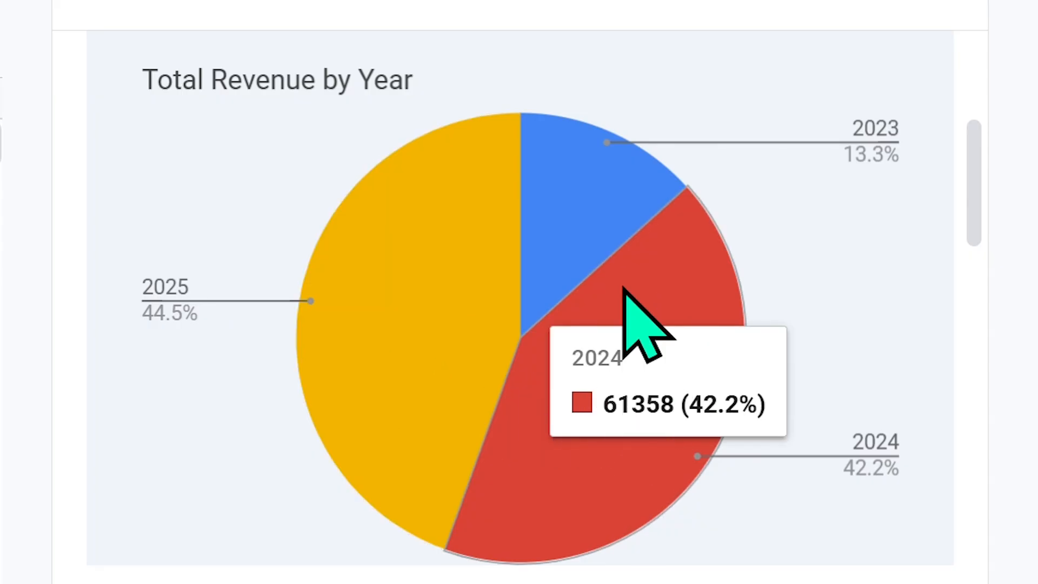
mouse_move(431, 315)
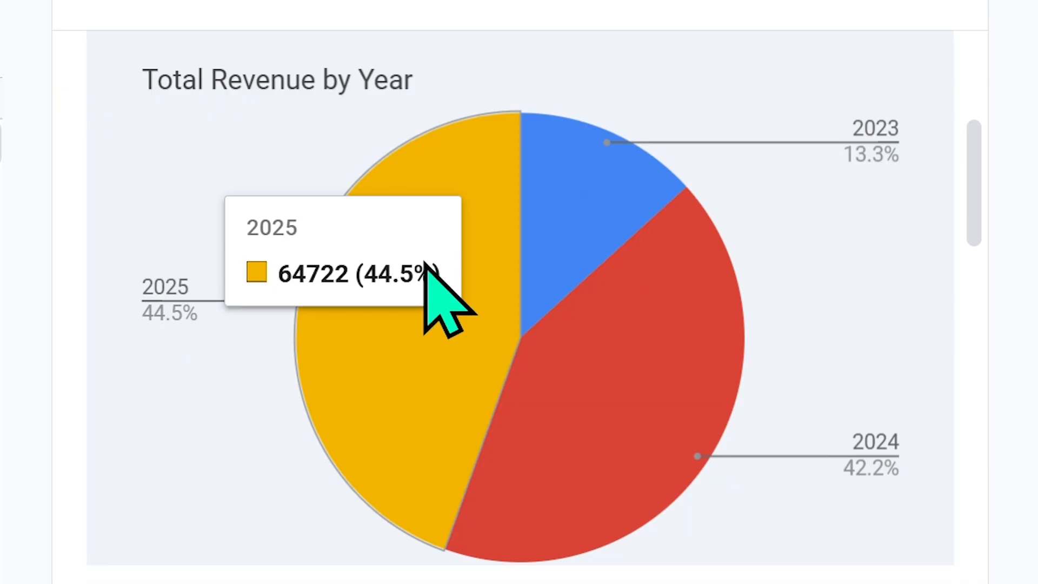
scroll(up, 3)
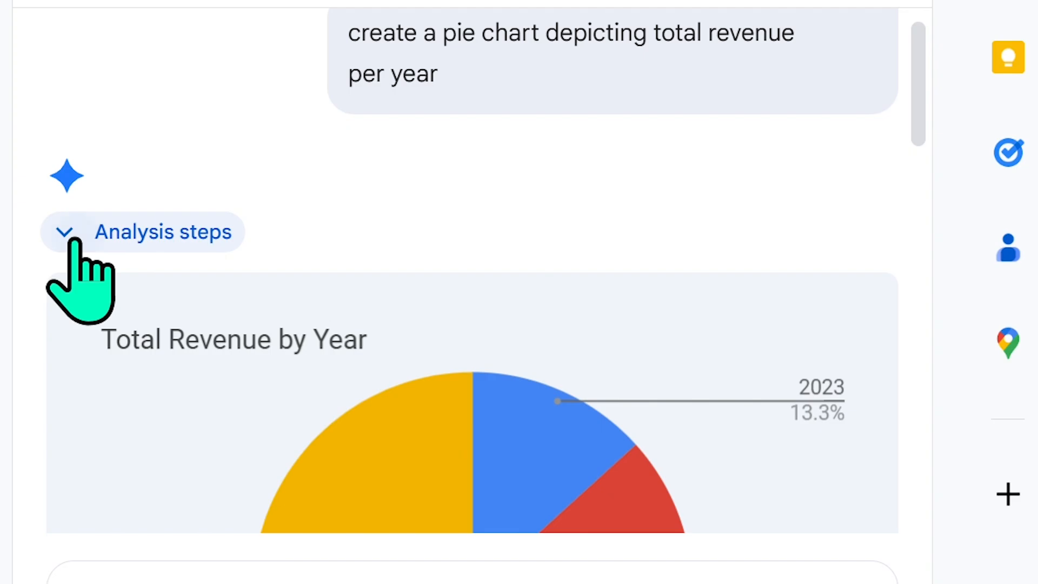
- Expand Gemini's analysis steps and review the revenue chart with its Year/Total Revenue table
click(66, 232)
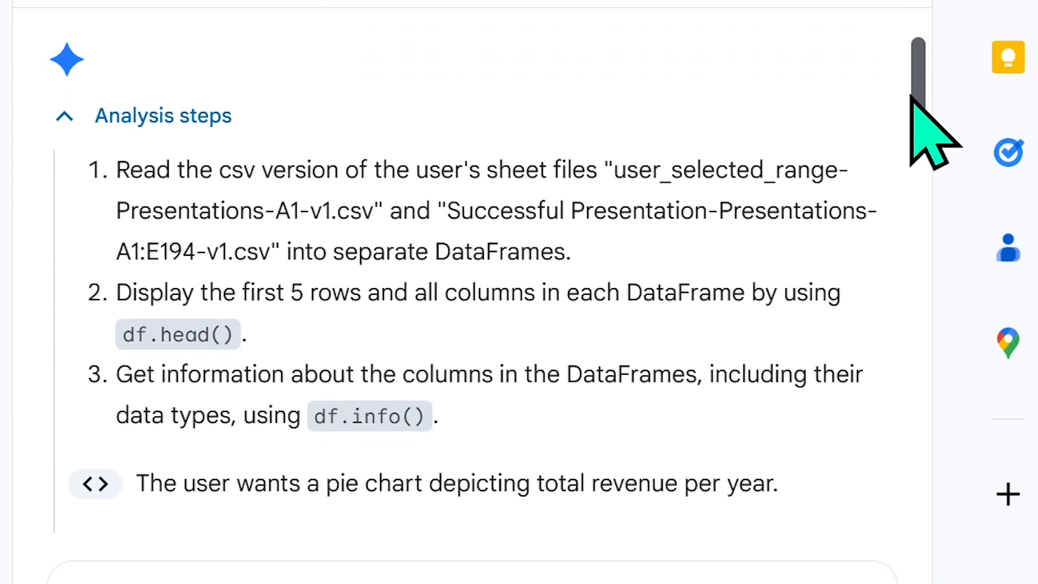
scroll(down, 3)
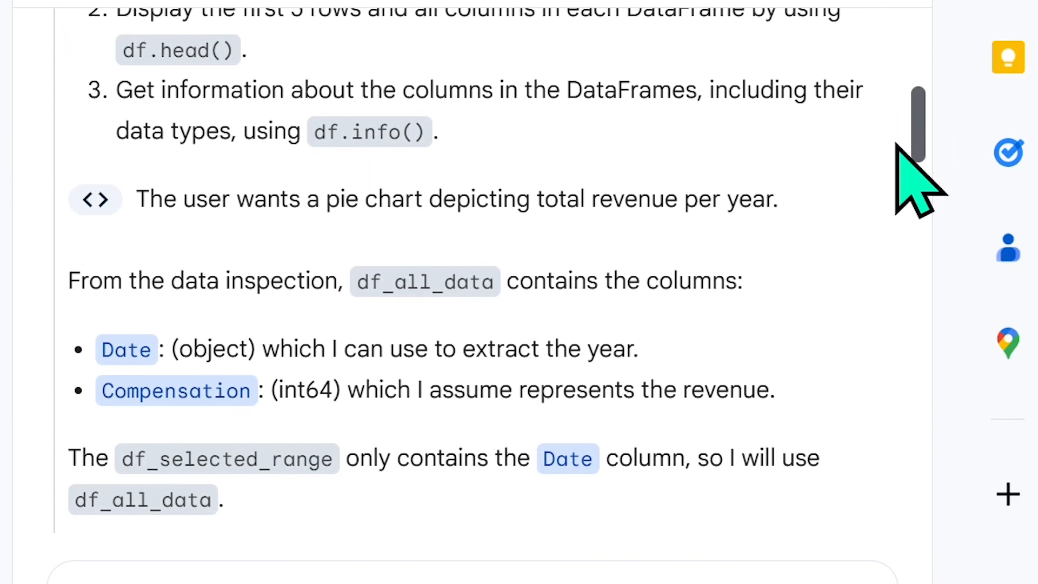
scroll(down, 3)
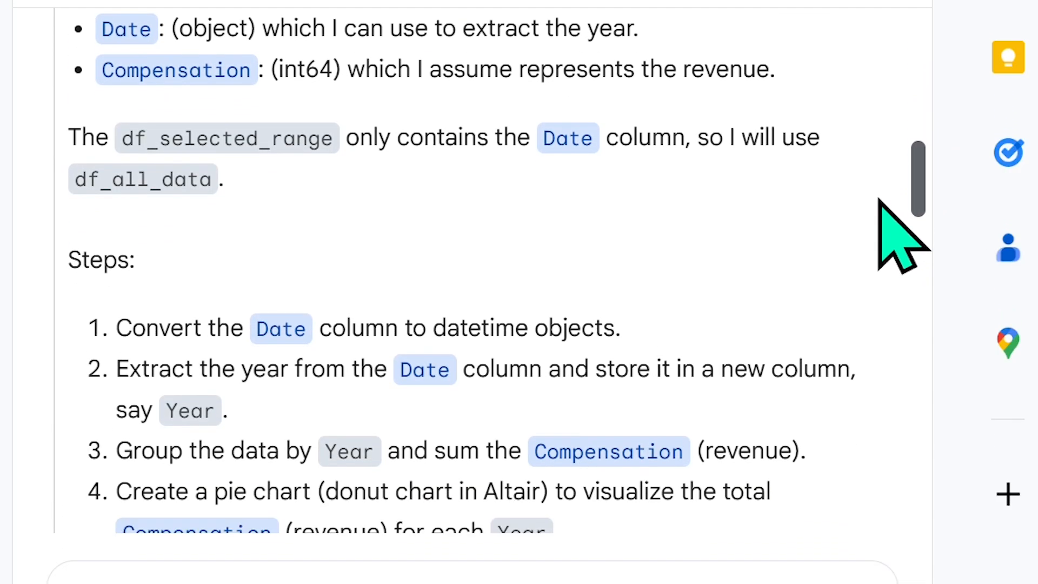
scroll(down, 3)
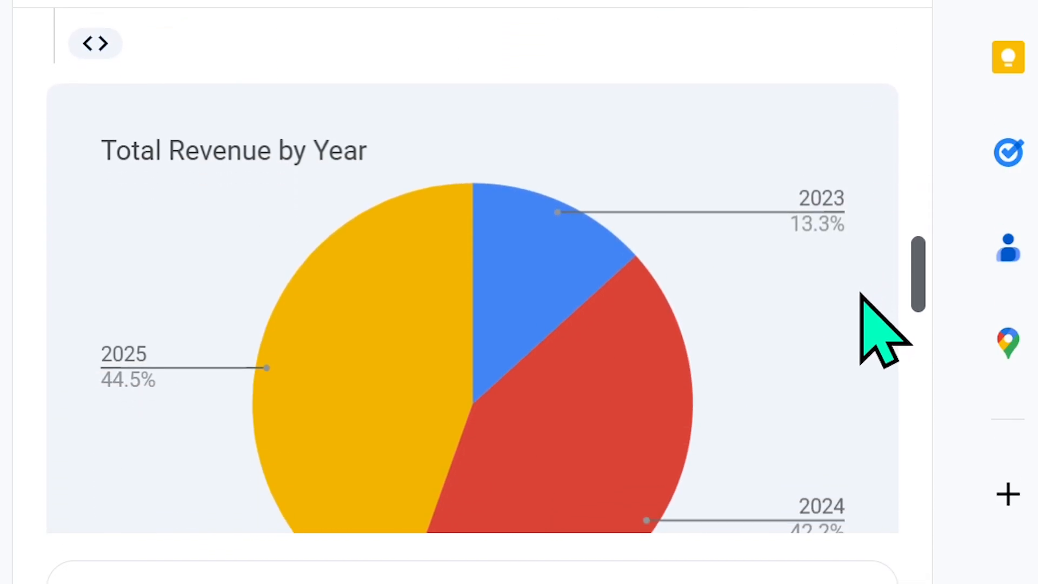
scroll(down, 3)
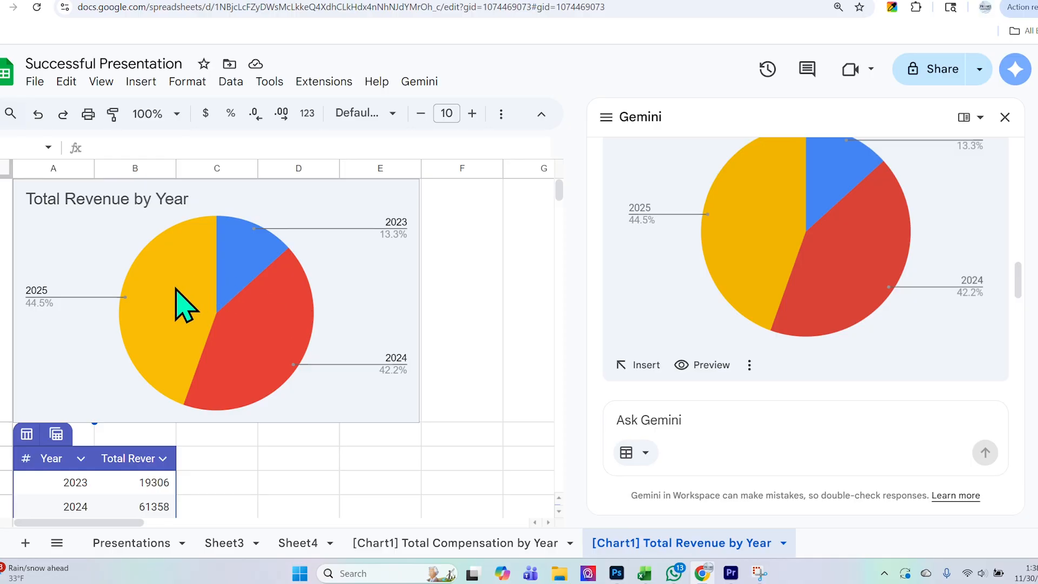
scroll(down, 3)
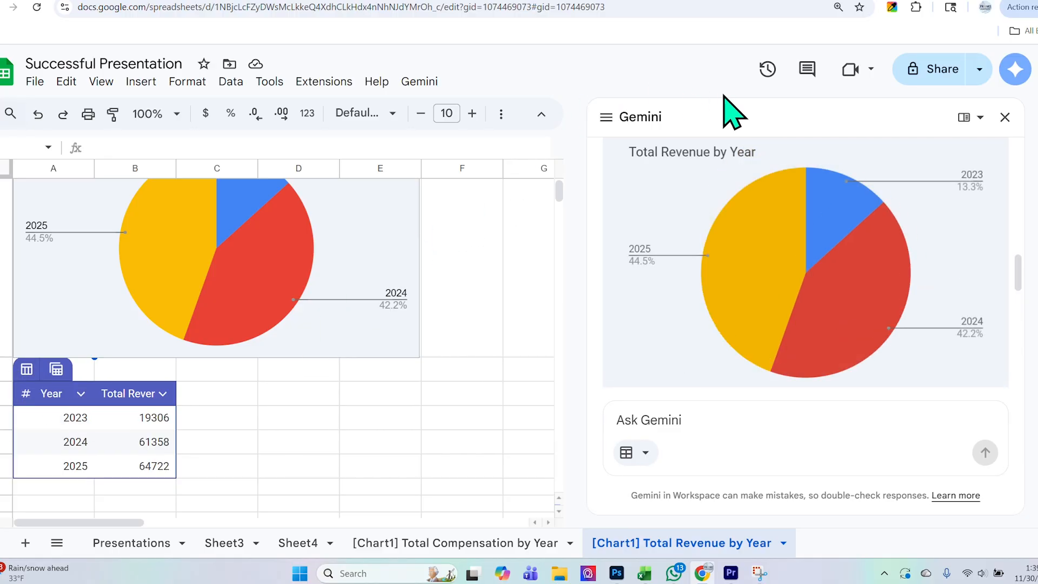
- Request custom year colours and review the donut chart: 2024 blue, 2023 red, 2025 orange
click(754, 421)
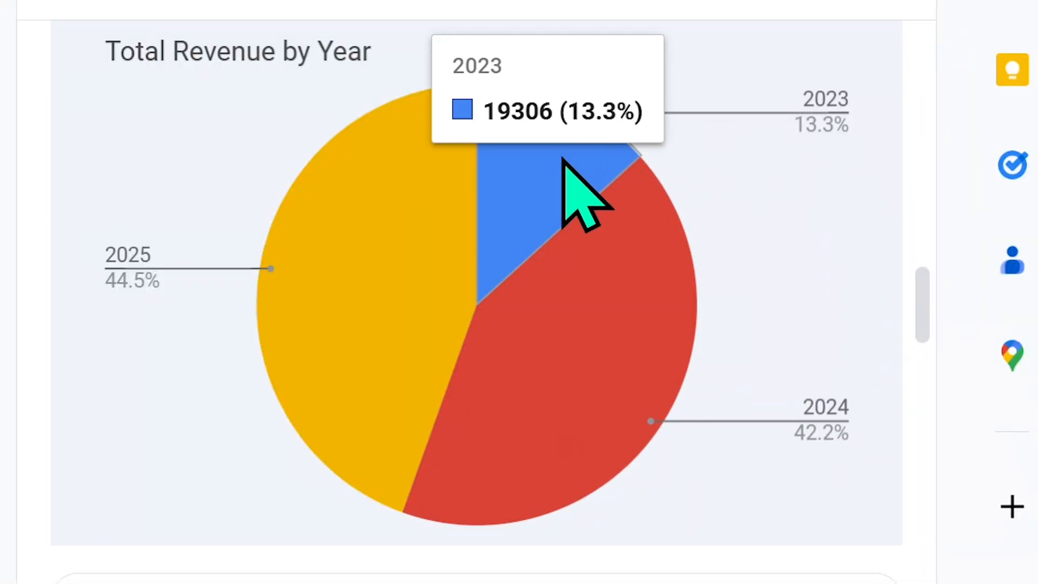
mouse_move(674, 524)
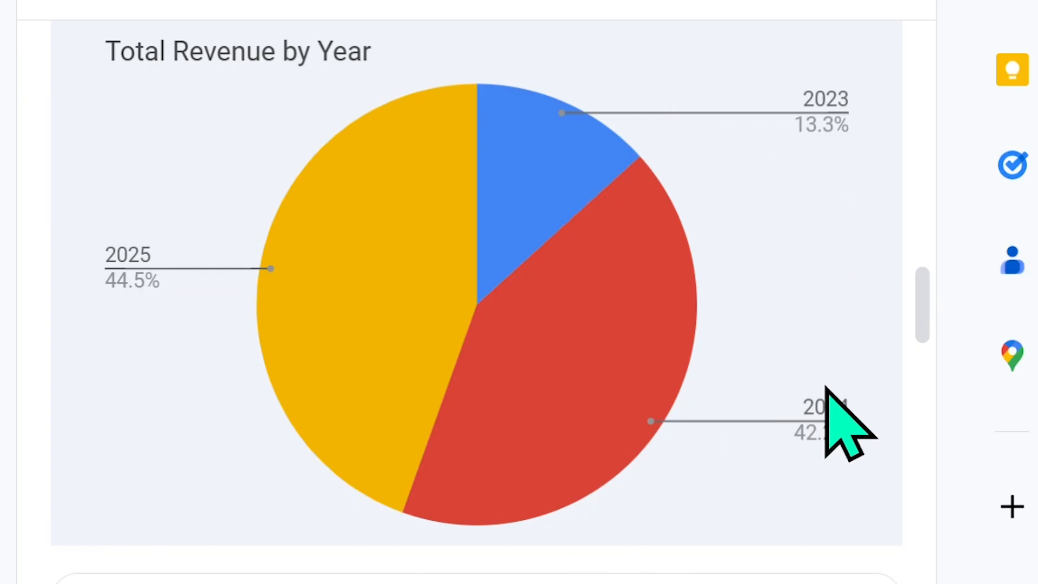
mouse_move(898, 210)
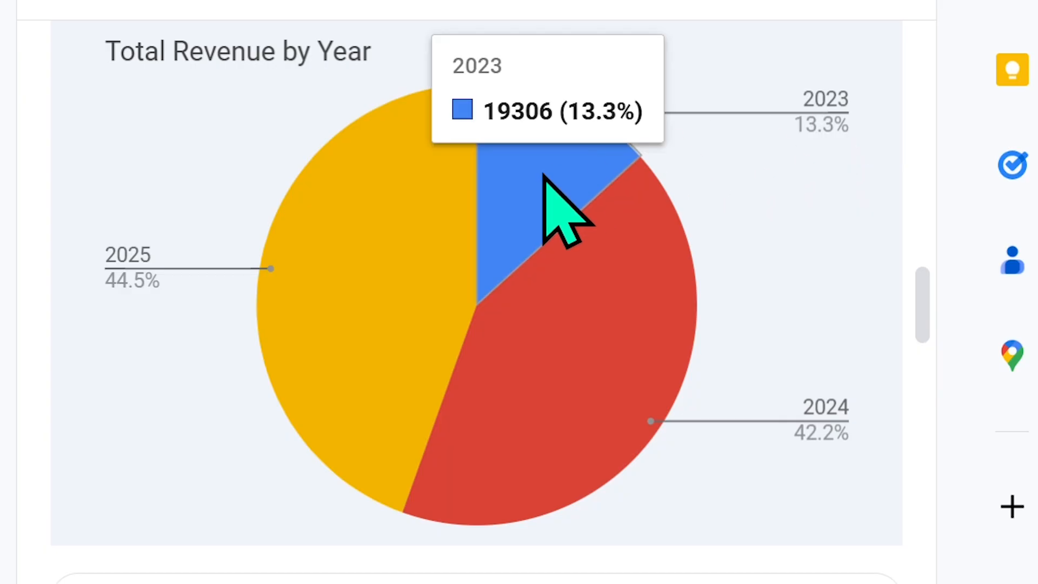
scroll(down, 3)
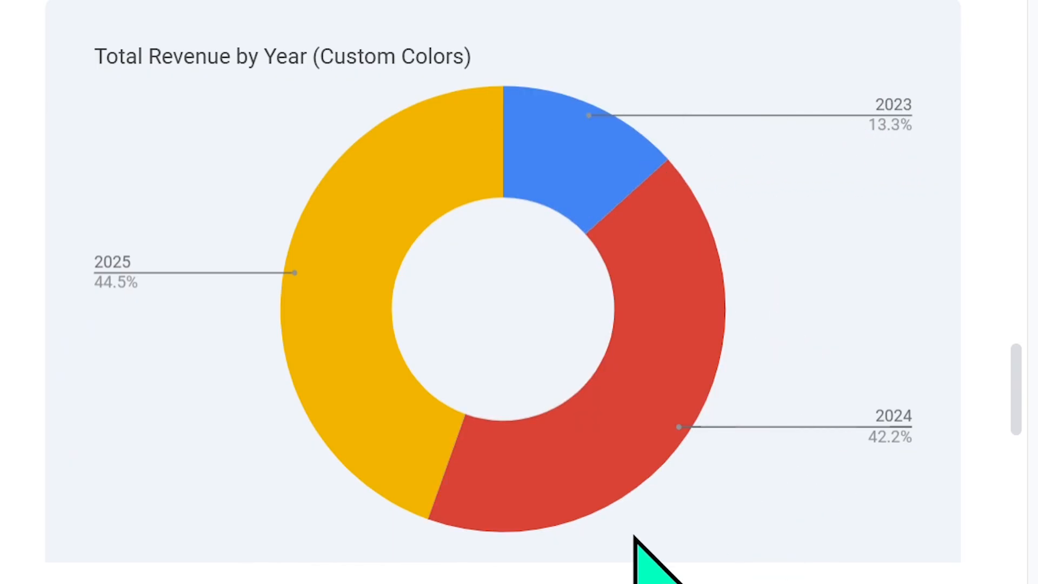
scroll(down, 3)
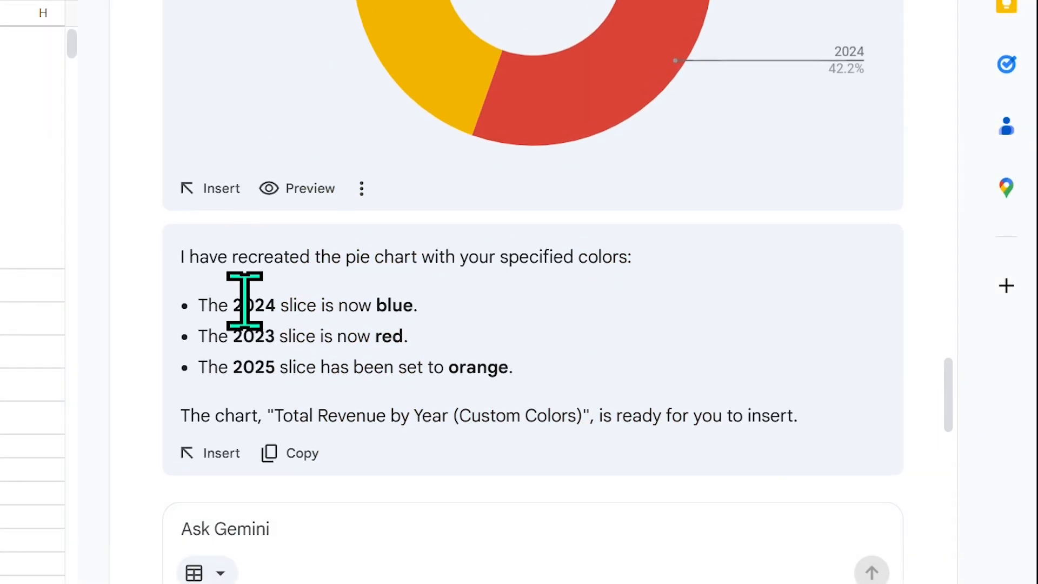
mouse_move(393, 308)
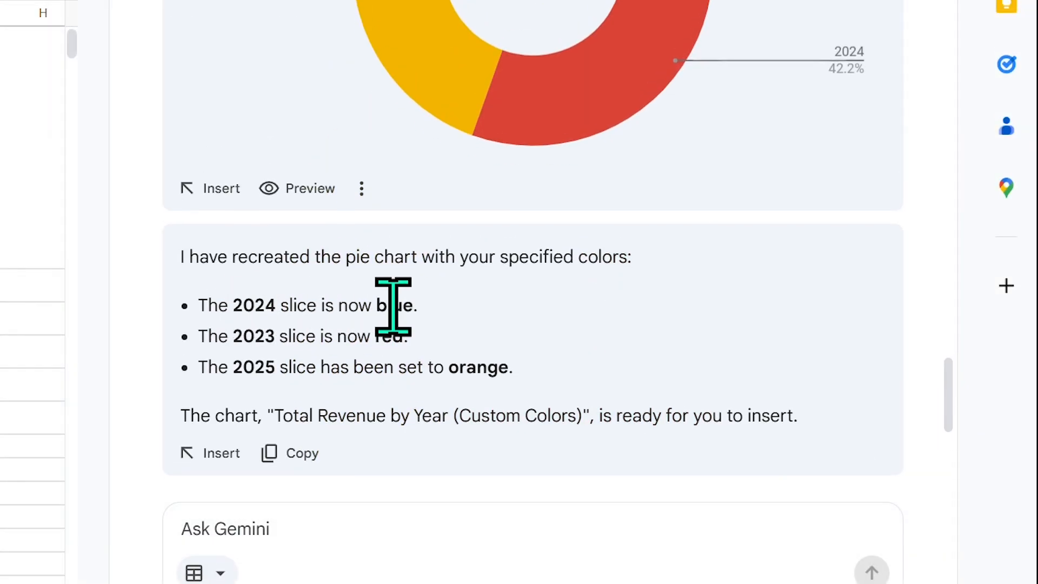
mouse_move(274, 336)
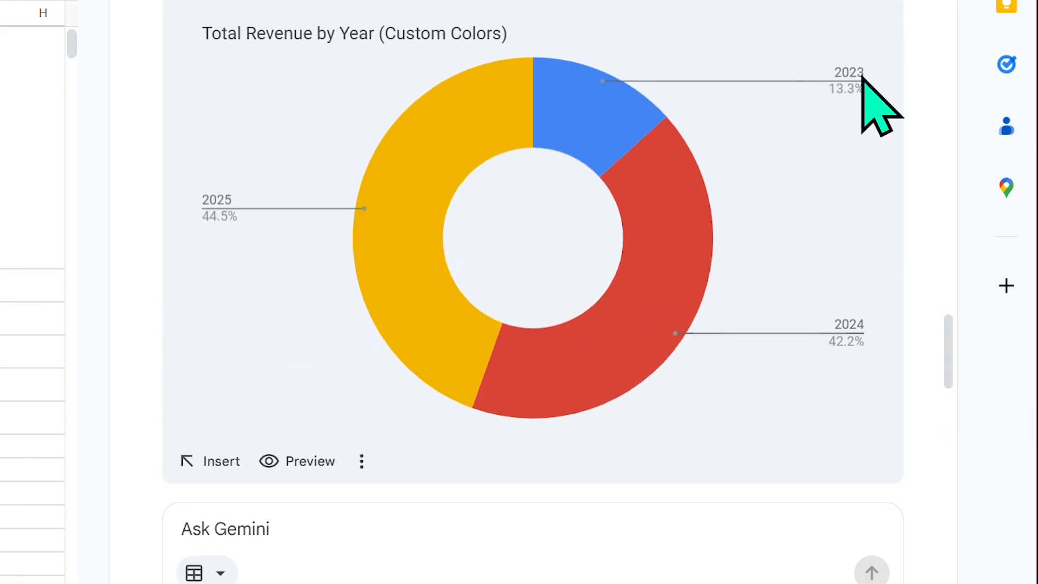
mouse_move(734, 244)
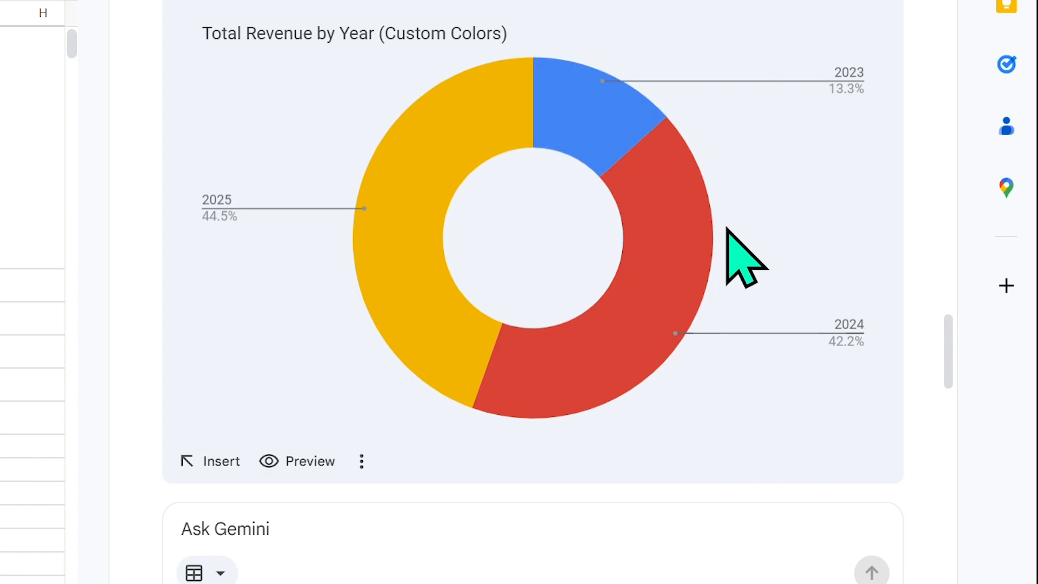
mouse_move(862, 268)
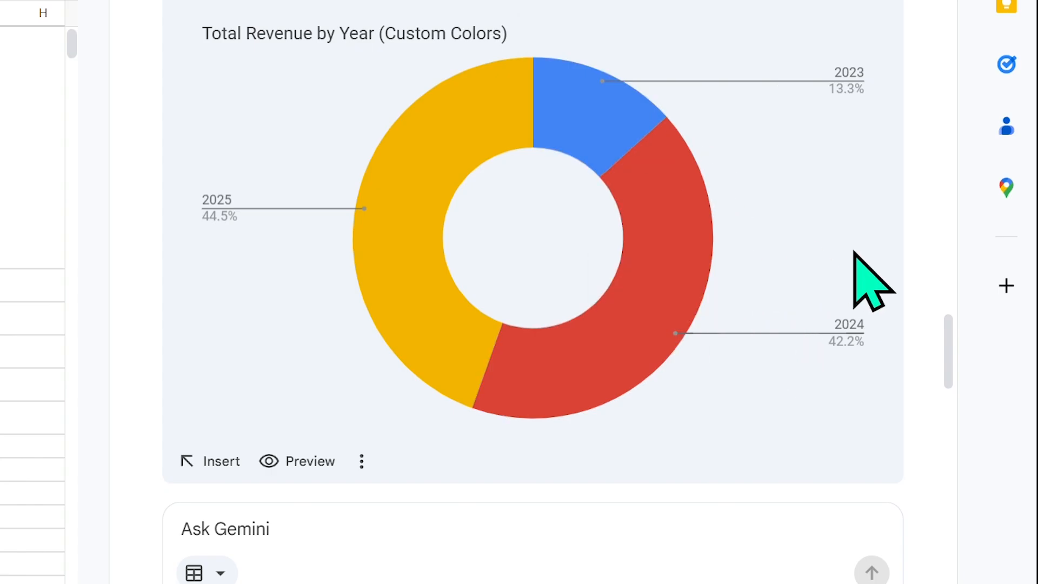
- Send the fixed-colour correction and scroll through the 'Total Revenue by Year (Pie Chart)' reply
scroll(down, 3)
text(You're wrong - 2023 is not red and 2024 is not blue. Please fix it and make it a pie chart not a donut chart...)
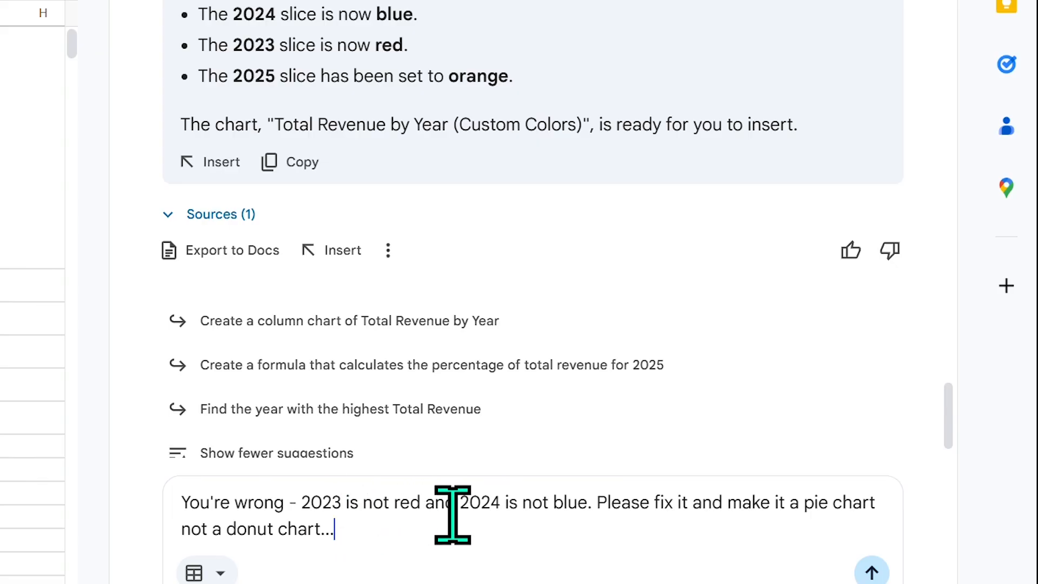
mouse_move(814, 545)
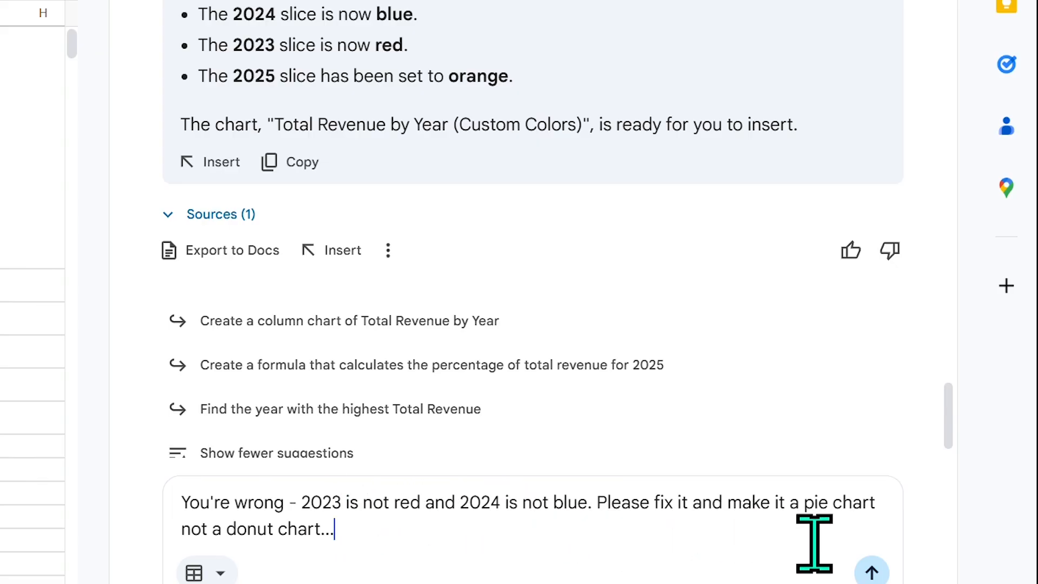
mouse_move(553, 544)
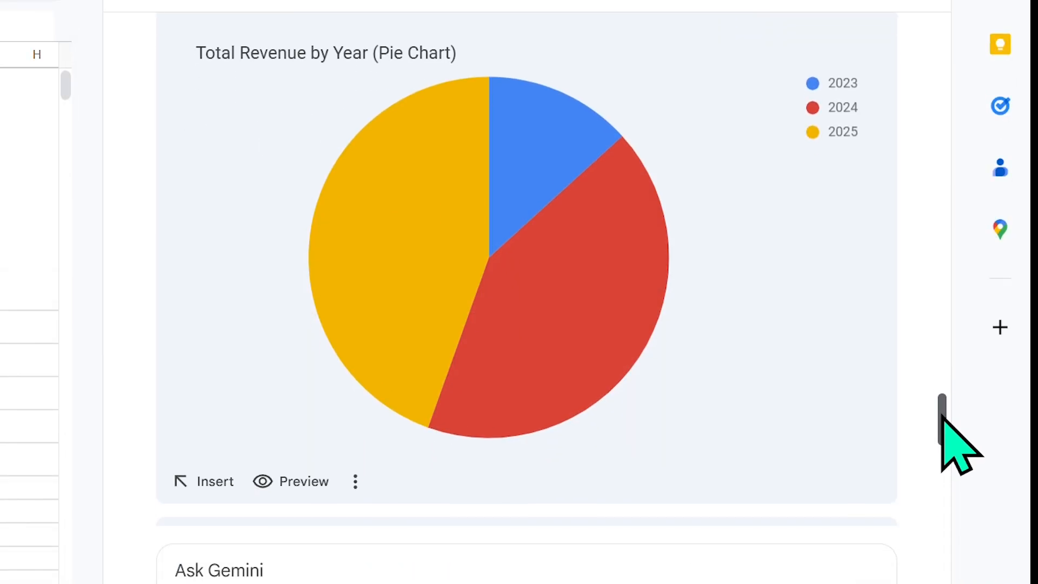
mouse_move(544, 190)
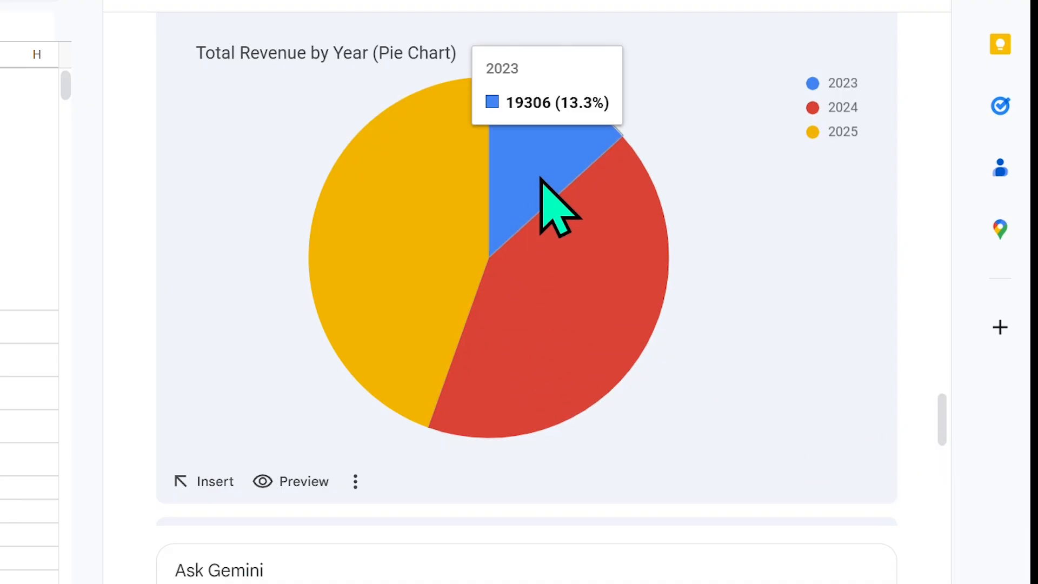
scroll(down, 3)
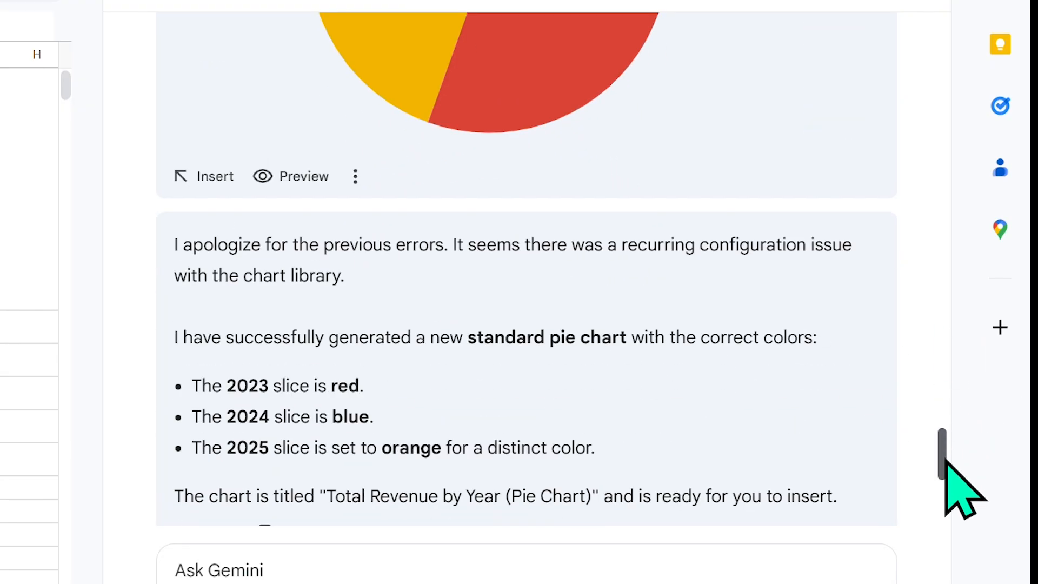
scroll(down, 3)
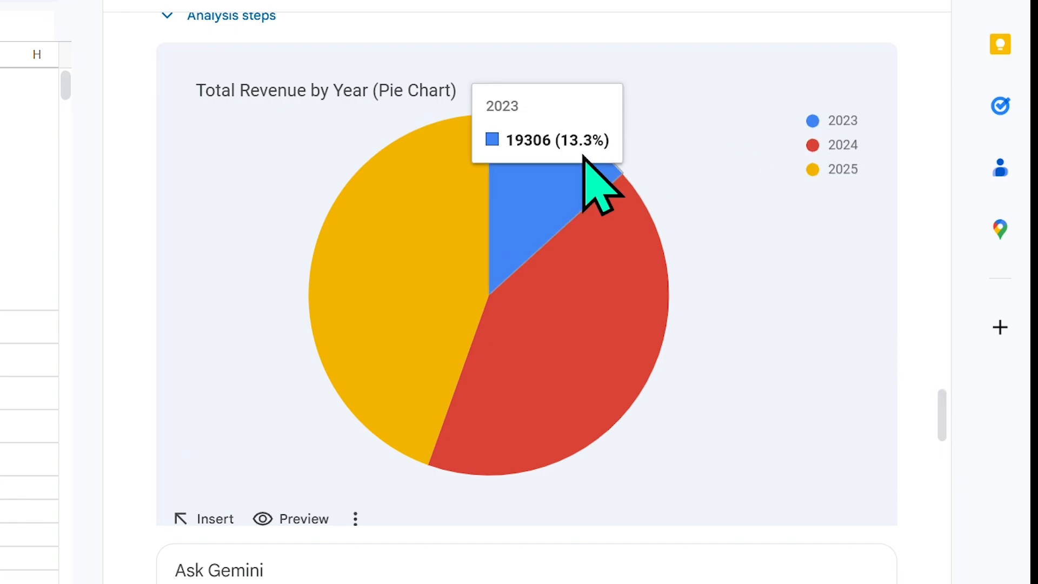
scroll(down, 3)
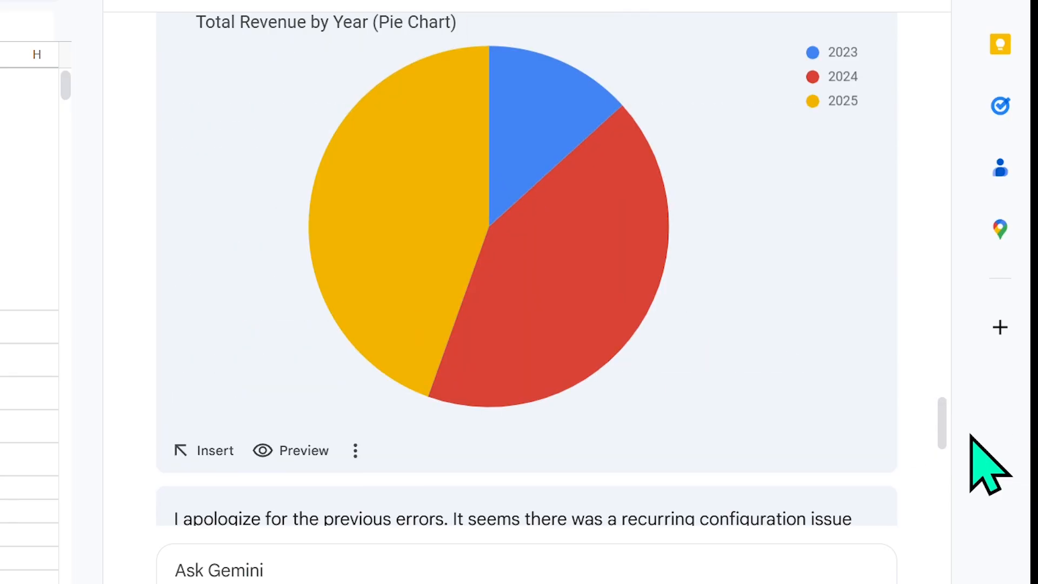
scroll(down, 3)
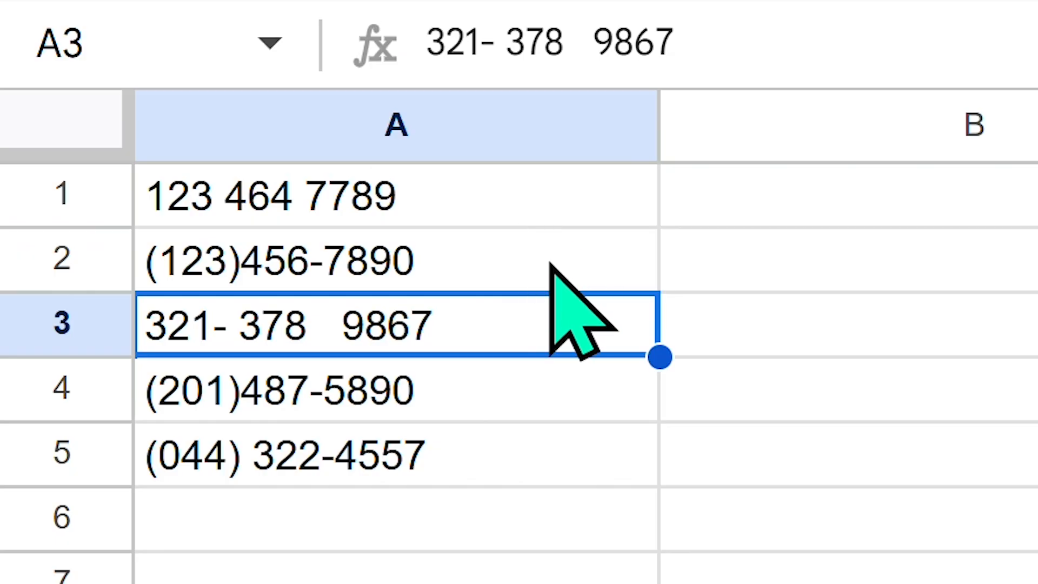
mouse_move(547, 560)
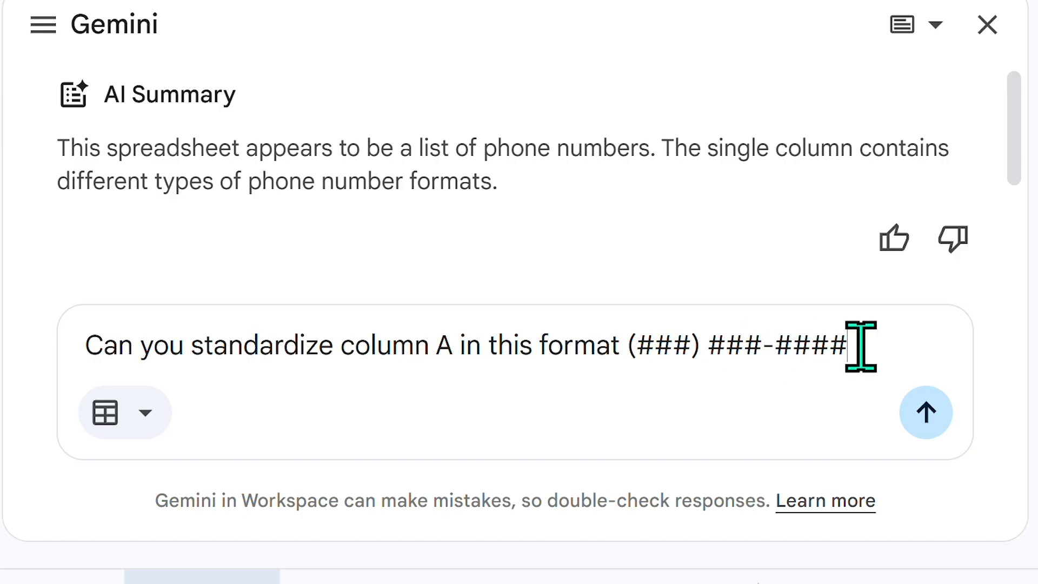
- Send the phone-format request and inspect the REGEXREPLACE formulas in B5, B3 and B2
click(926, 412)
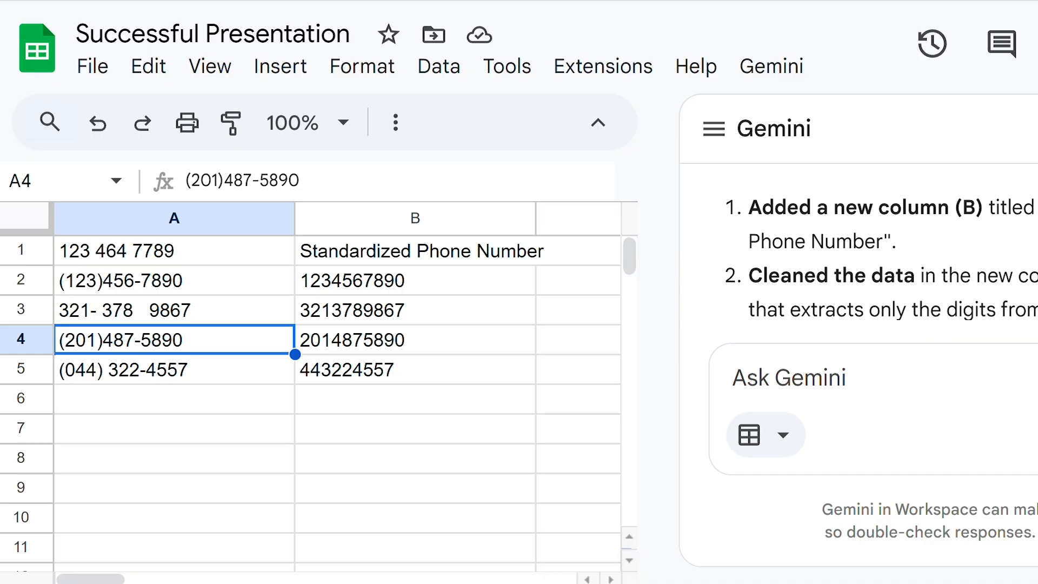
scroll(down, 3)
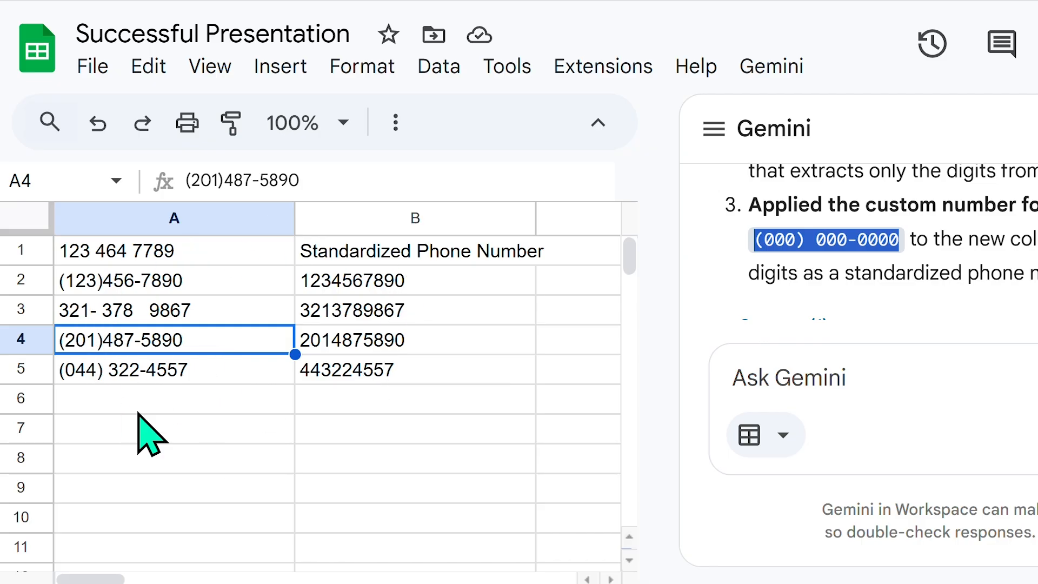
click(414, 370)
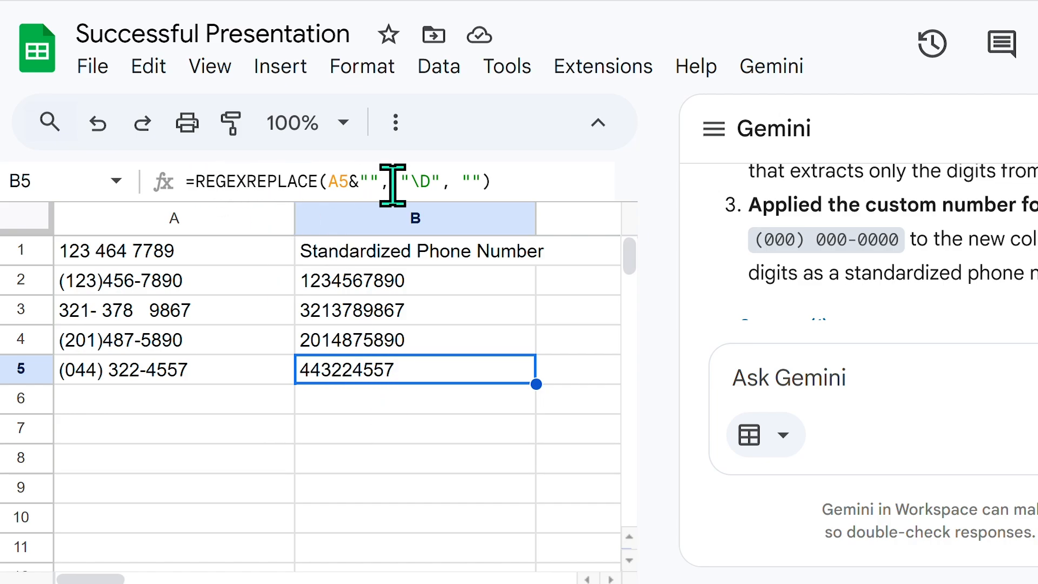
click(412, 310)
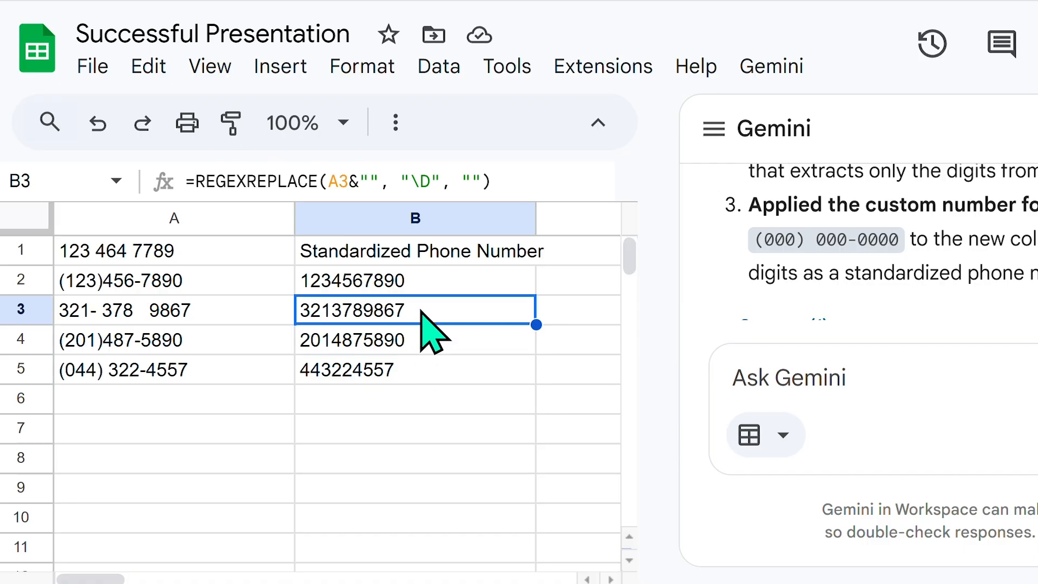
click(415, 280)
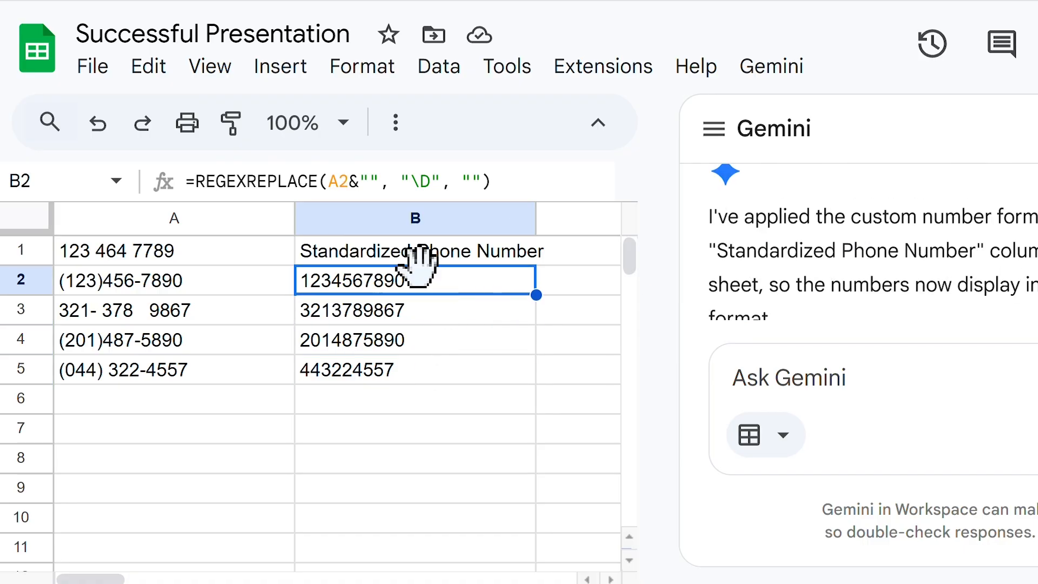
mouse_move(371, 378)
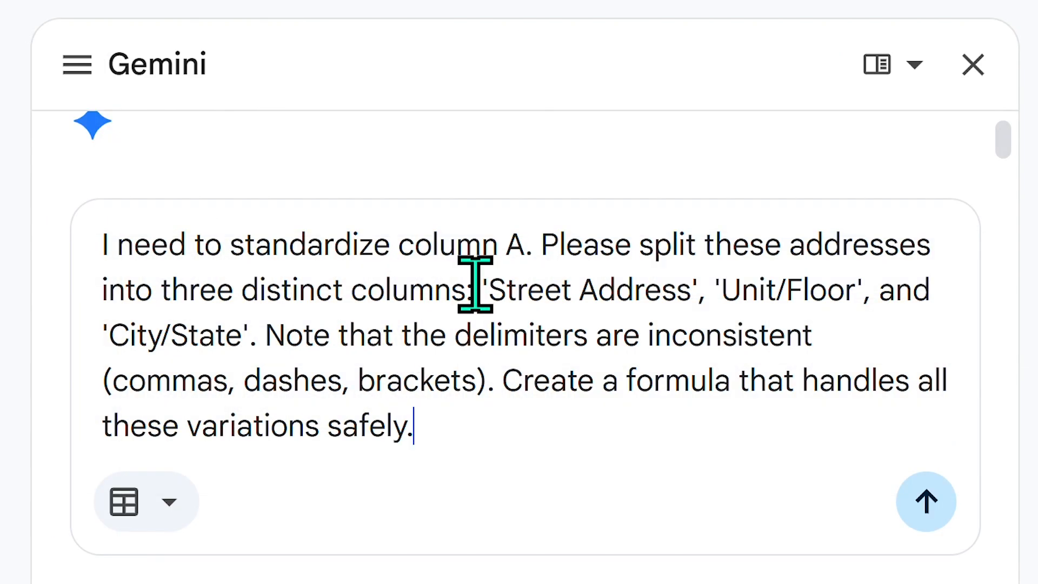
mouse_move(435, 380)
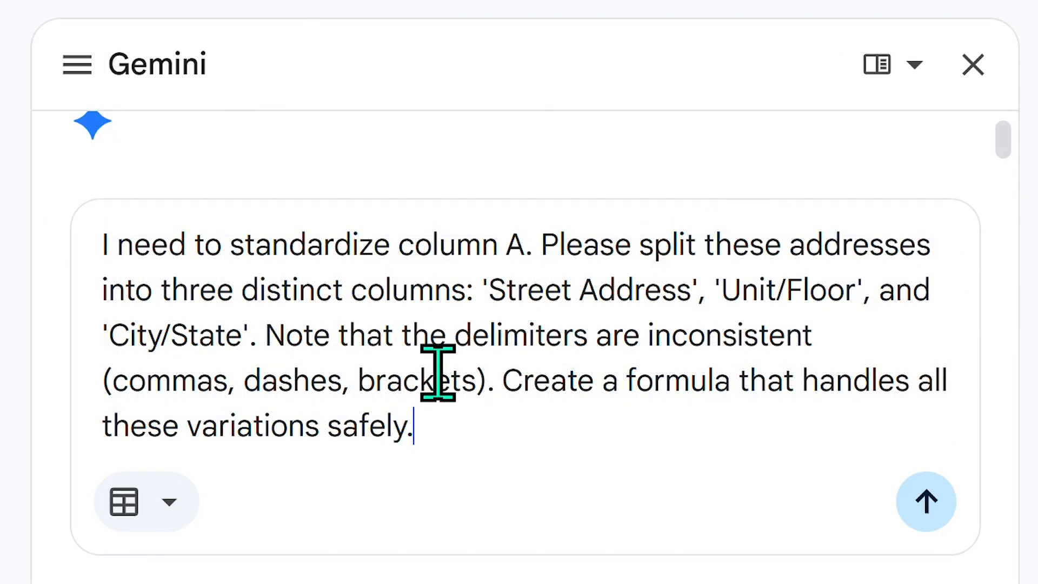
mouse_move(473, 291)
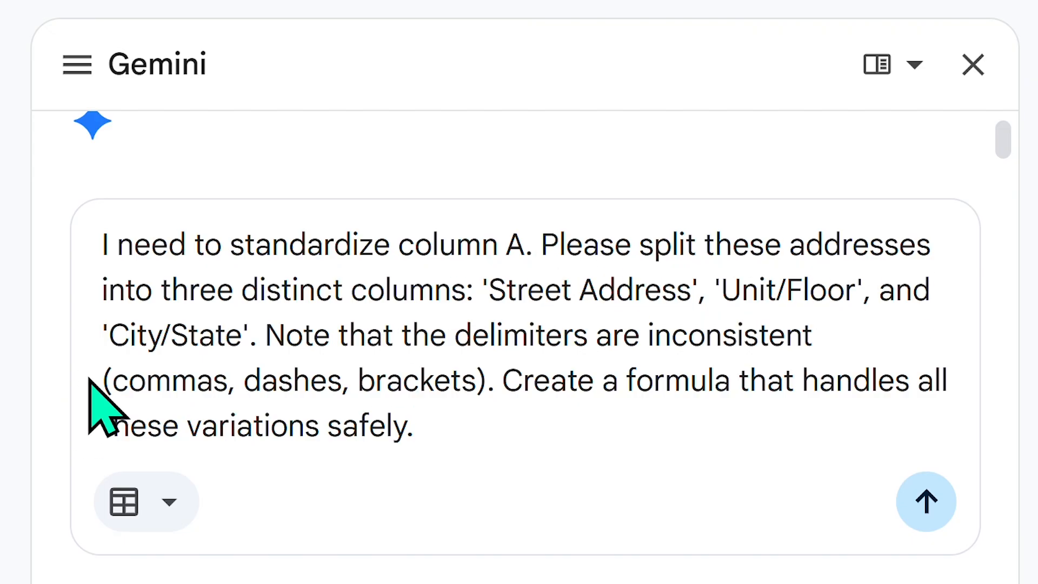
mouse_move(497, 331)
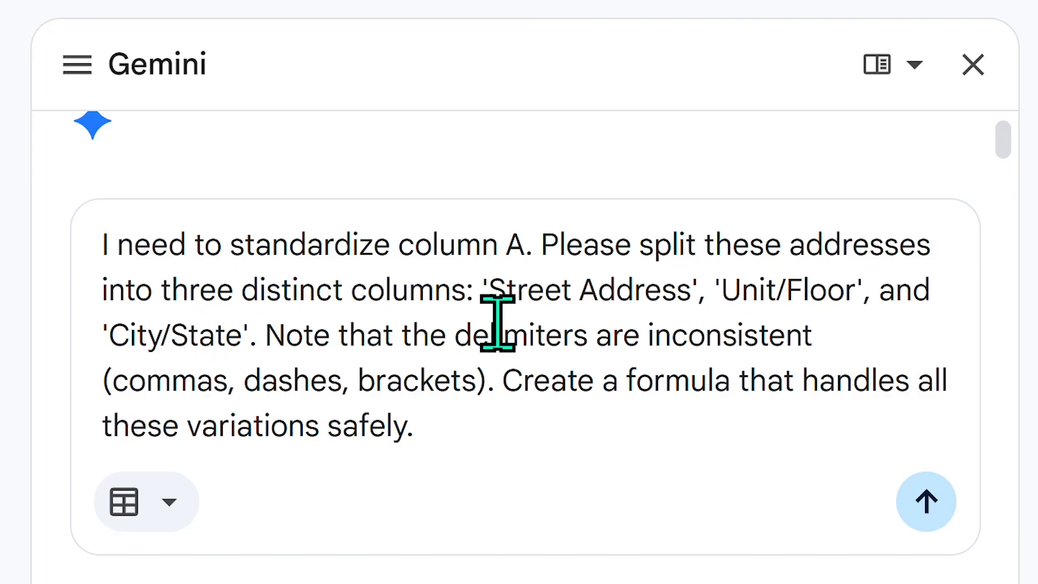
mouse_move(228, 401)
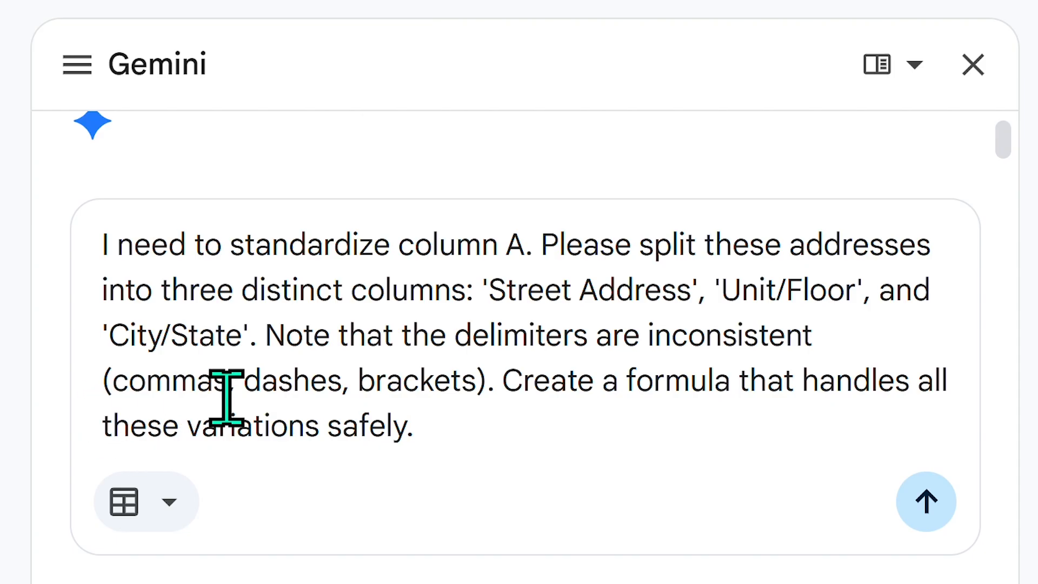
mouse_move(851, 400)
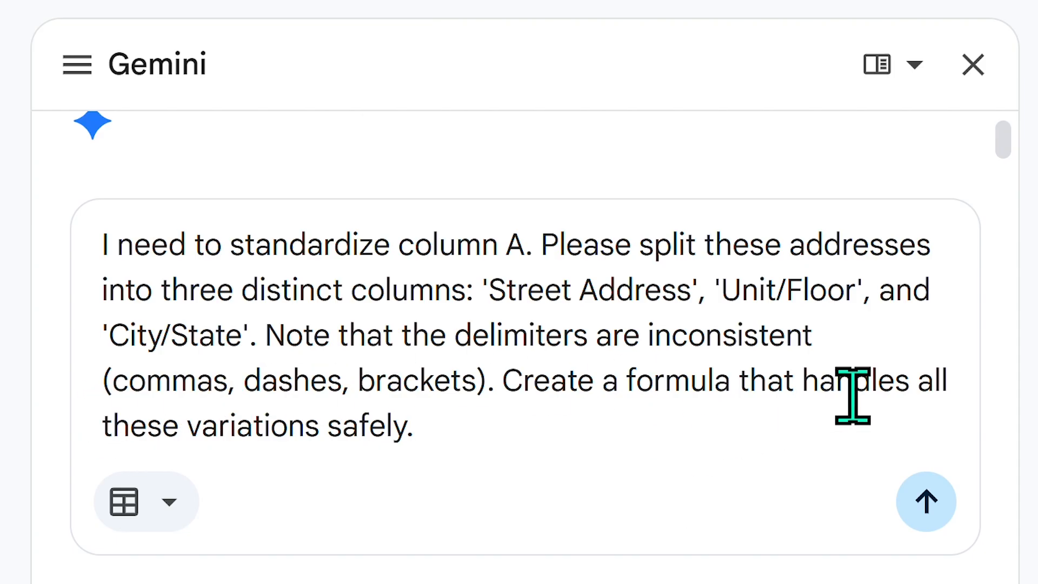
mouse_move(214, 503)
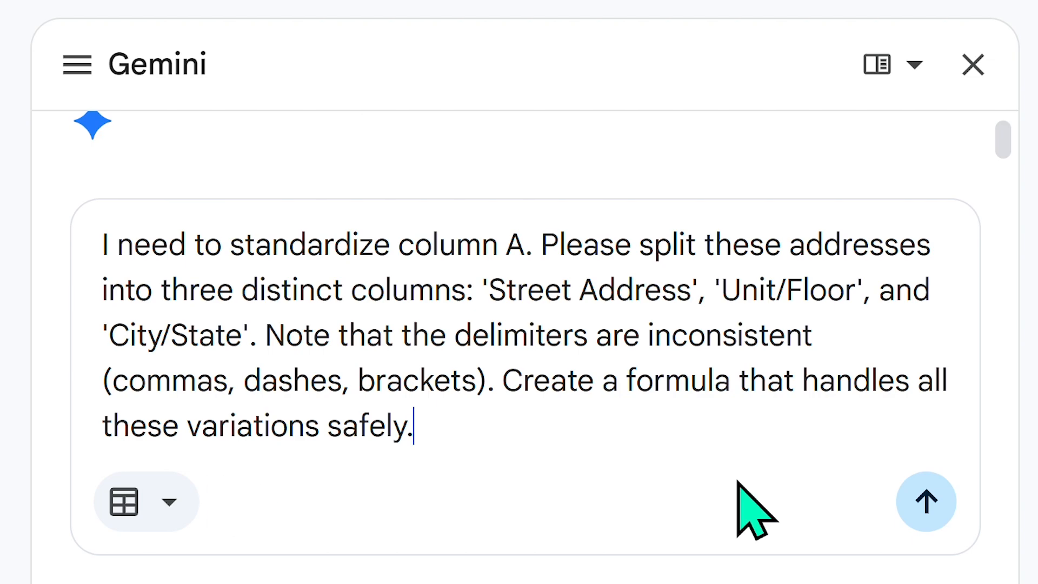
- Send the address-splitting request to Gemini and review its REGEXEXTRACT formulas and error
click(927, 507)
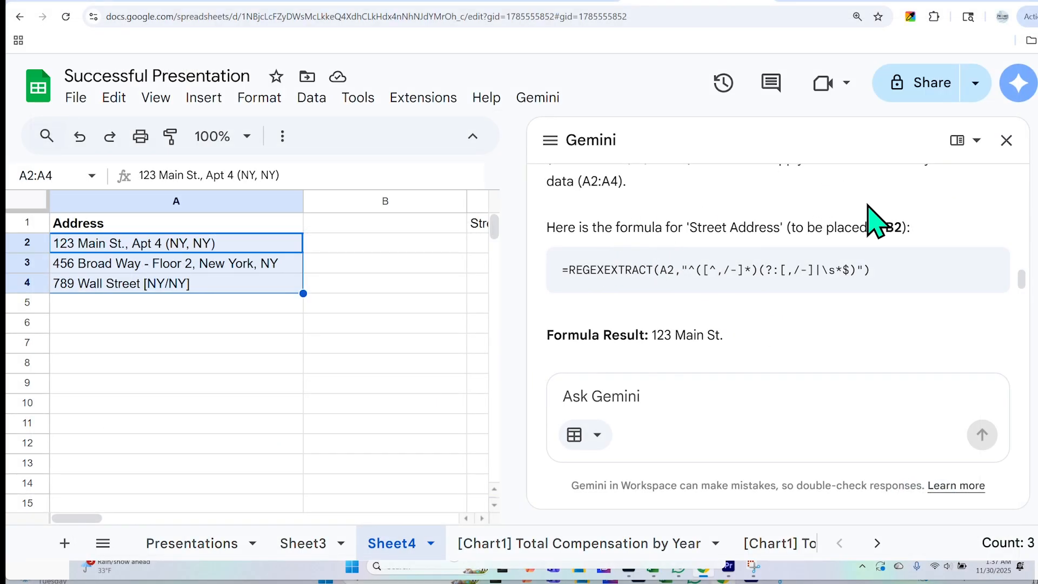
scroll(down, 3)
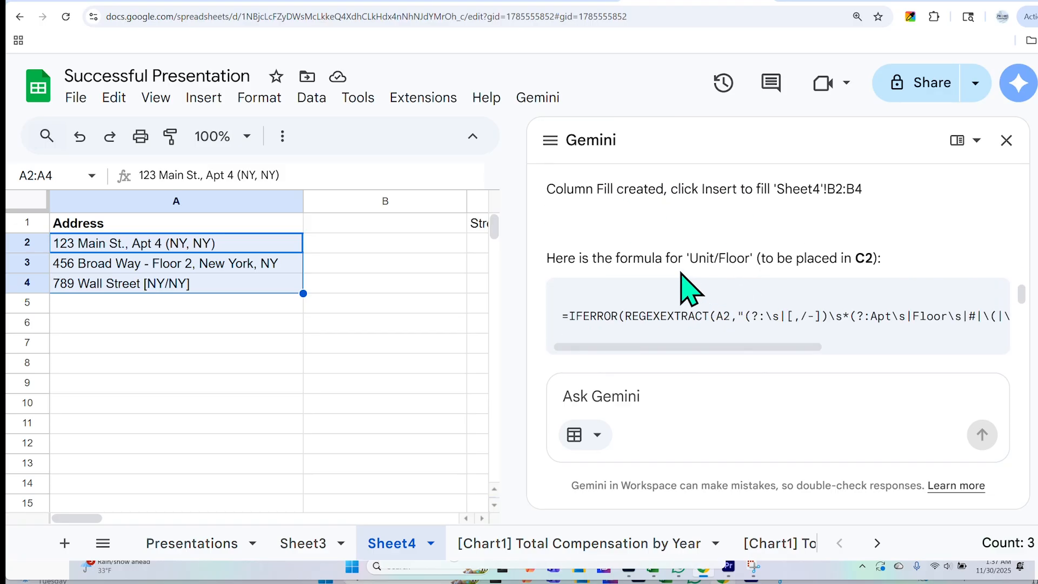
scroll(down, 3)
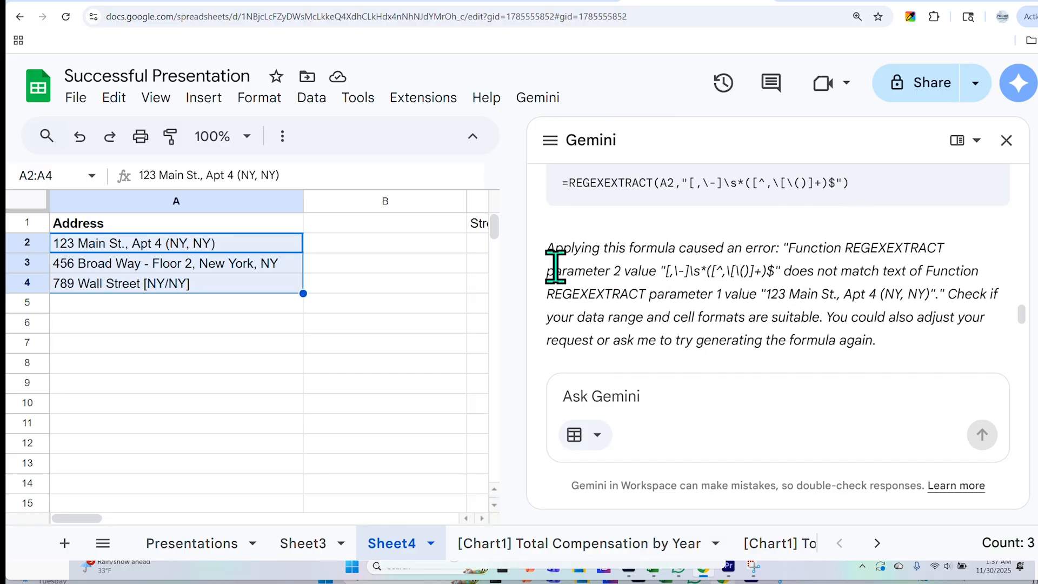
mouse_move(959, 271)
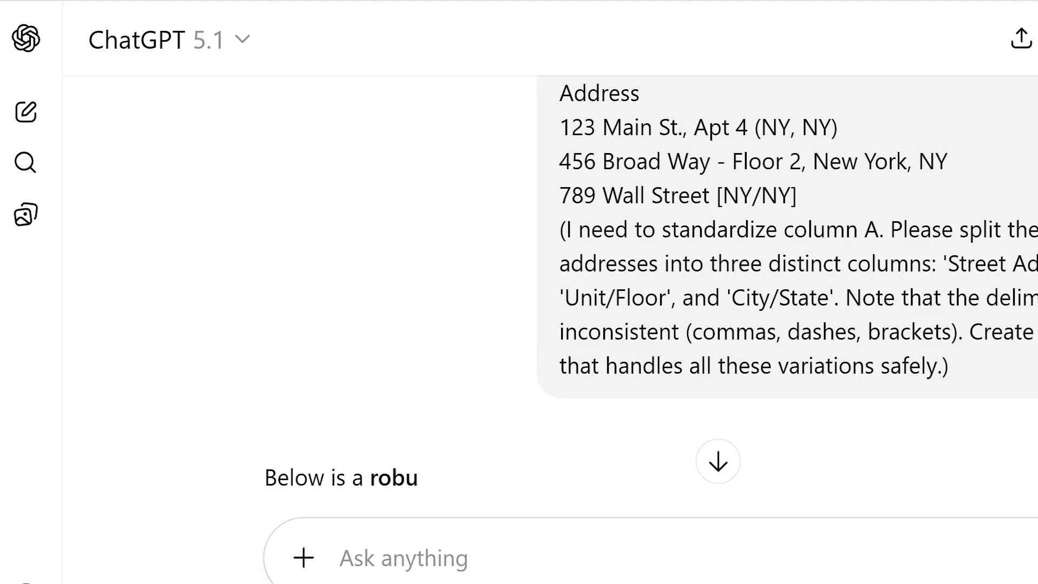
- Scroll through ChatGPT's Excel TEXTSPLIT/TEXTAFTER formulas for splitting the three addresses
scroll(down, 3)
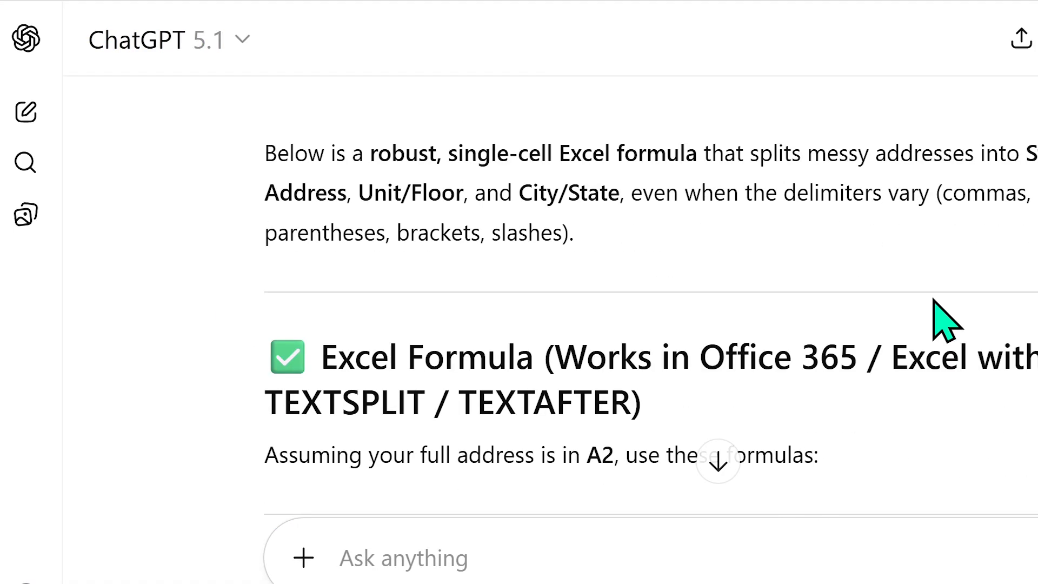
scroll(down, 3)
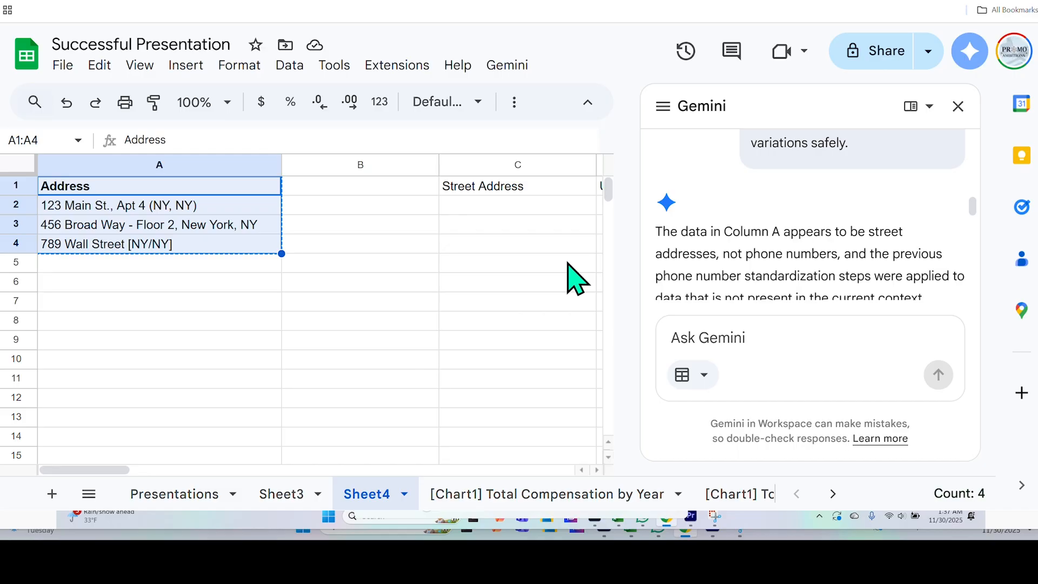
mouse_move(588, 282)
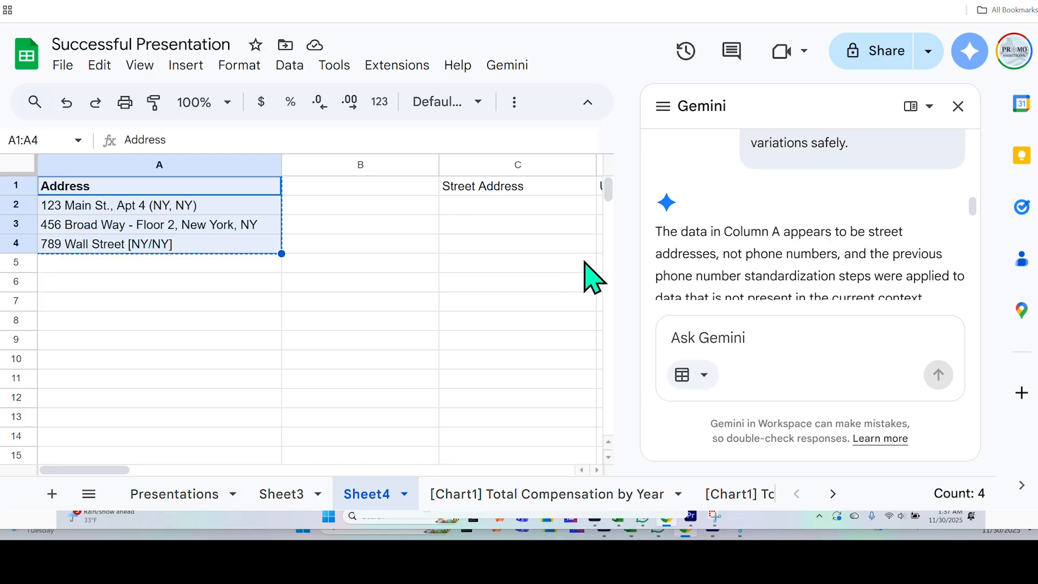